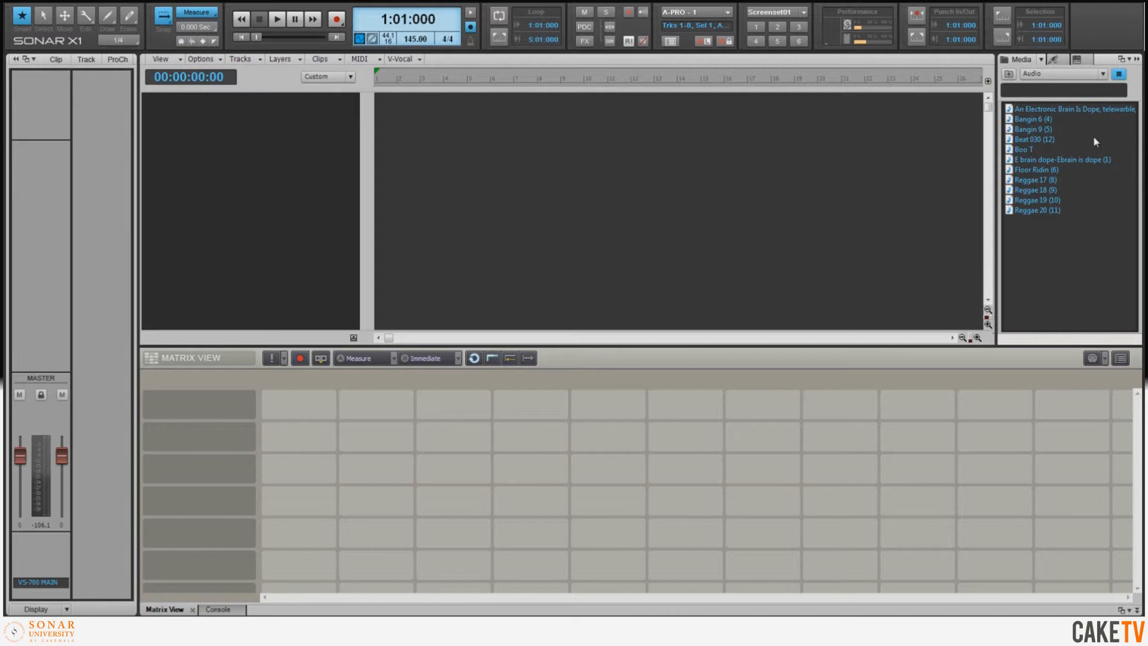
{"action": "mouse_move", "coordinate": [1134, 140]}
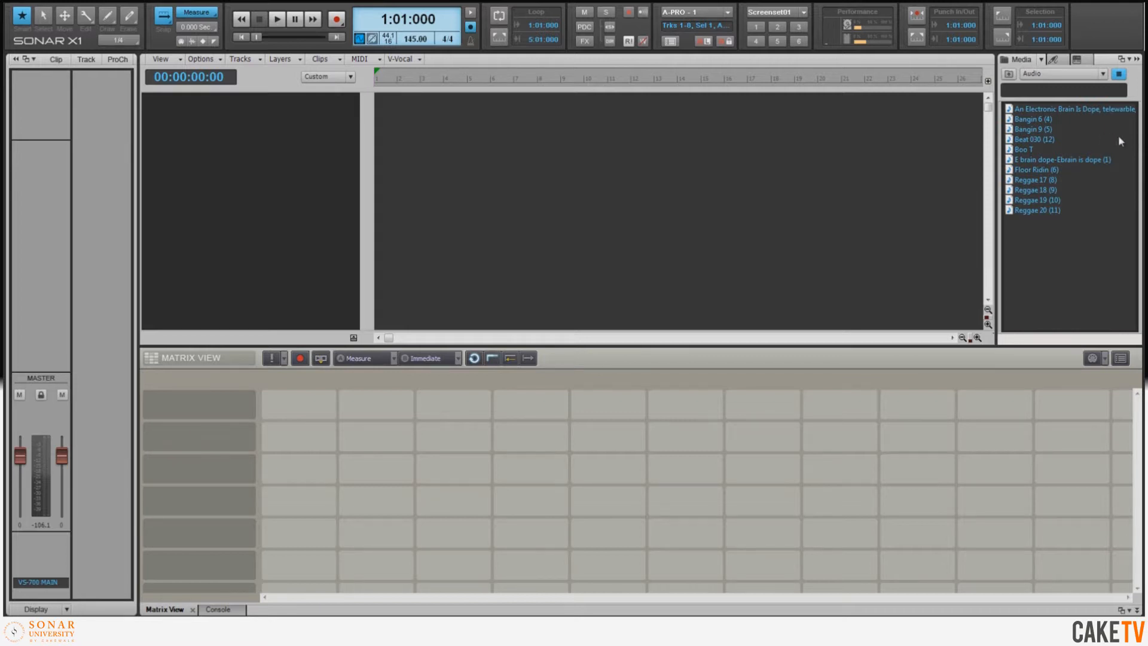
Select the 'E brain dope-Ebrain is dope (1)' file in the Media Browser to preview it.
{"action": "left_click", "coordinate": [1061, 159]}
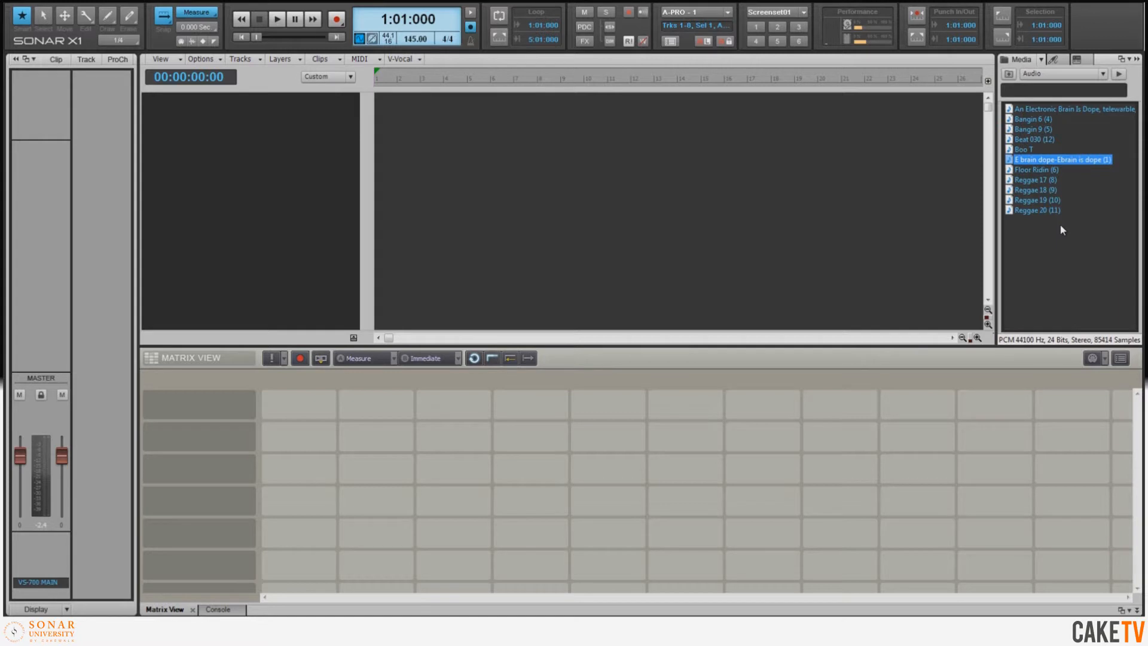
{"action": "mouse_move", "coordinate": [1111, 232]}
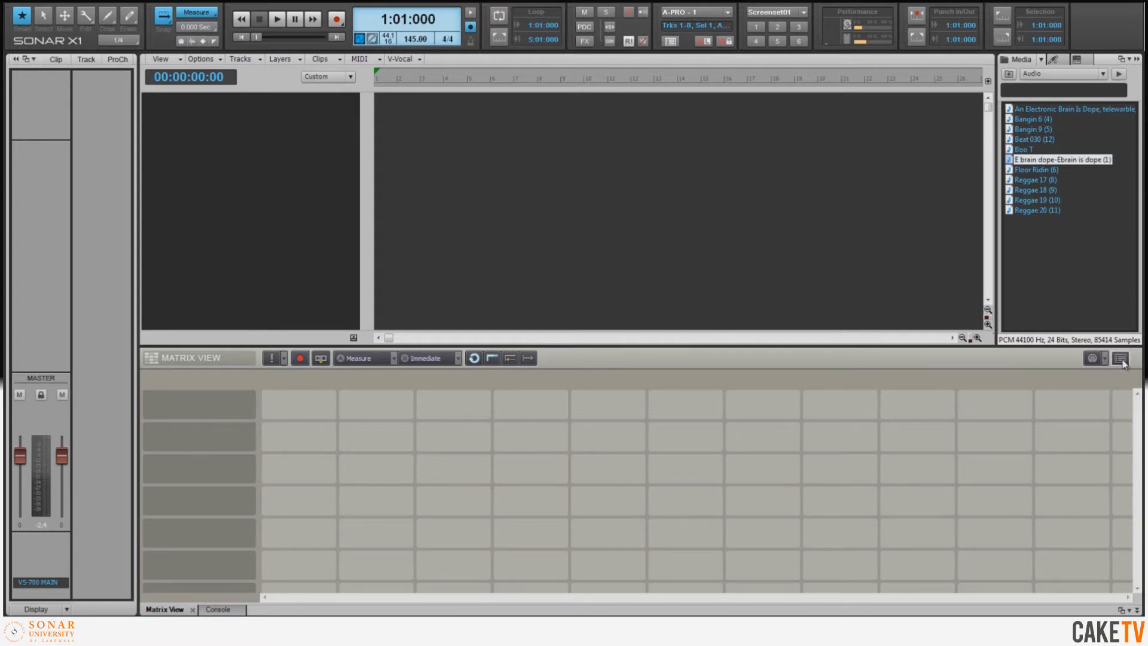
Enable 'Import all audio as GrooveClips' in the Matrix Options.
{"action": "left_click", "coordinate": [1120, 359]}
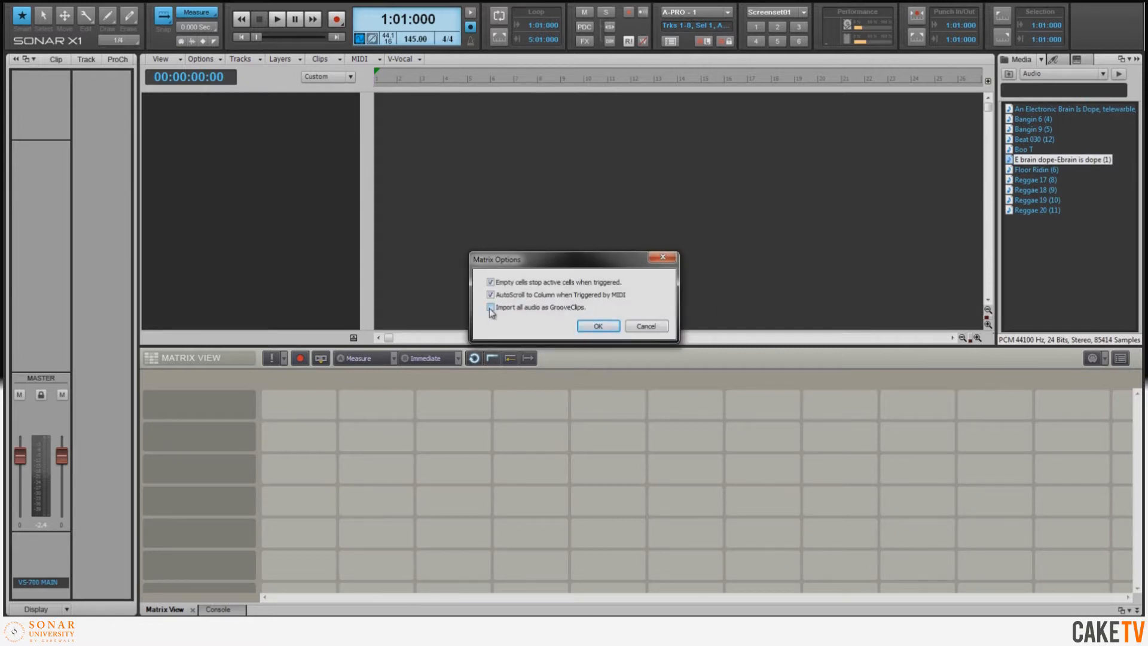
{"action": "left_click", "coordinate": [598, 326]}
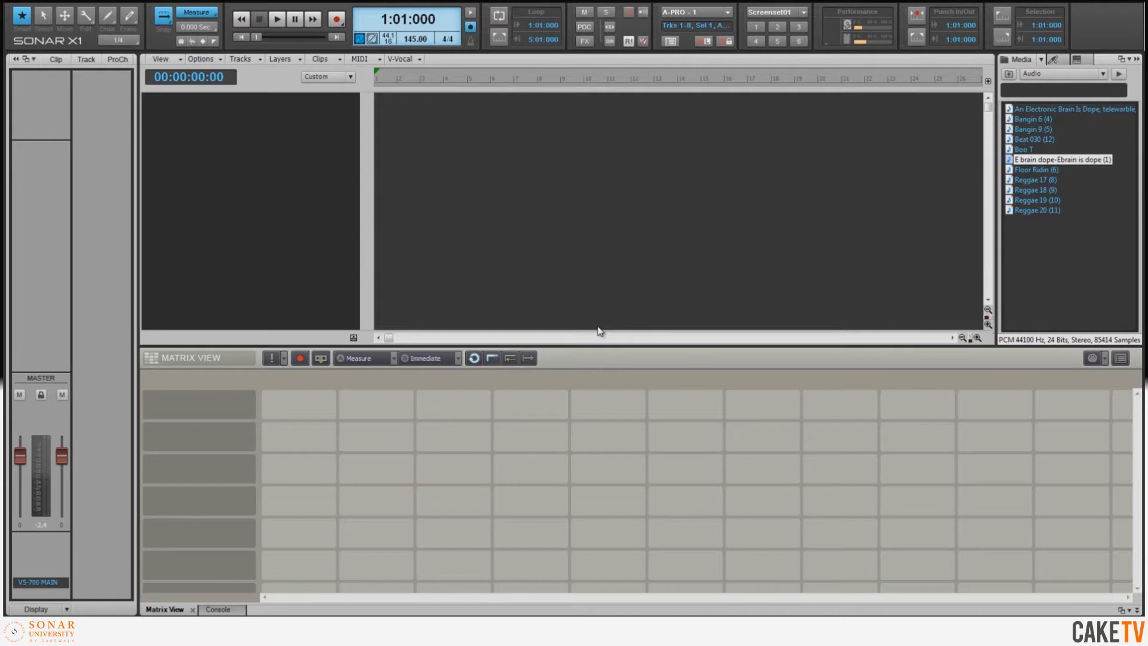
{"action": "mouse_move", "coordinate": [575, 348]}
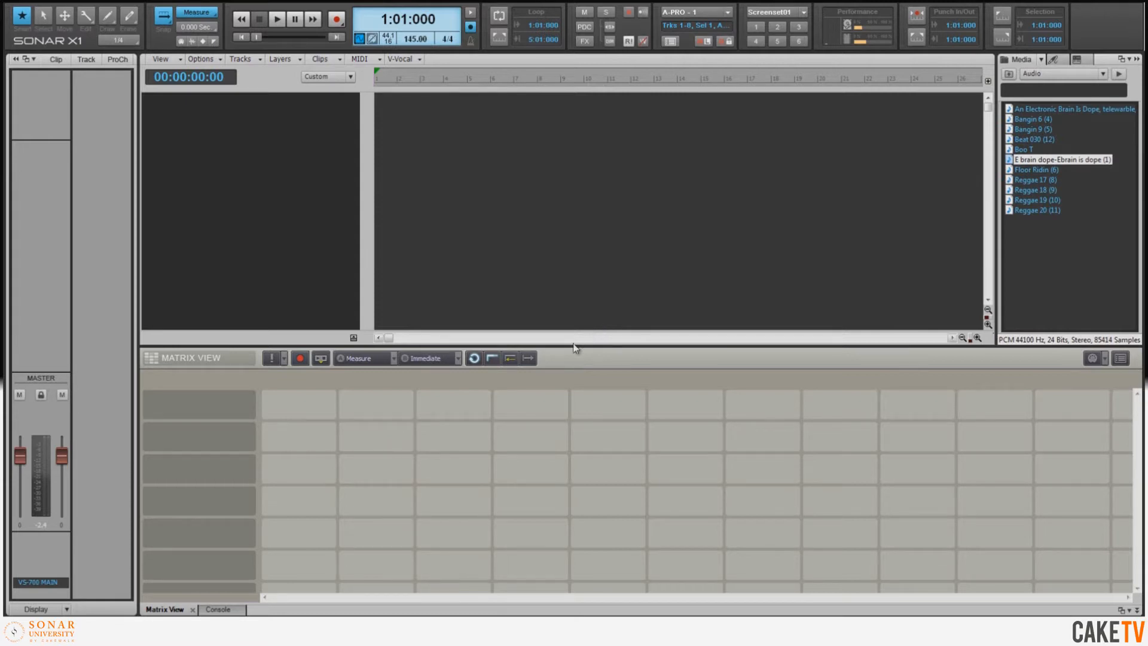
Set the Matrix Trigger Resolution to Beat.
{"action": "left_click", "coordinate": [391, 359]}
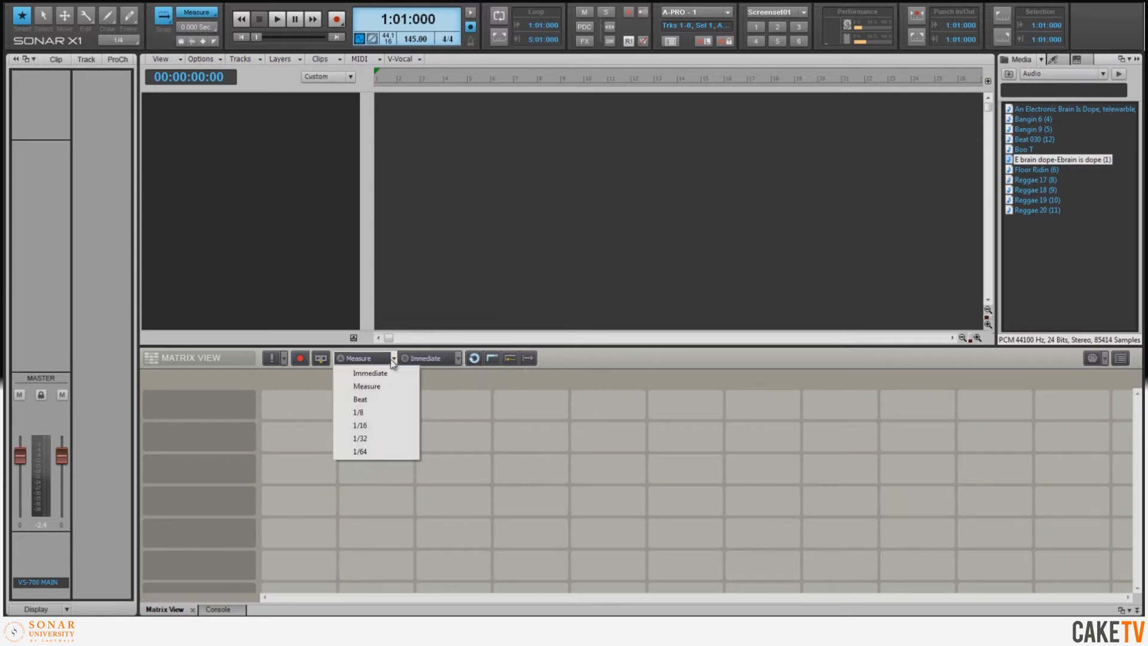
{"action": "mouse_move", "coordinate": [363, 388]}
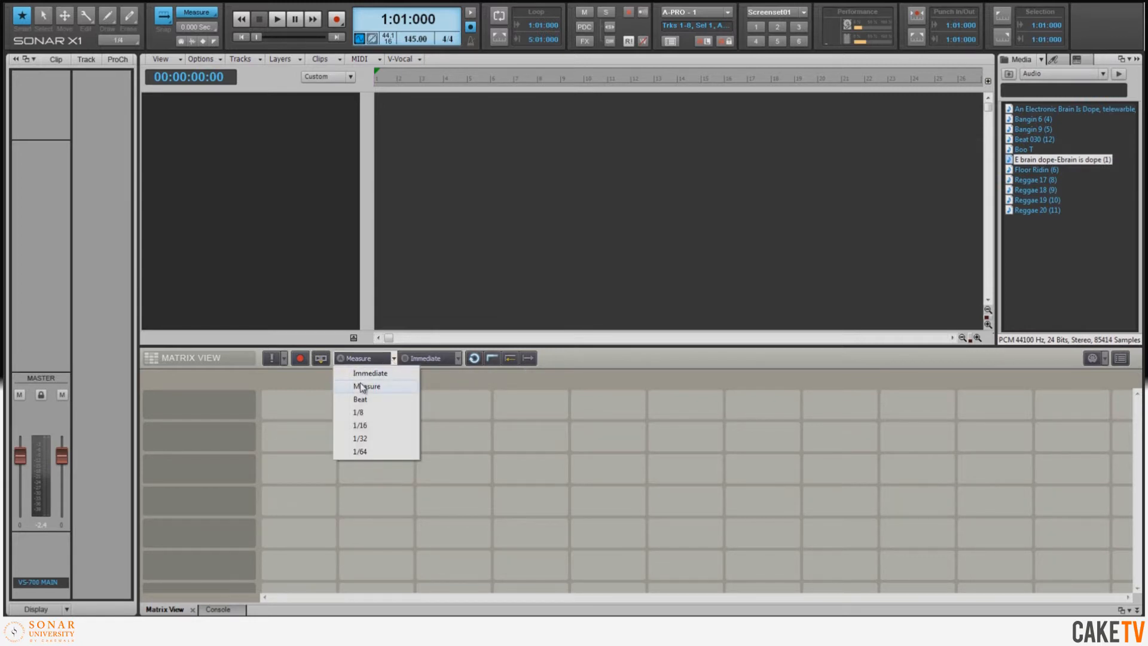
{"action": "left_click", "coordinate": [360, 400]}
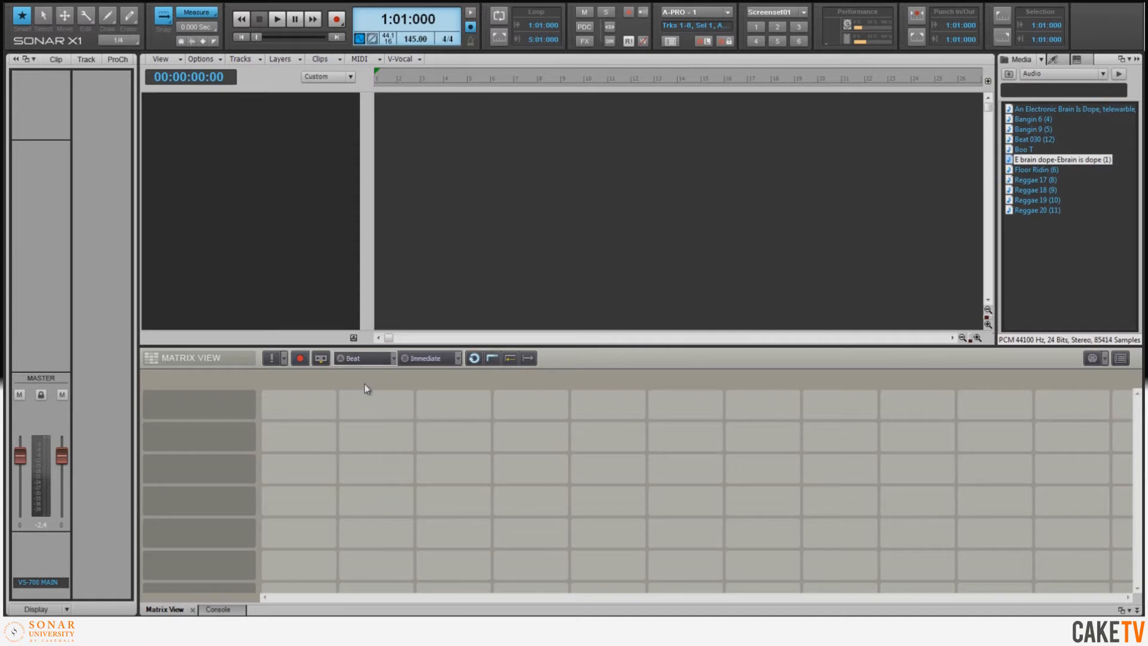
{"action": "mouse_move", "coordinate": [369, 384]}
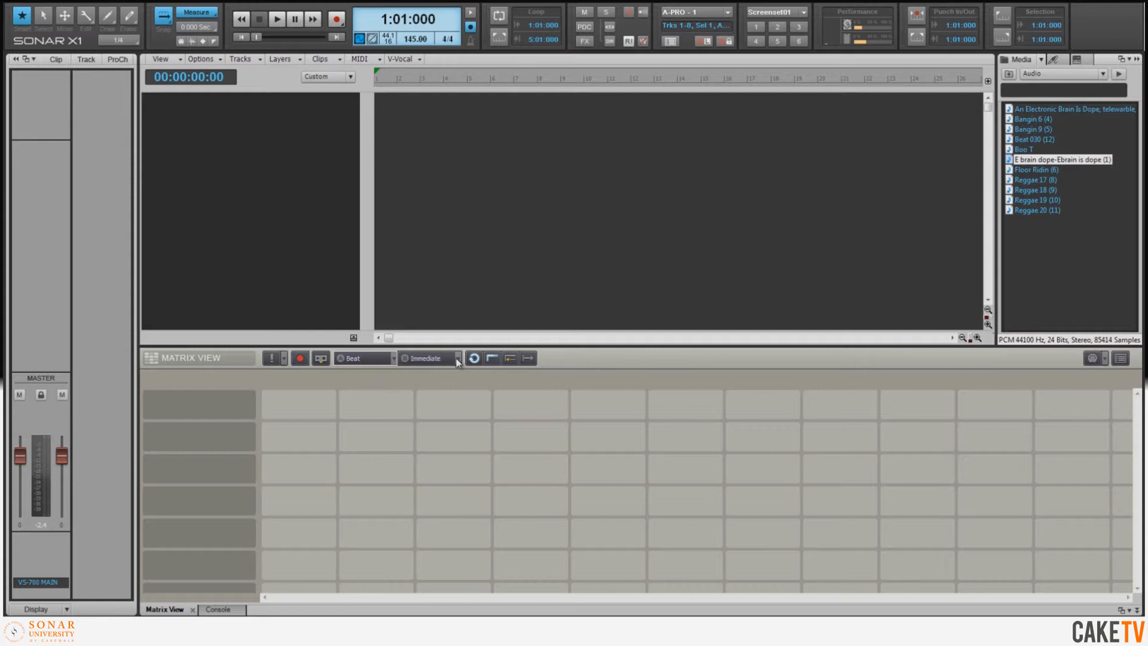
{"action": "mouse_move", "coordinate": [474, 359]}
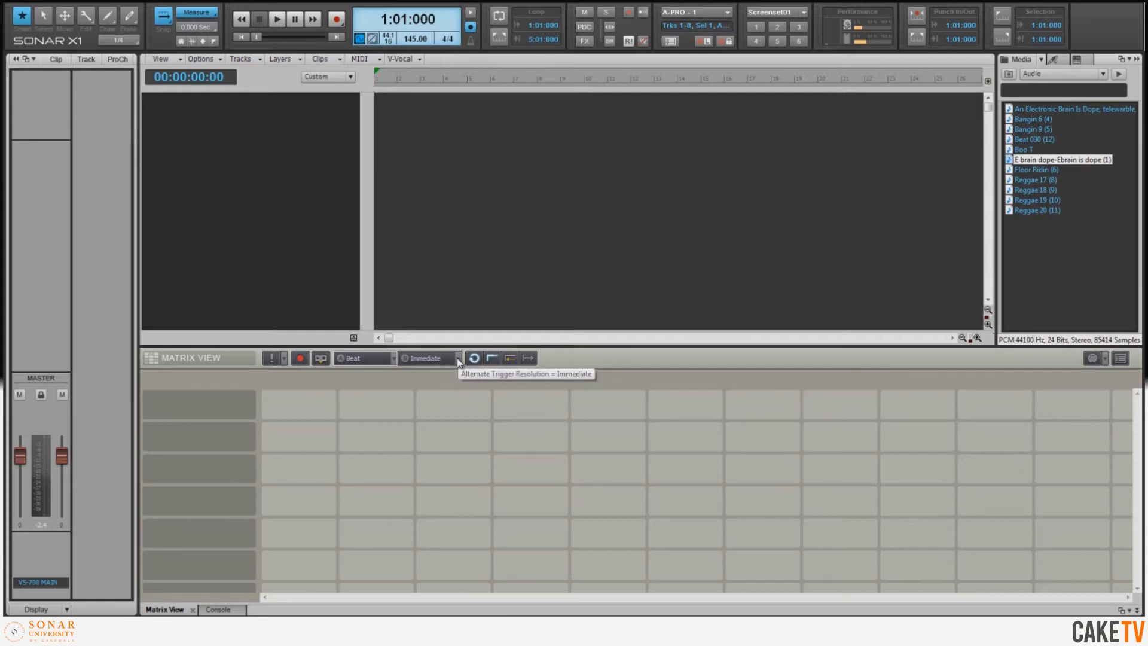
{"action": "mouse_move", "coordinate": [477, 386]}
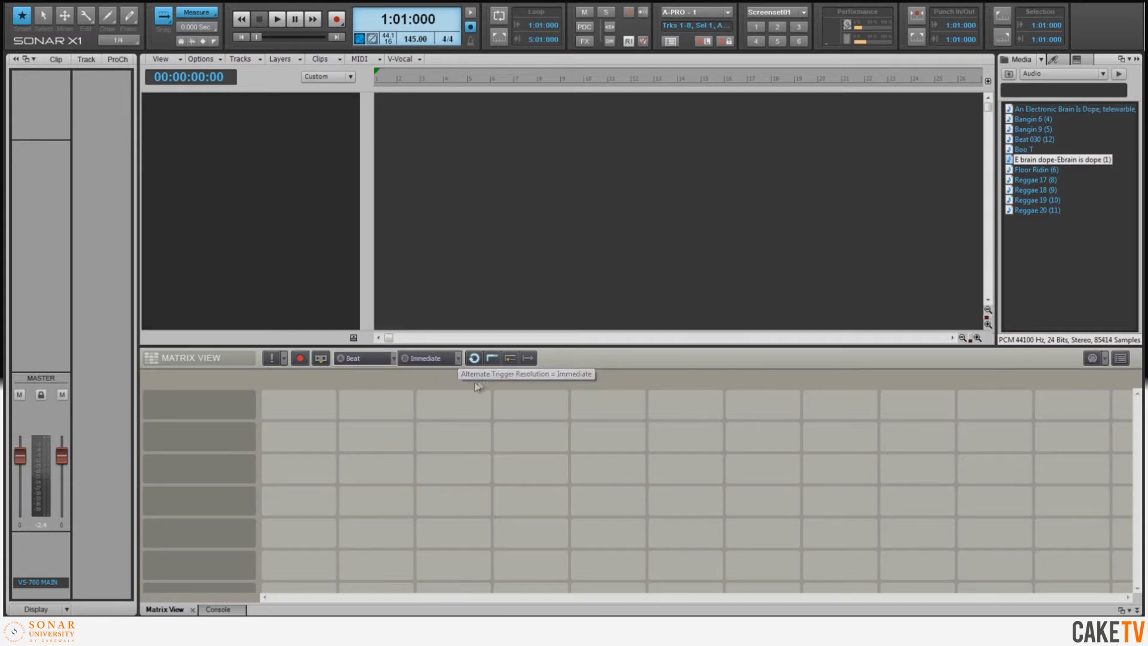
{"action": "mouse_move", "coordinate": [488, 383]}
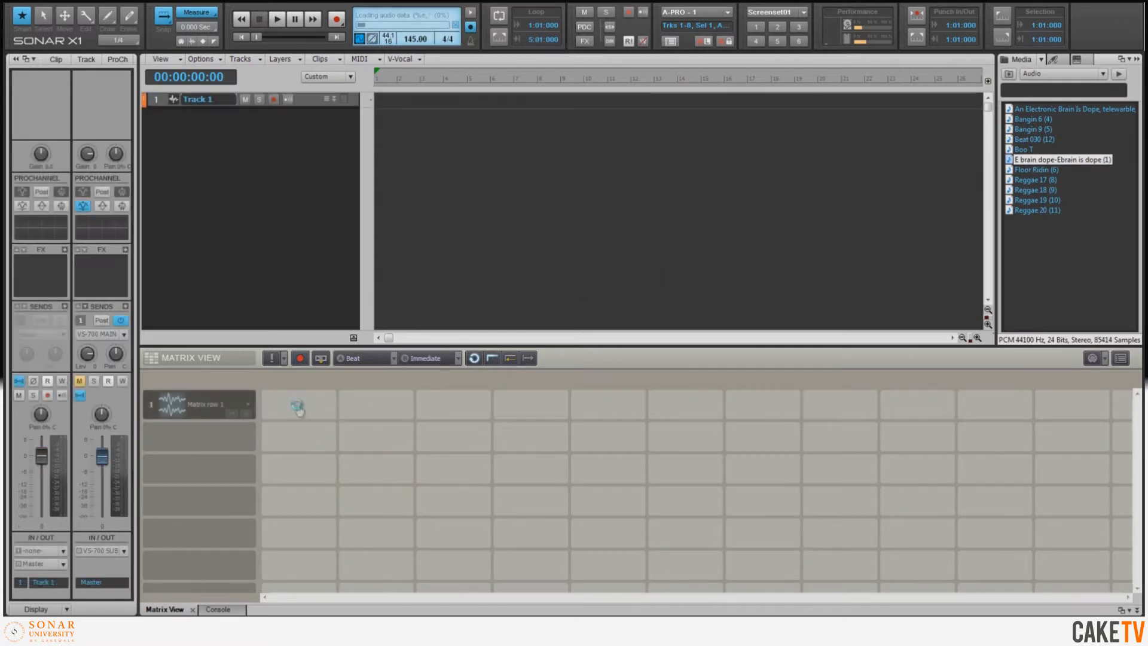
Select the E brain dope cell in Matrix row 1 and view its cell options.
{"action": "left_click", "coordinate": [299, 407]}
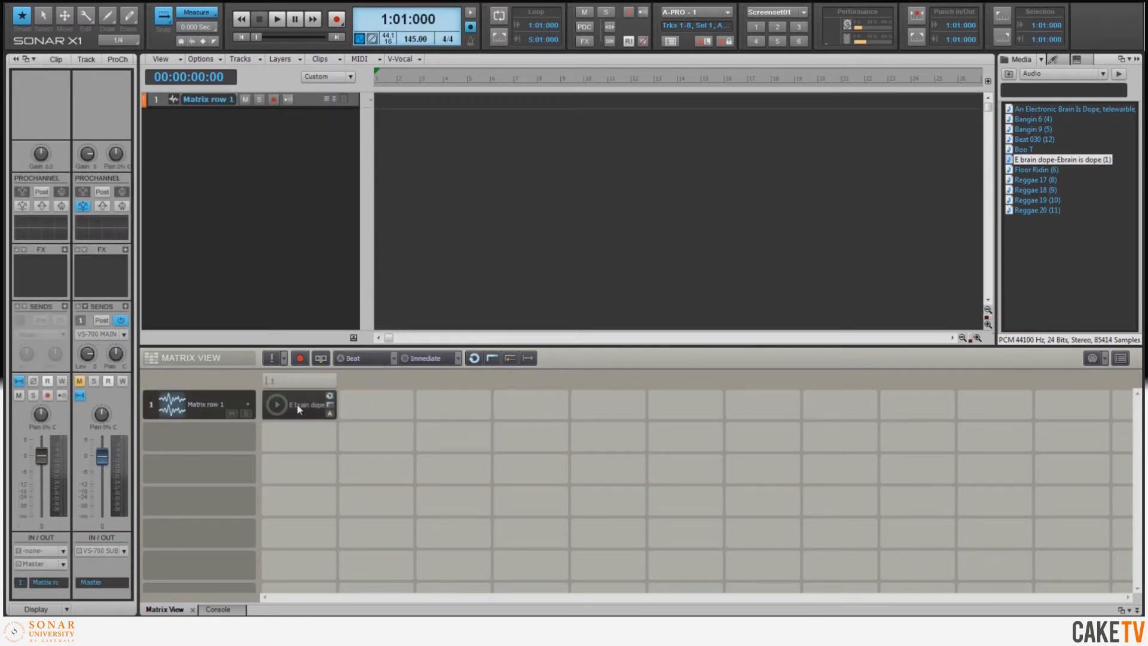
{"action": "right_click", "coordinate": [298, 407]}
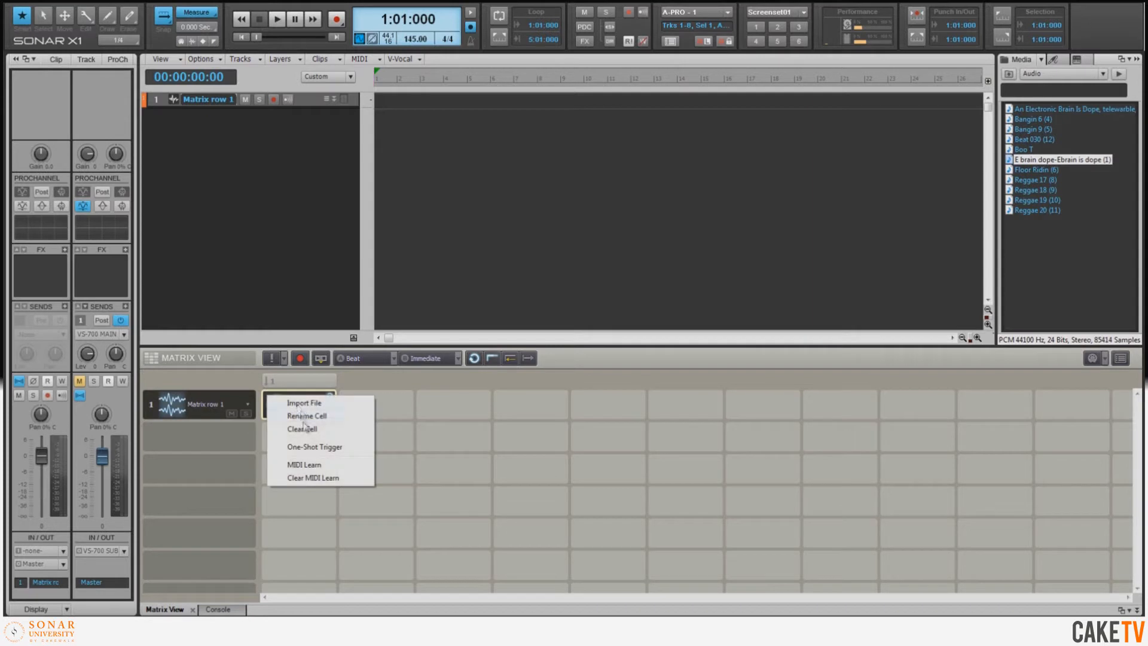
{"action": "left_click", "coordinate": [304, 403]}
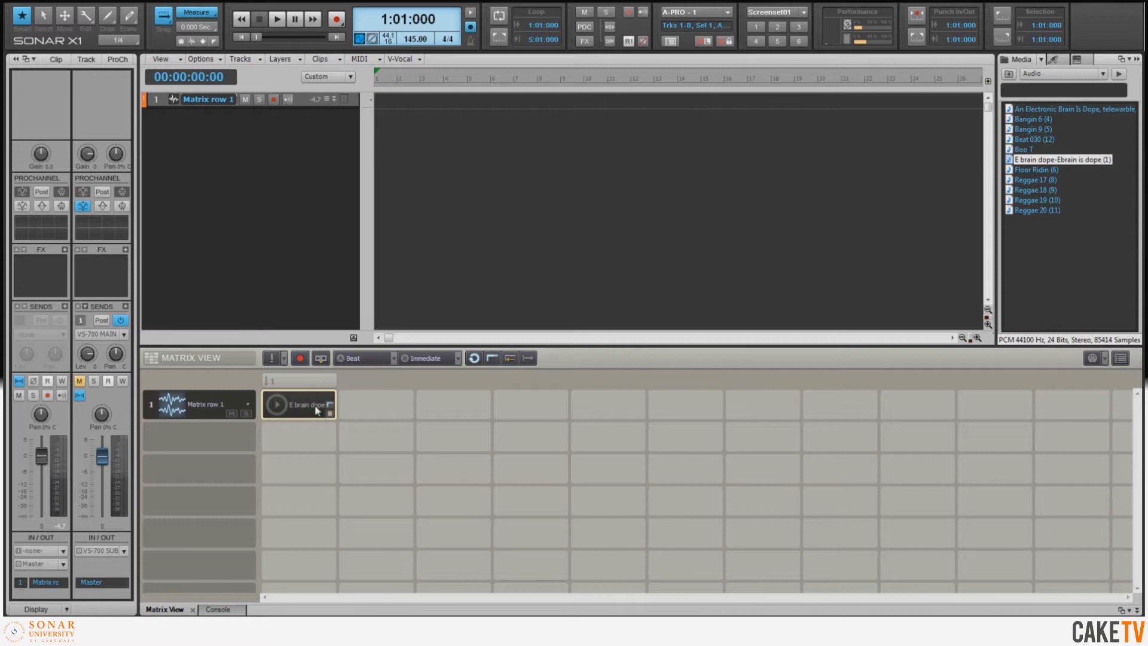
{"action": "mouse_move", "coordinate": [314, 419]}
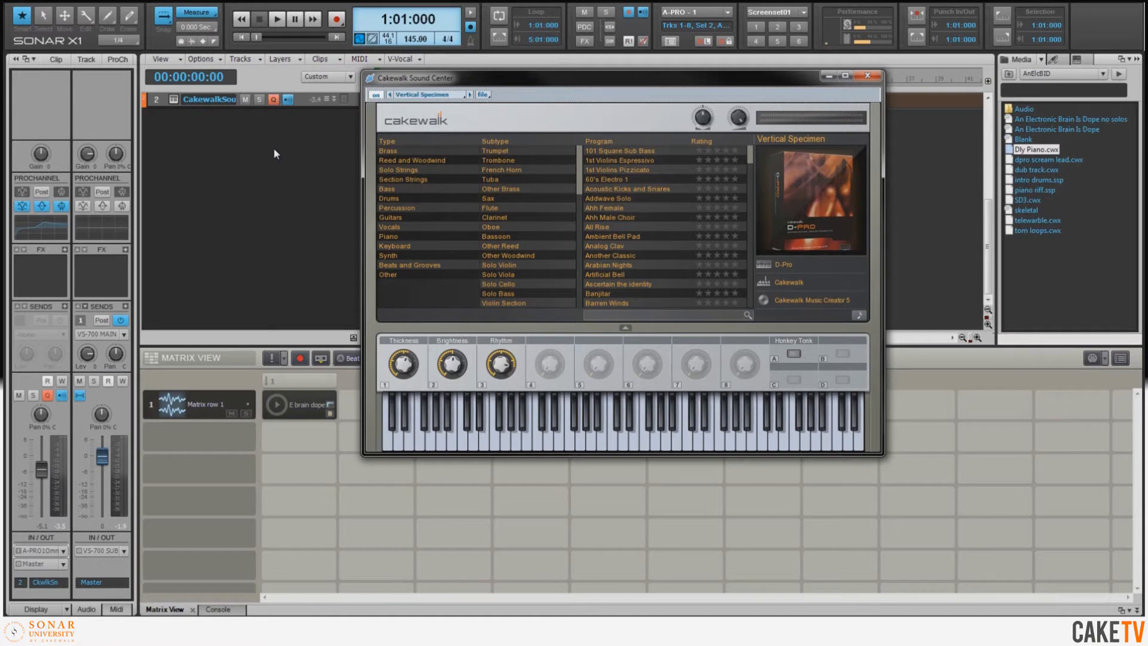
{"action": "mouse_move", "coordinate": [275, 146]}
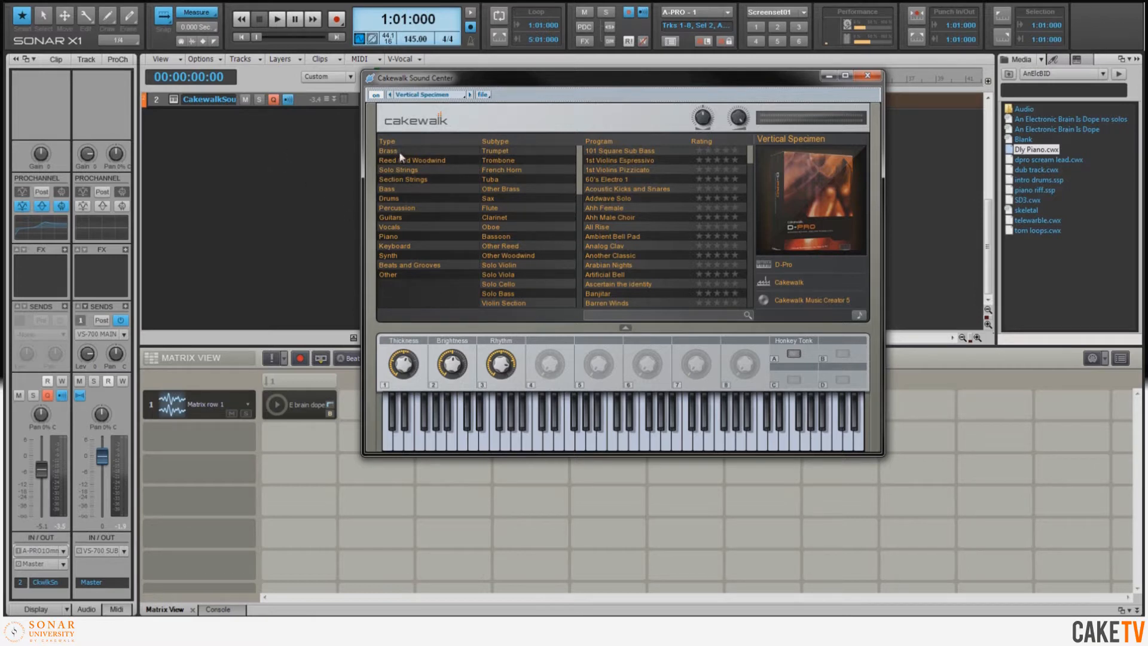
{"action": "mouse_move", "coordinate": [521, 269]}
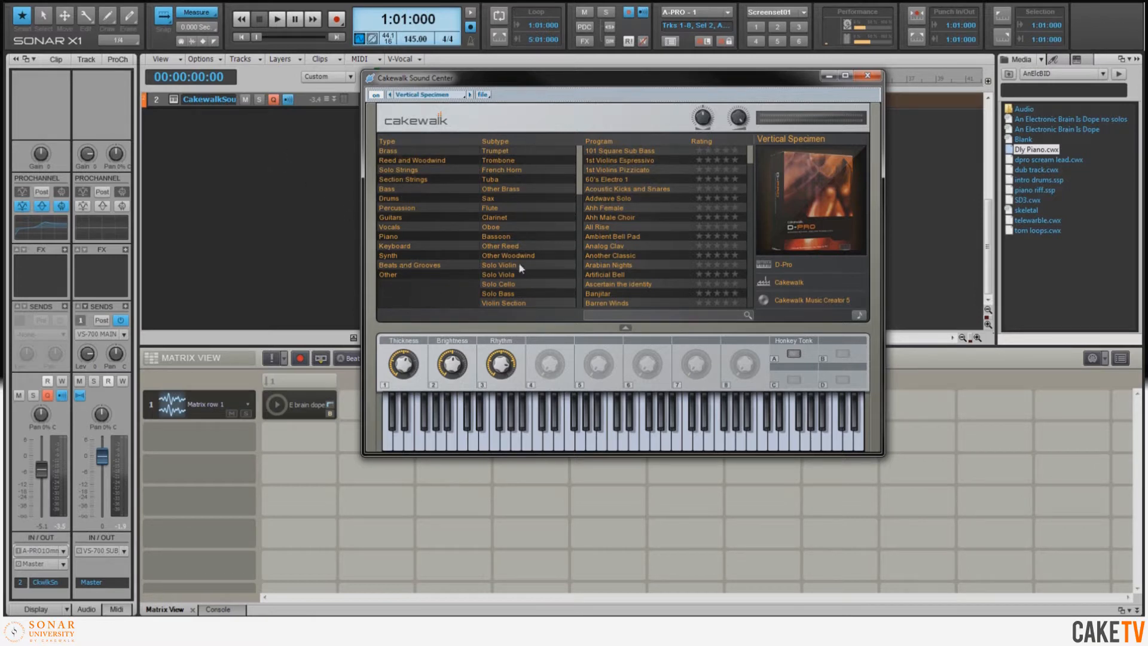
{"action": "mouse_move", "coordinate": [427, 221]}
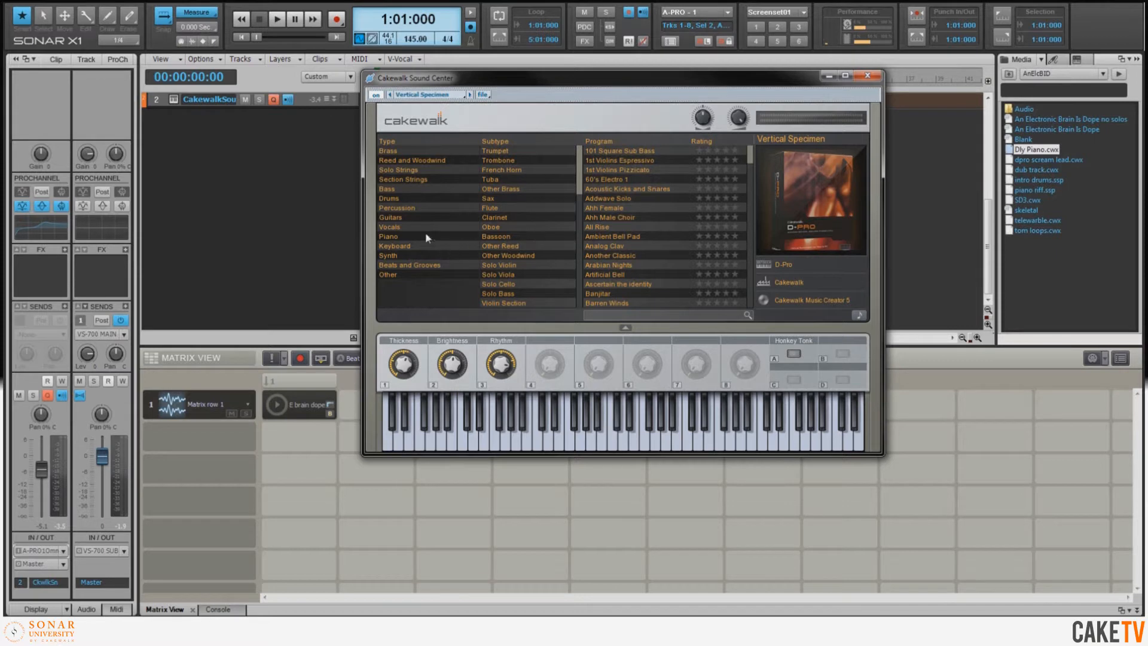
List the Synth programs in the Cakewalk Sound Center browser.
{"action": "left_click", "coordinate": [388, 255]}
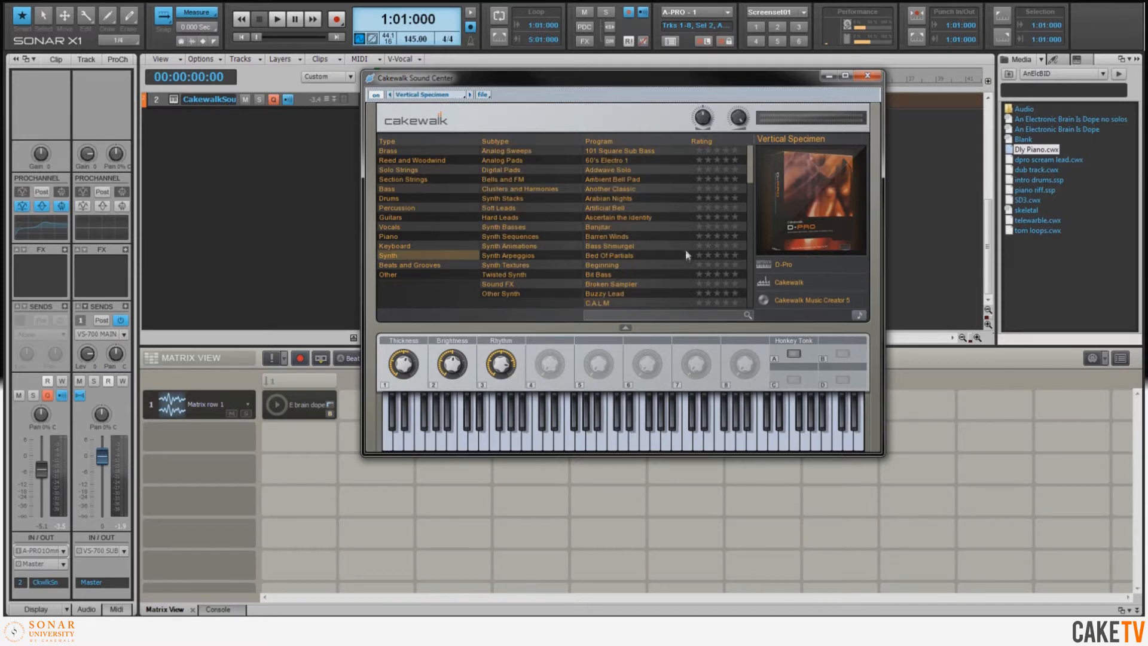
{"action": "mouse_move", "coordinate": [833, 197]}
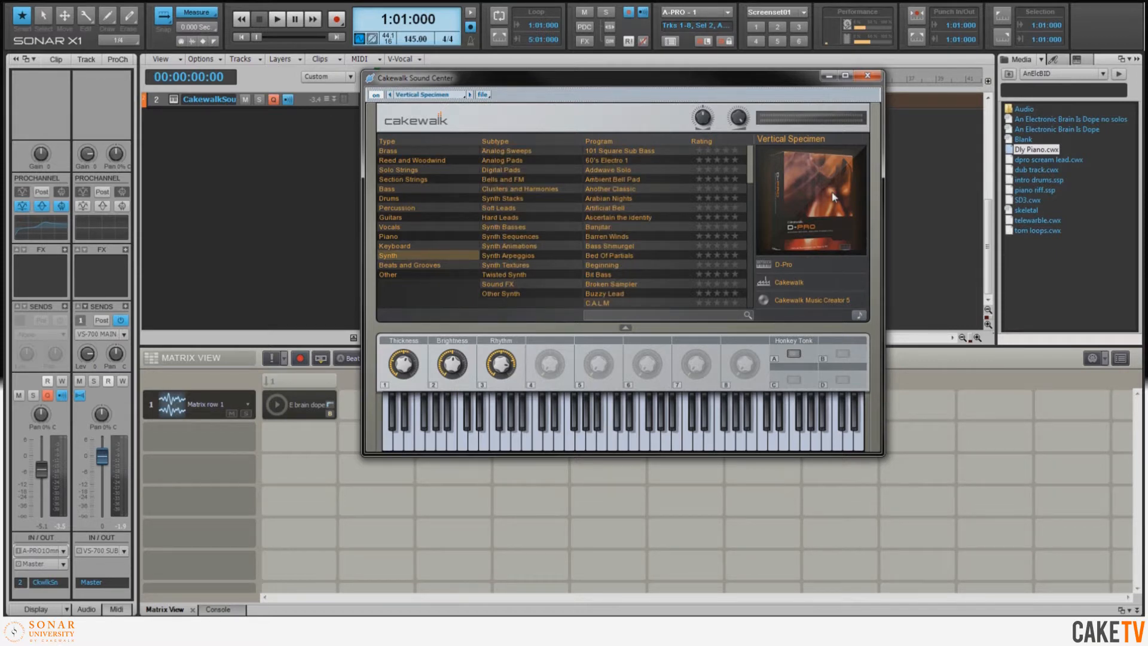
{"action": "mouse_move", "coordinate": [522, 397]}
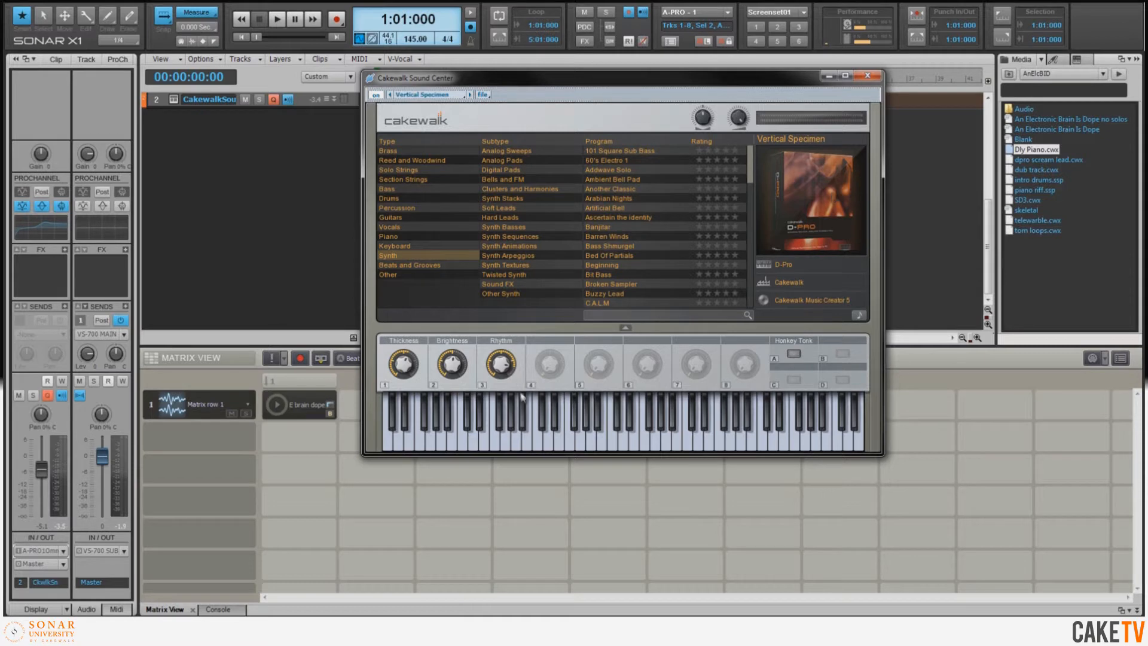
{"action": "mouse_move", "coordinate": [515, 388]}
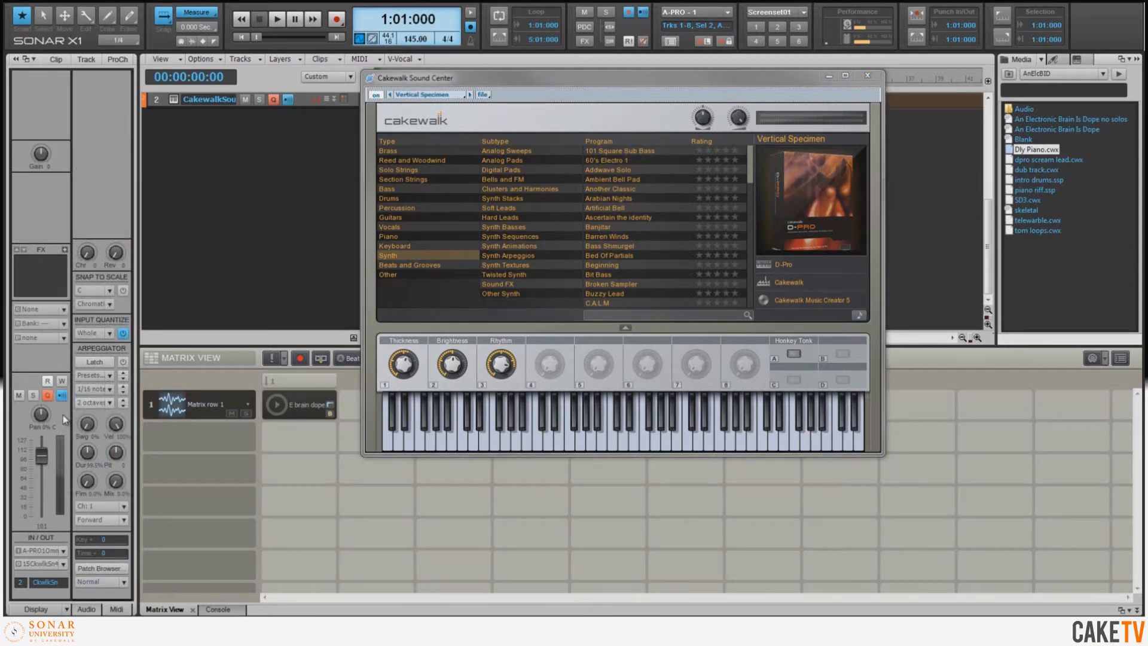
{"action": "mouse_move", "coordinate": [124, 332]}
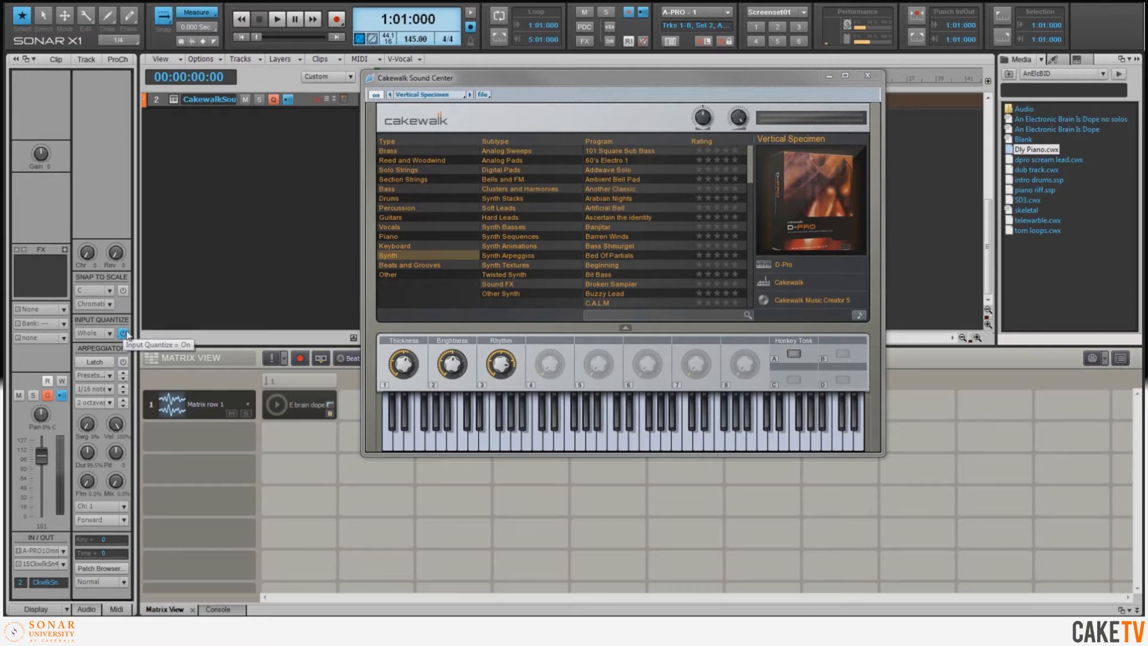
Toggle Input Quantize for the synth track and close the Sound Center window.
{"action": "left_click", "coordinate": [110, 332]}
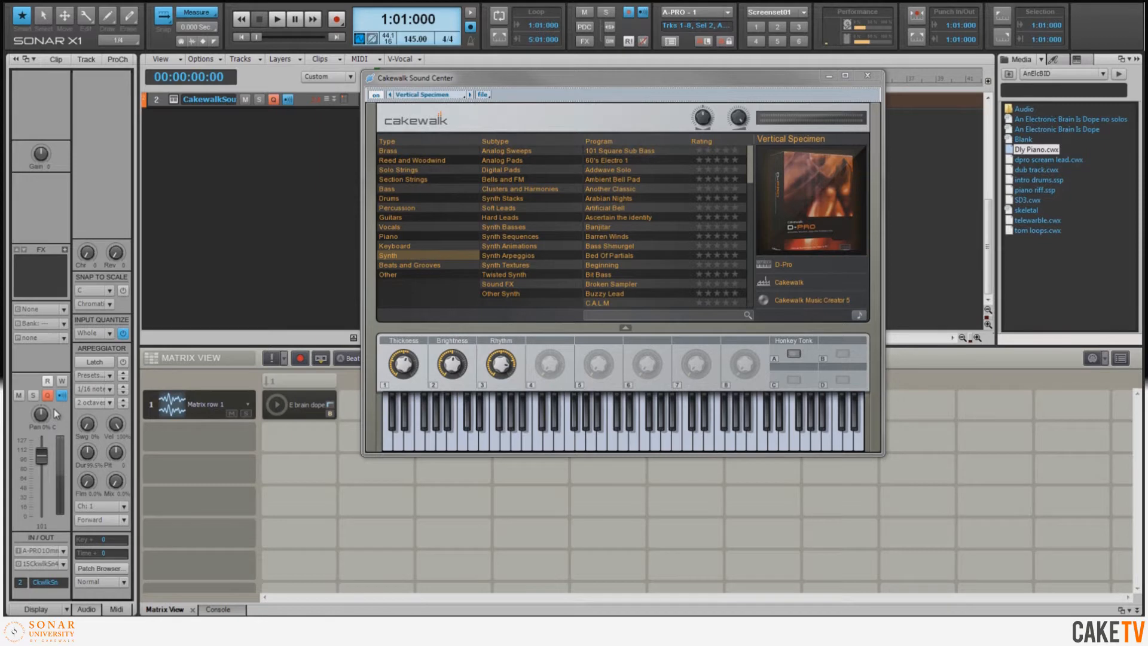
{"action": "left_click", "coordinate": [867, 75]}
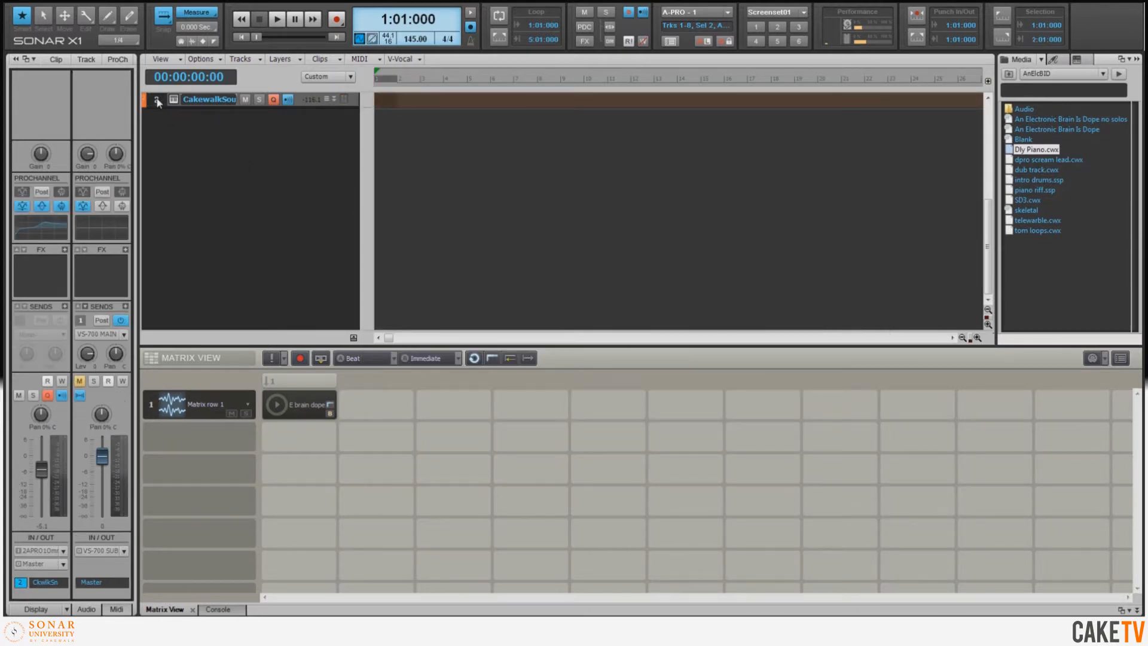
Save the Cakewalk Sound Center track as a track template from its header menu.
{"action": "right_click", "coordinate": [157, 101]}
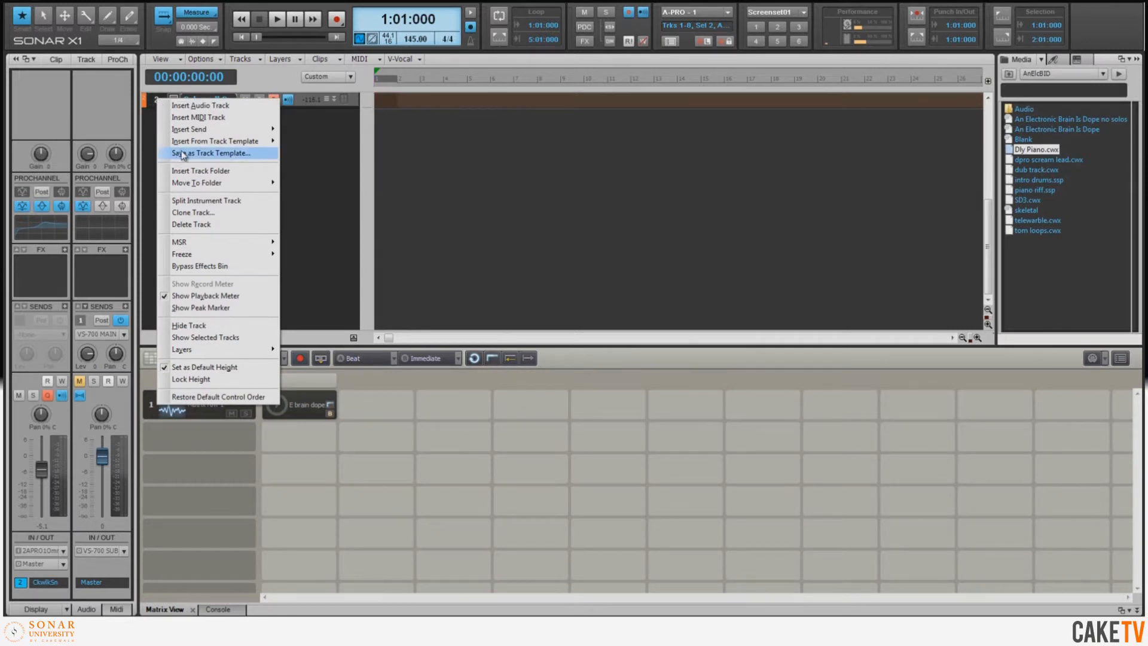
{"action": "left_click", "coordinate": [212, 153]}
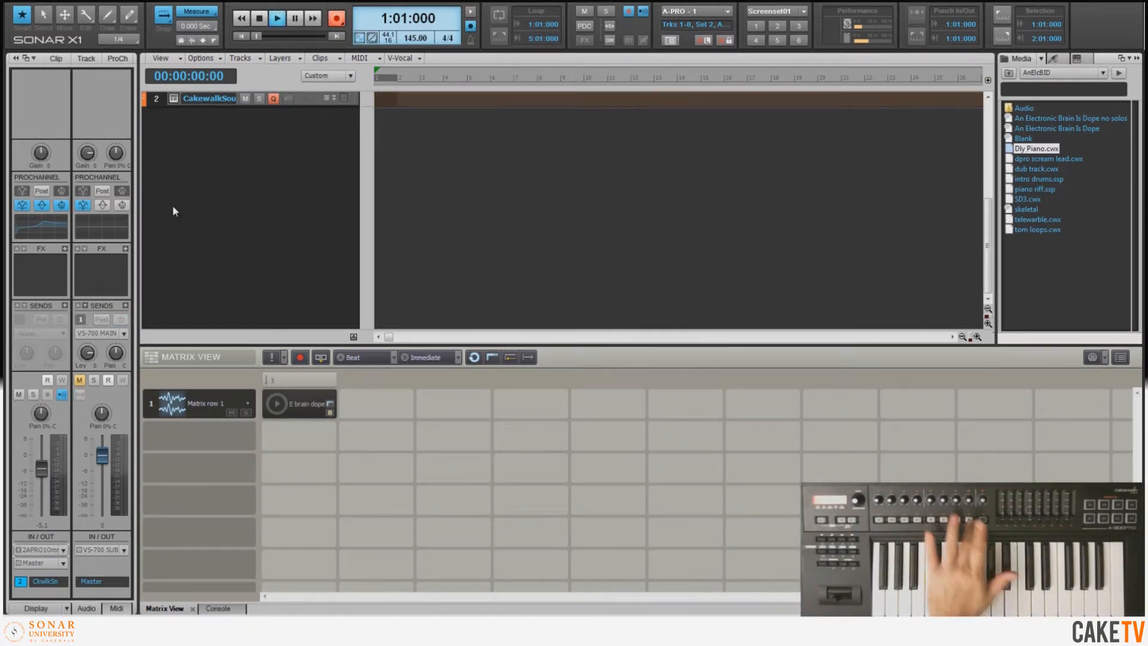
Record the keyboard part as clip 'Record 1' on the Sound Center track.
{"action": "left_click", "coordinate": [280, 19]}
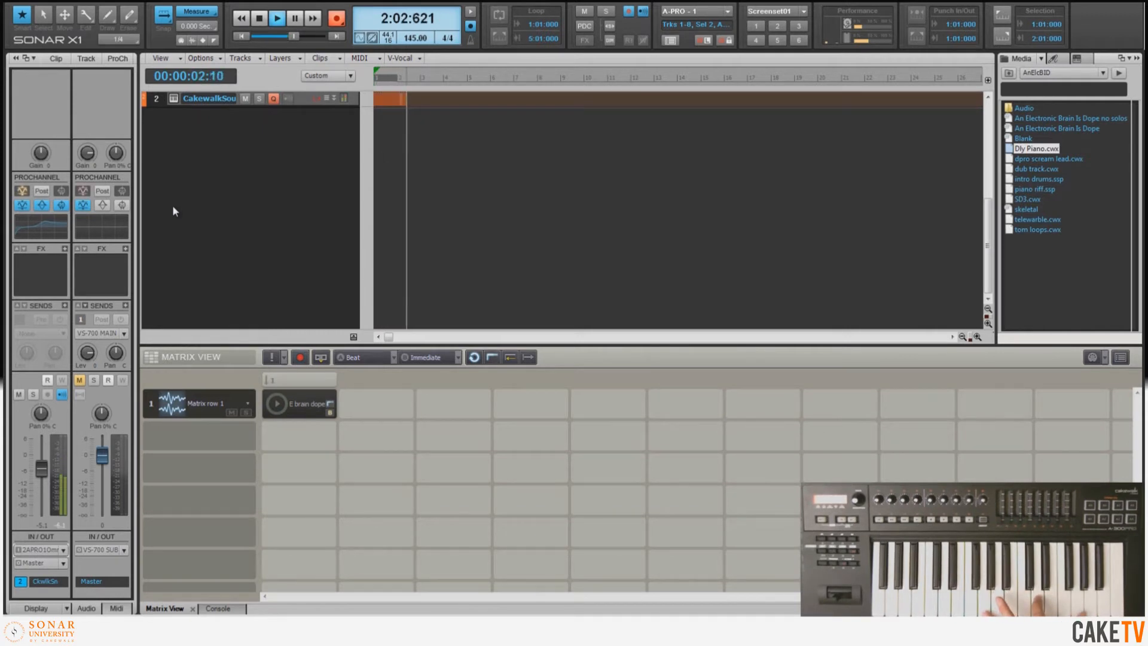
{"action": "left_click", "coordinate": [279, 18]}
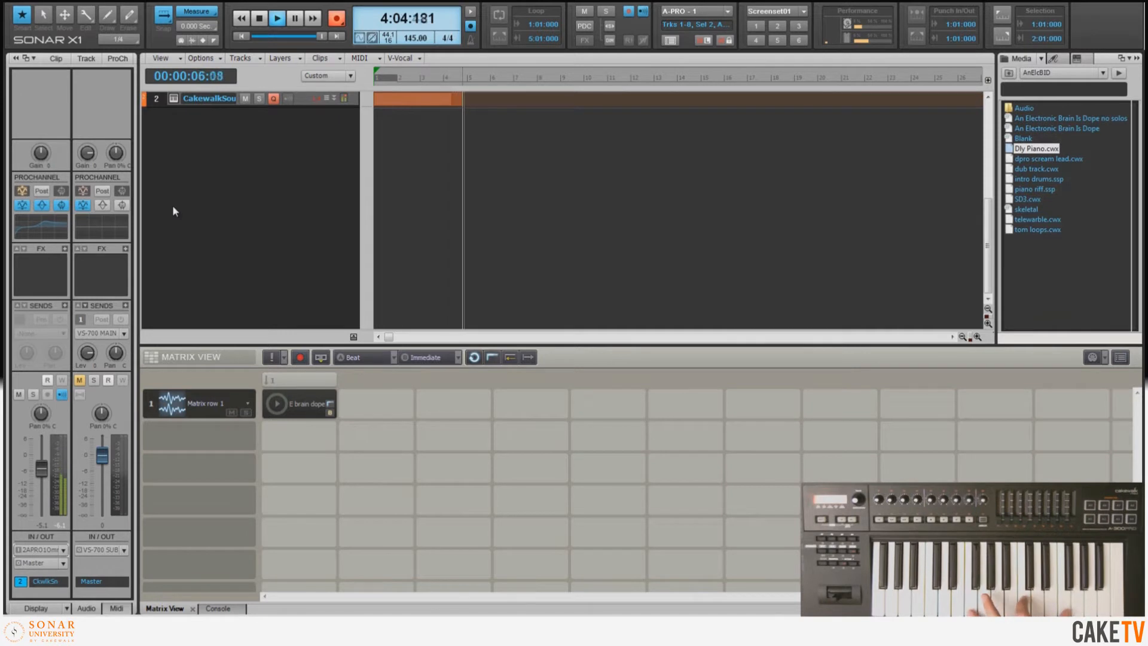
{"action": "left_click", "coordinate": [278, 18]}
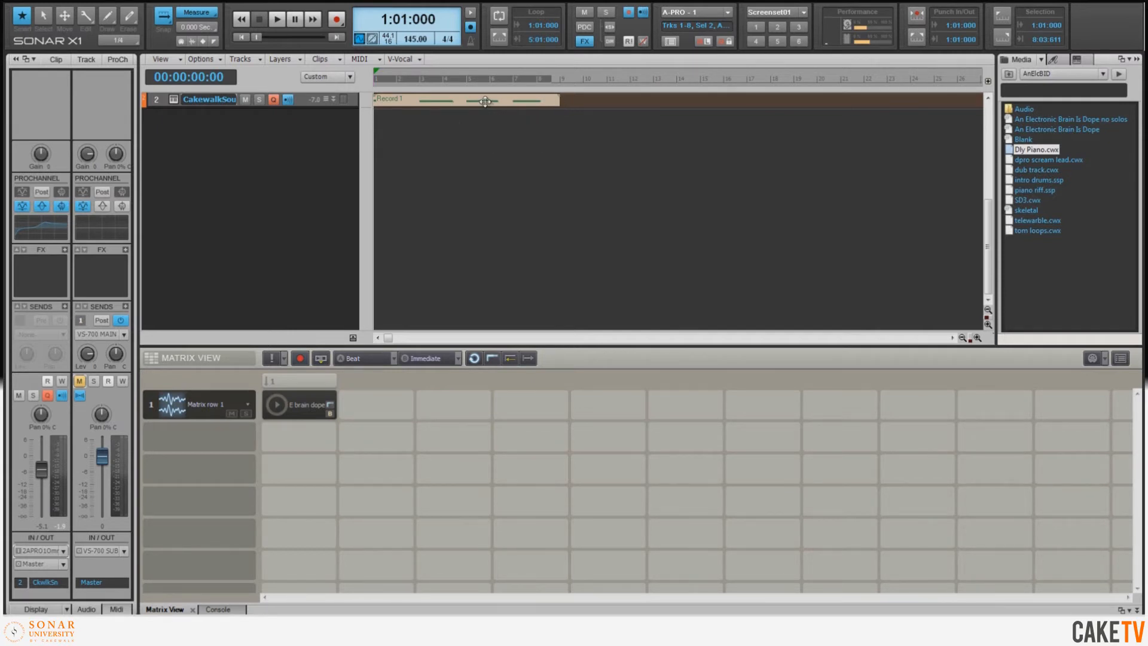
Bring up the options menu for the 'Record 1' clip.
{"action": "right_click", "coordinate": [486, 101]}
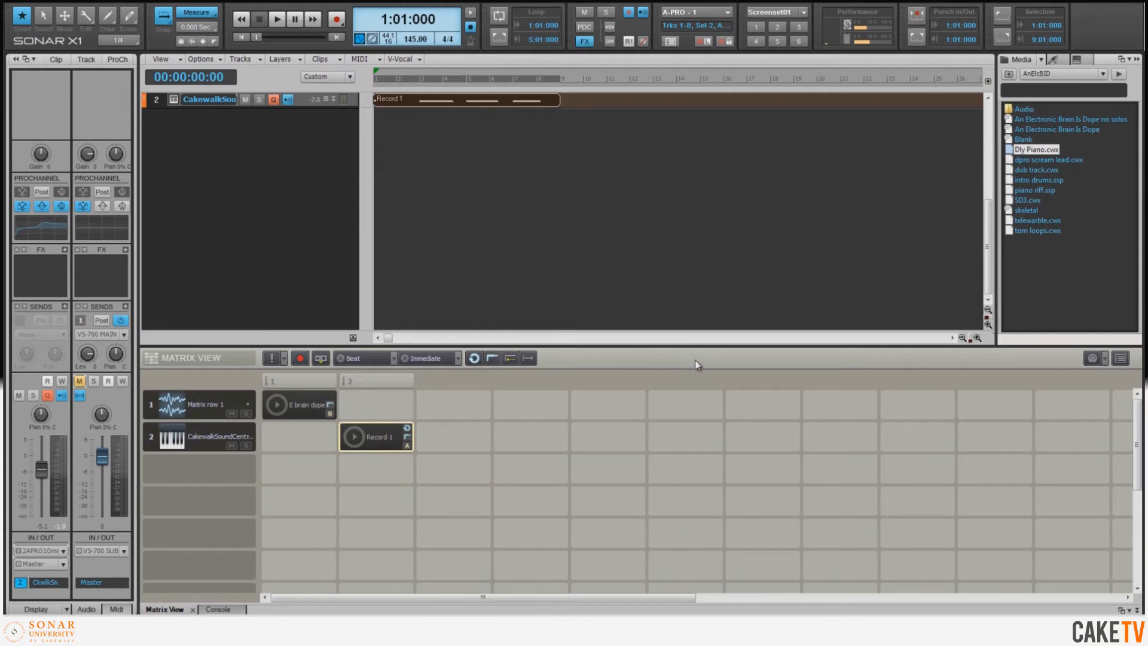
{"action": "mouse_move", "coordinate": [811, 363]}
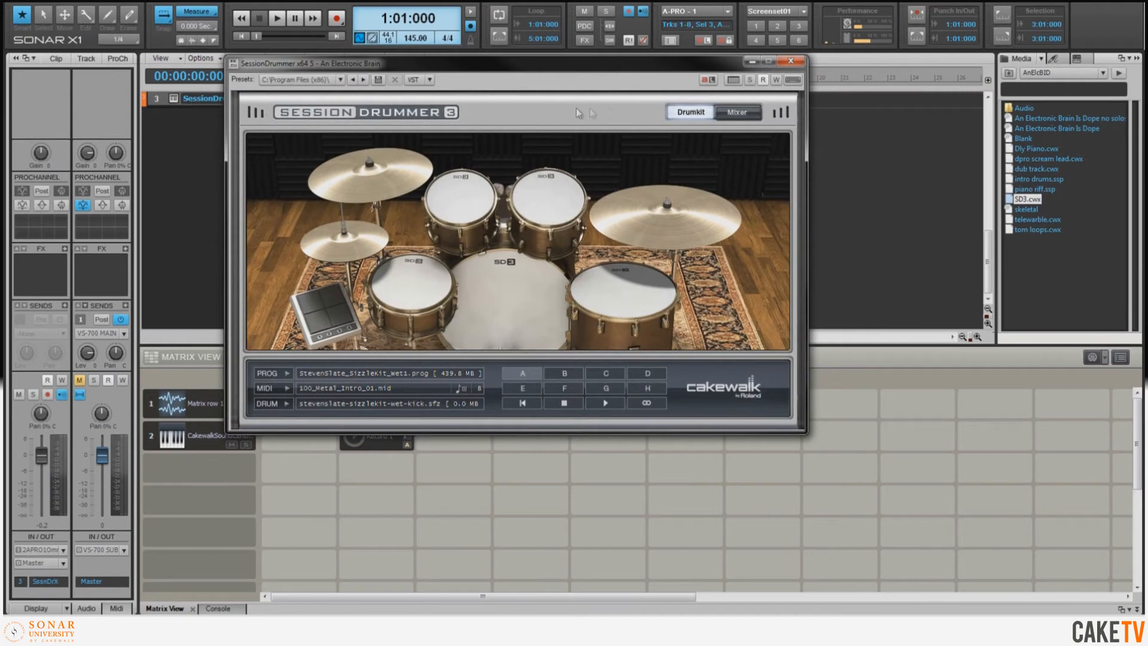
{"action": "mouse_move", "coordinate": [728, 79]}
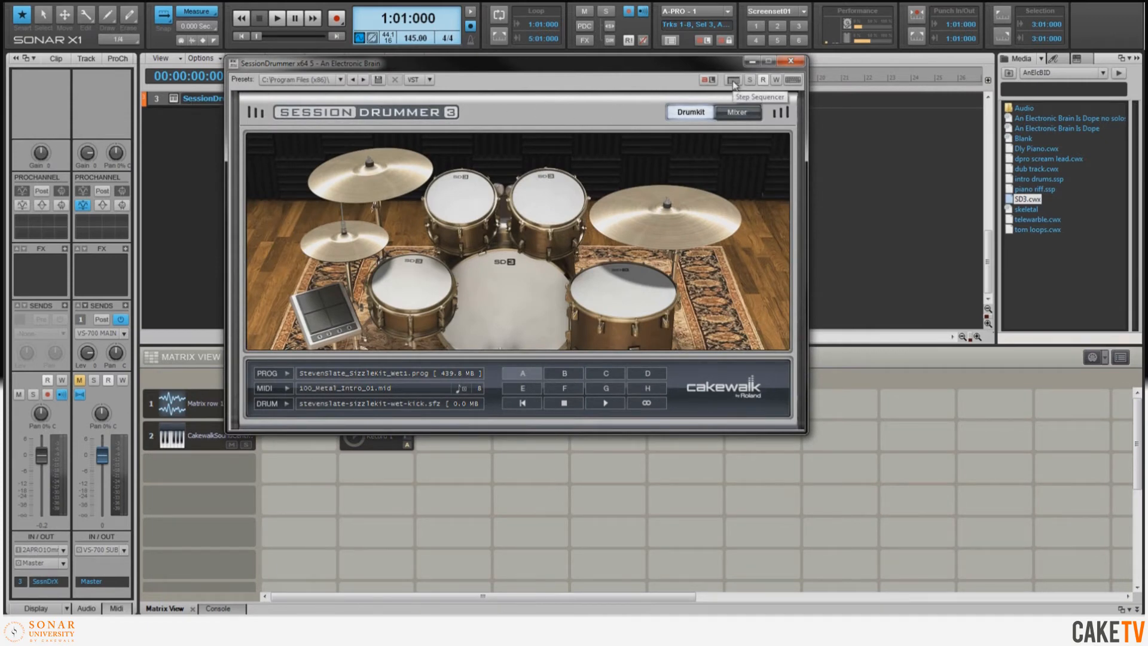
Open the step sequencer for the Session Drummer 3 track.
{"action": "left_click", "coordinate": [727, 79]}
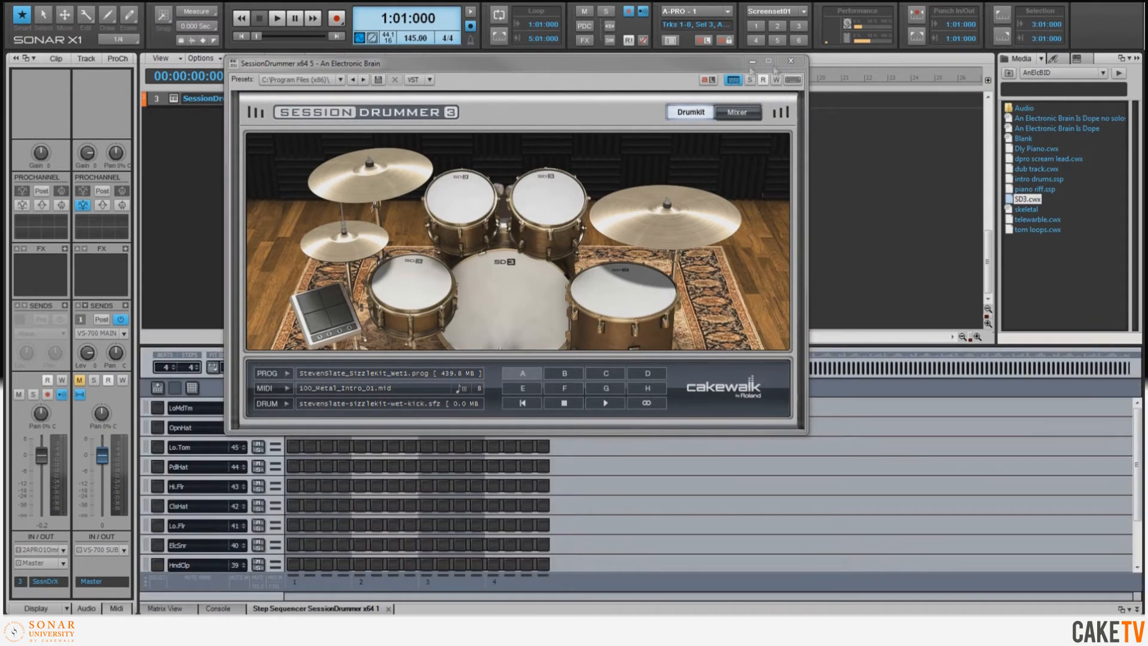
Close Session Drummer and lengthen the drum pattern to 8 beats.
{"action": "left_click", "coordinate": [790, 60]}
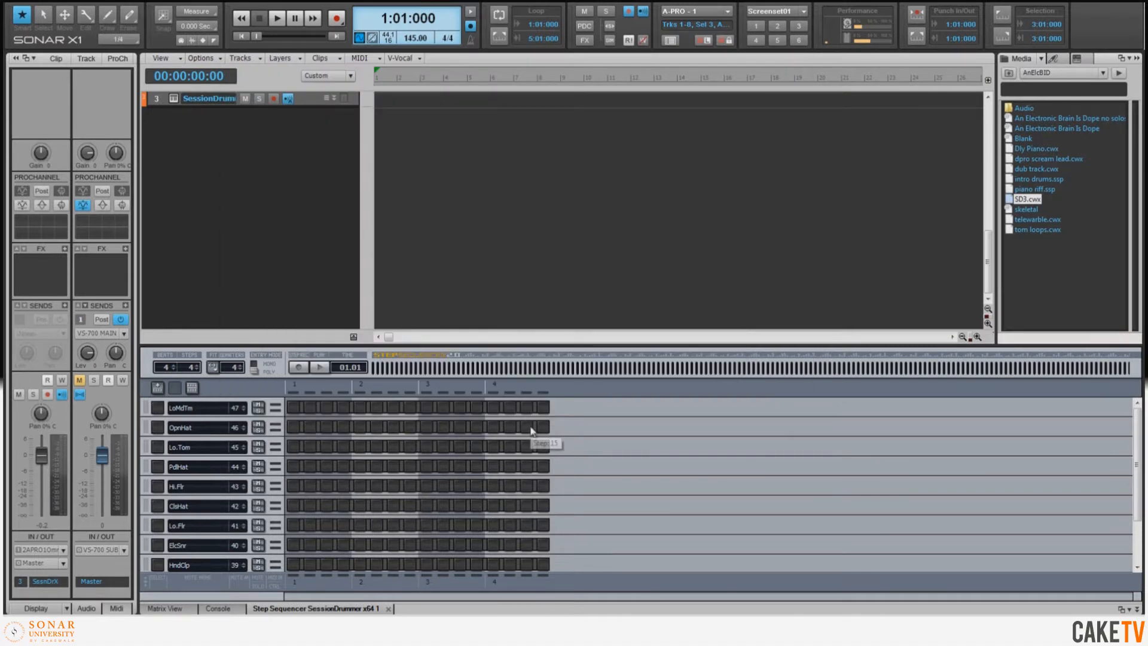
{"action": "left_click", "coordinate": [169, 367]}
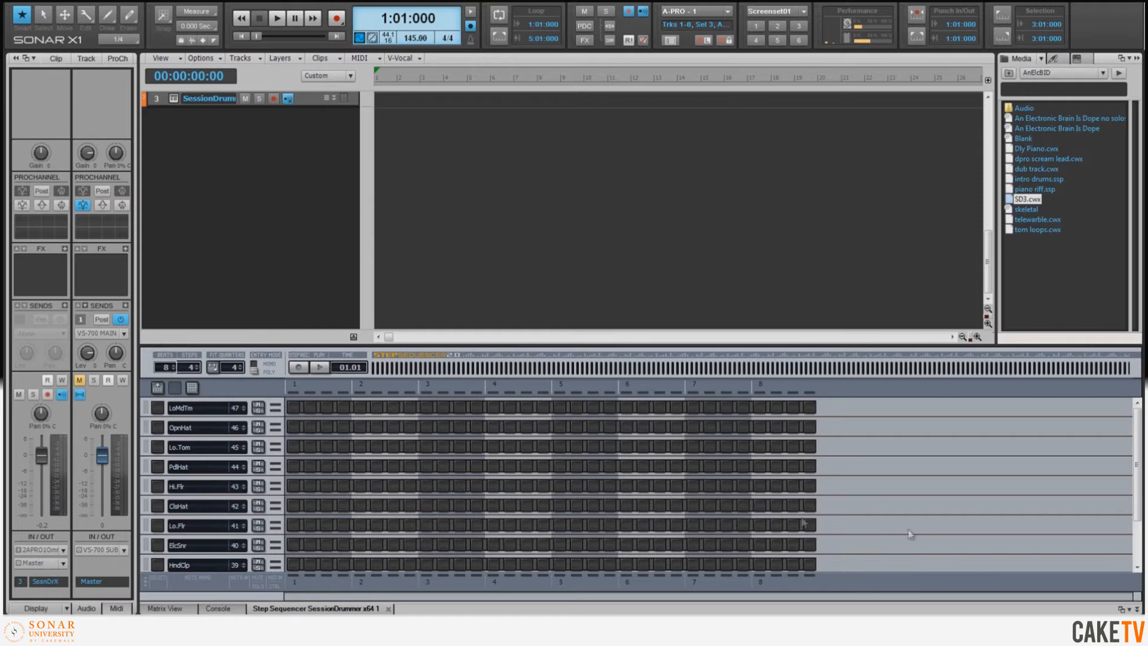
{"action": "scroll", "scroll_direction": "down", "scroll_amount": 3}
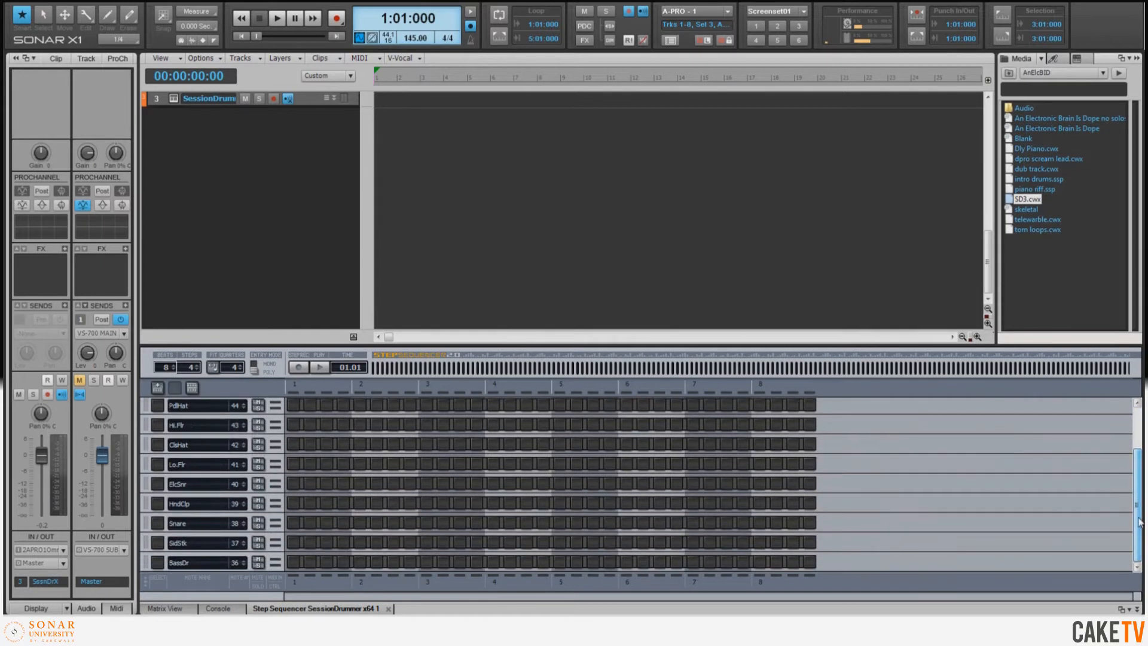
{"action": "mouse_move", "coordinate": [184, 565]}
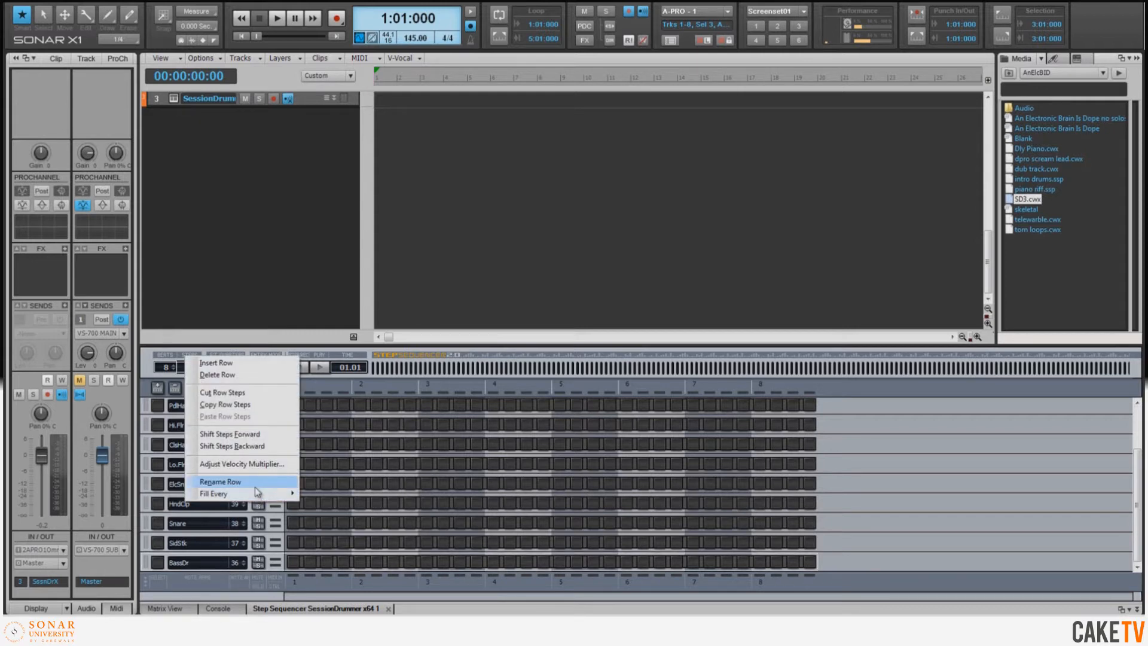
{"action": "mouse_move", "coordinate": [213, 493]}
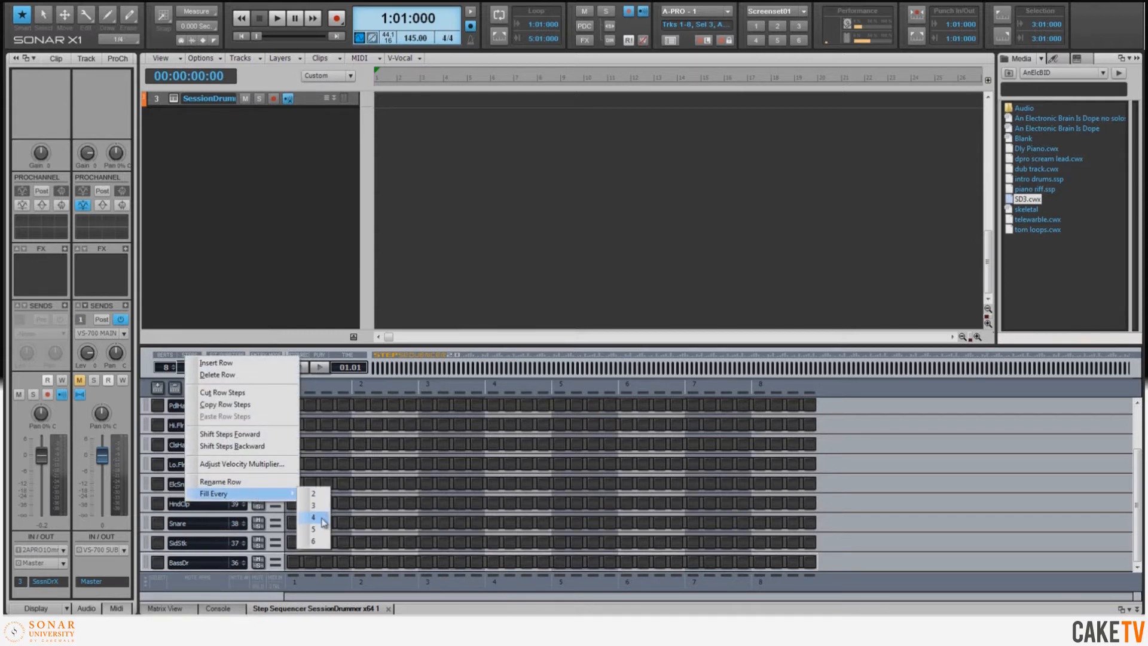
Fill the bass drum row every 4 steps, Snare every 6, and hand clap every 3.
{"action": "left_click", "coordinate": [313, 517]}
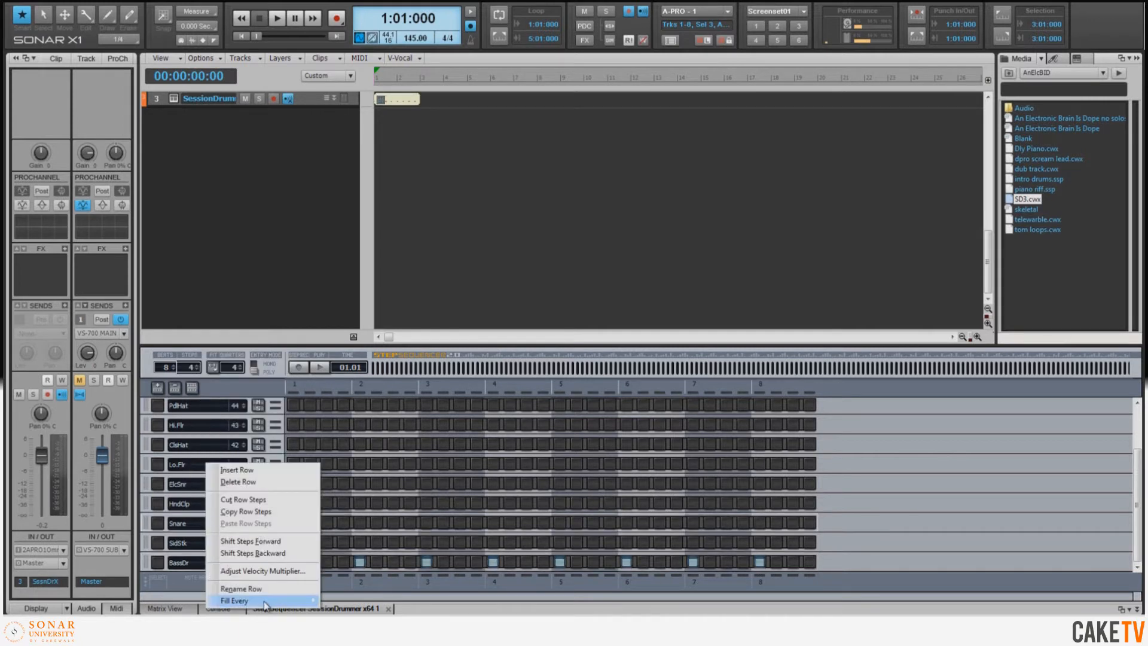
{"action": "left_click", "coordinate": [234, 601]}
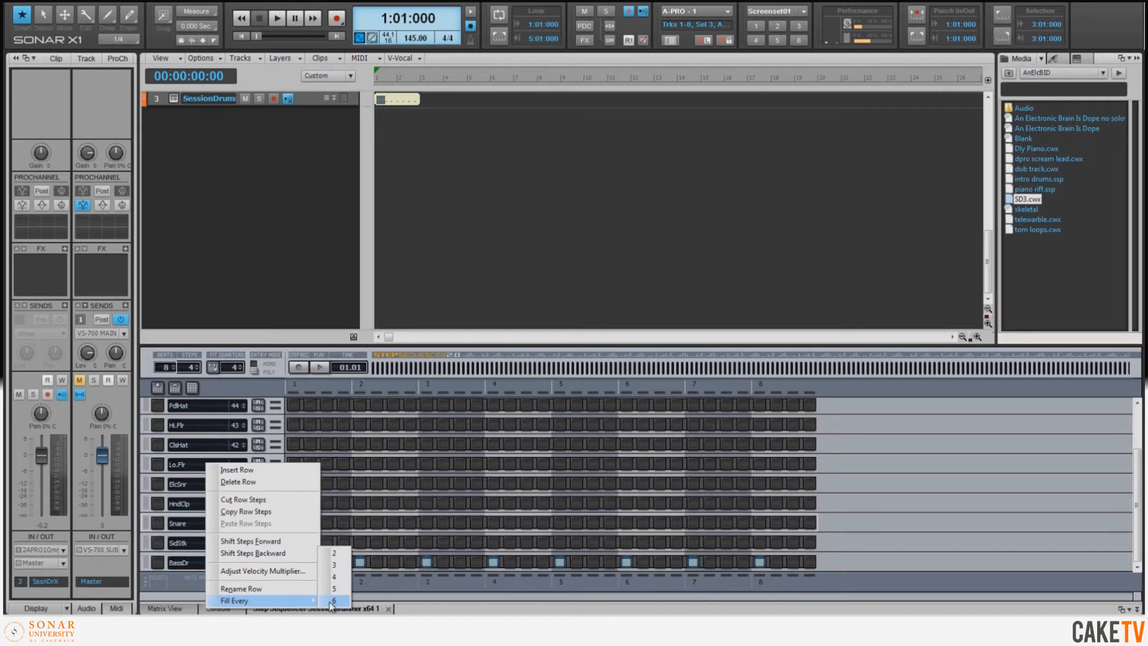
{"action": "left_click", "coordinate": [335, 599]}
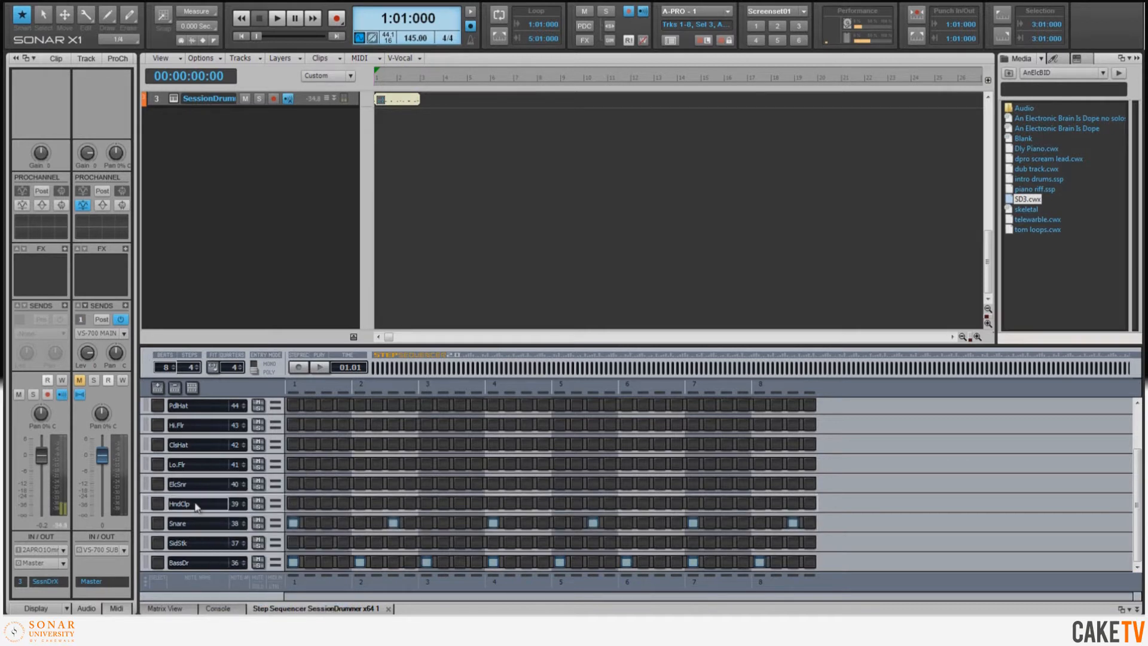
{"action": "right_click", "coordinate": [195, 503]}
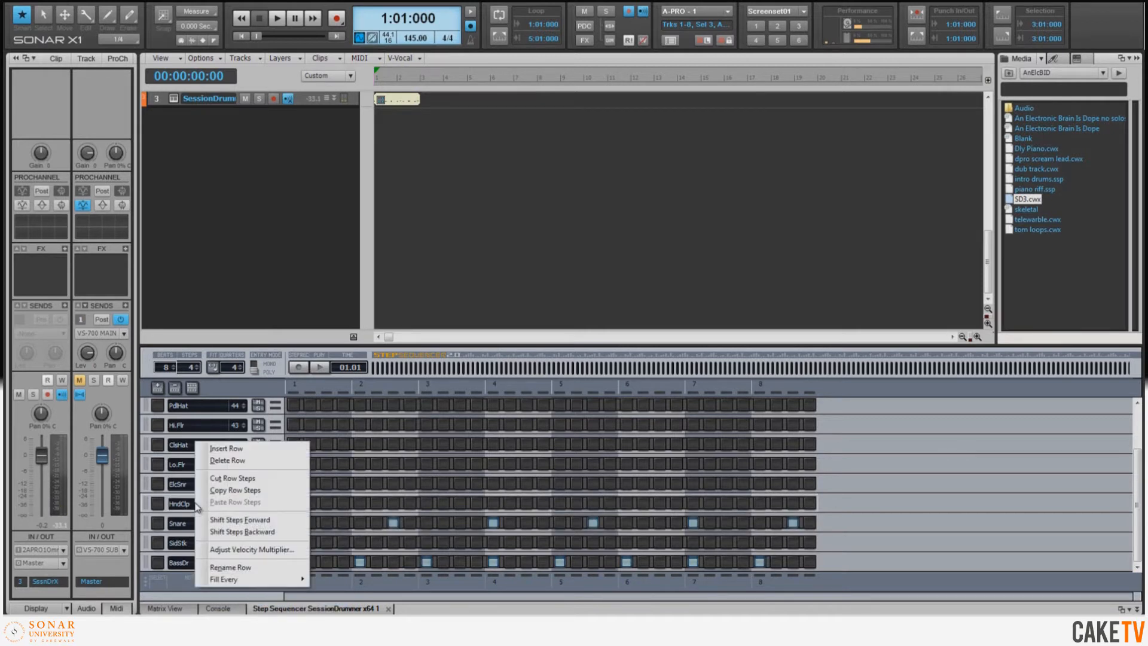
{"action": "mouse_move", "coordinate": [225, 580]}
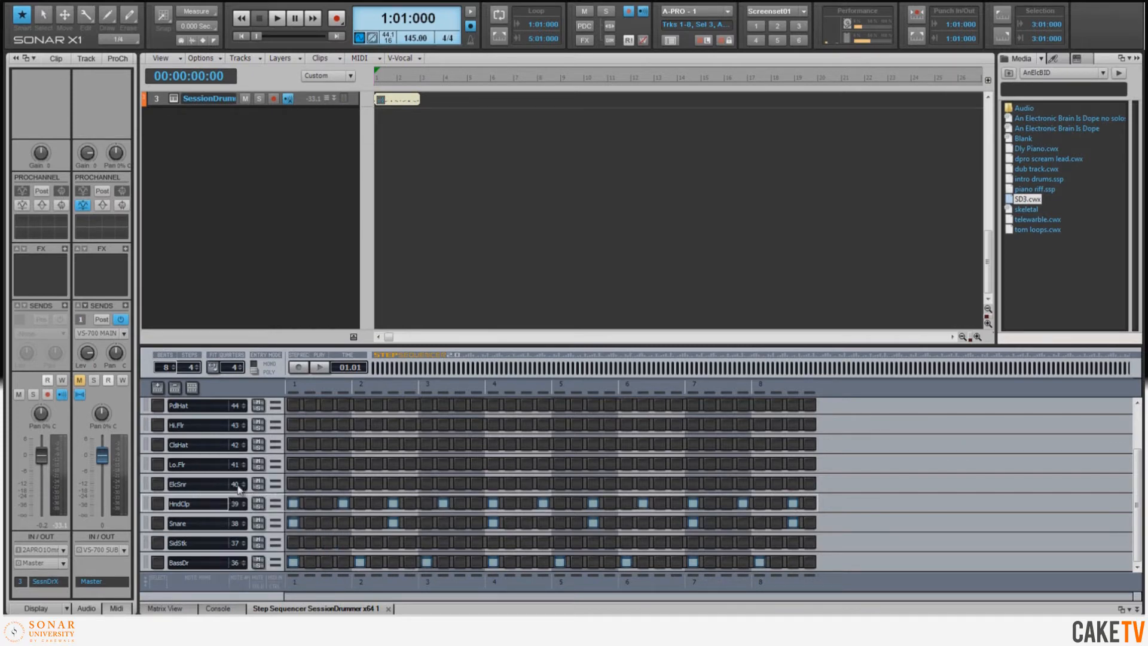
Change the ElcSnr row sound to RdCym2, then play the pattern back and stop.
{"action": "left_click", "coordinate": [231, 485]}
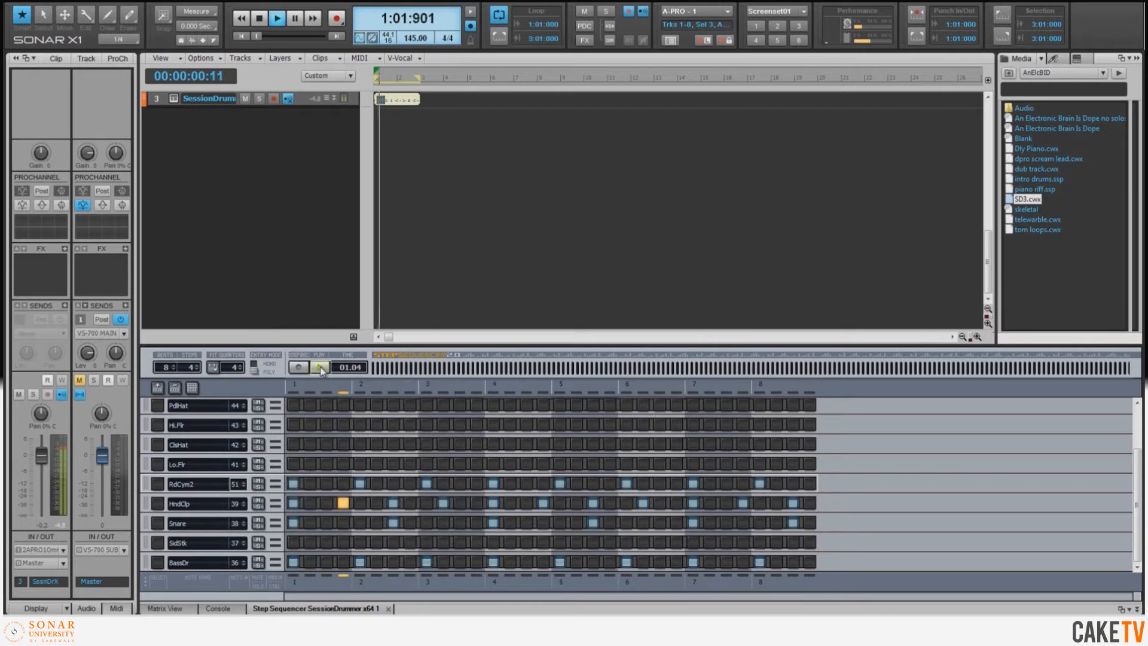
{"action": "left_click", "coordinate": [280, 18]}
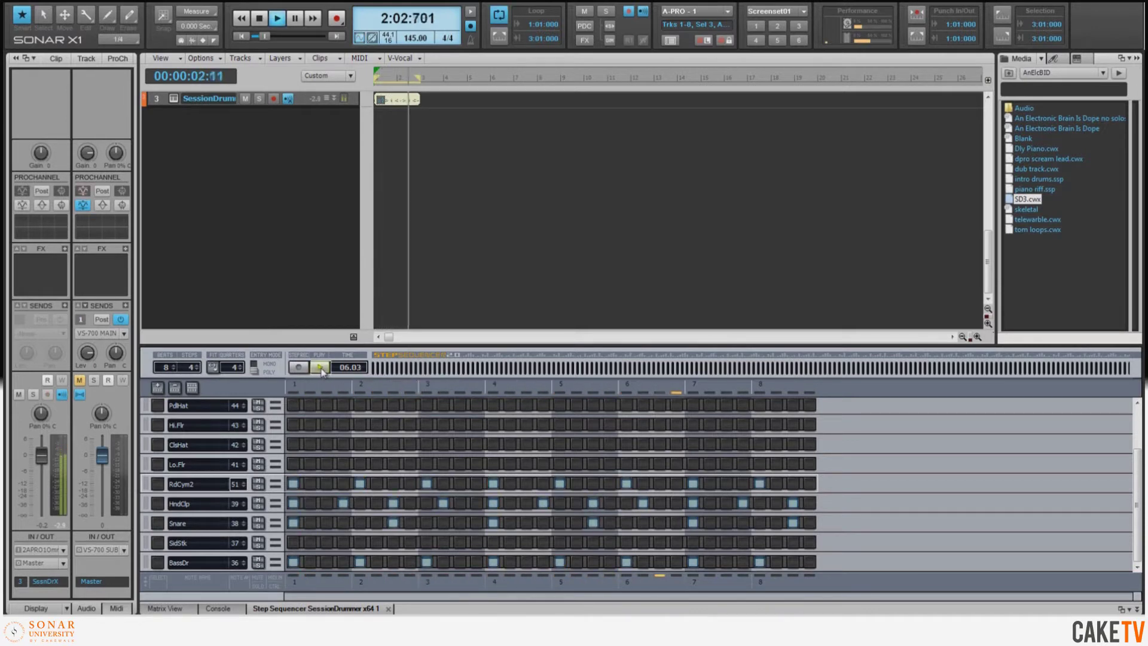
{"action": "left_click", "coordinate": [255, 16]}
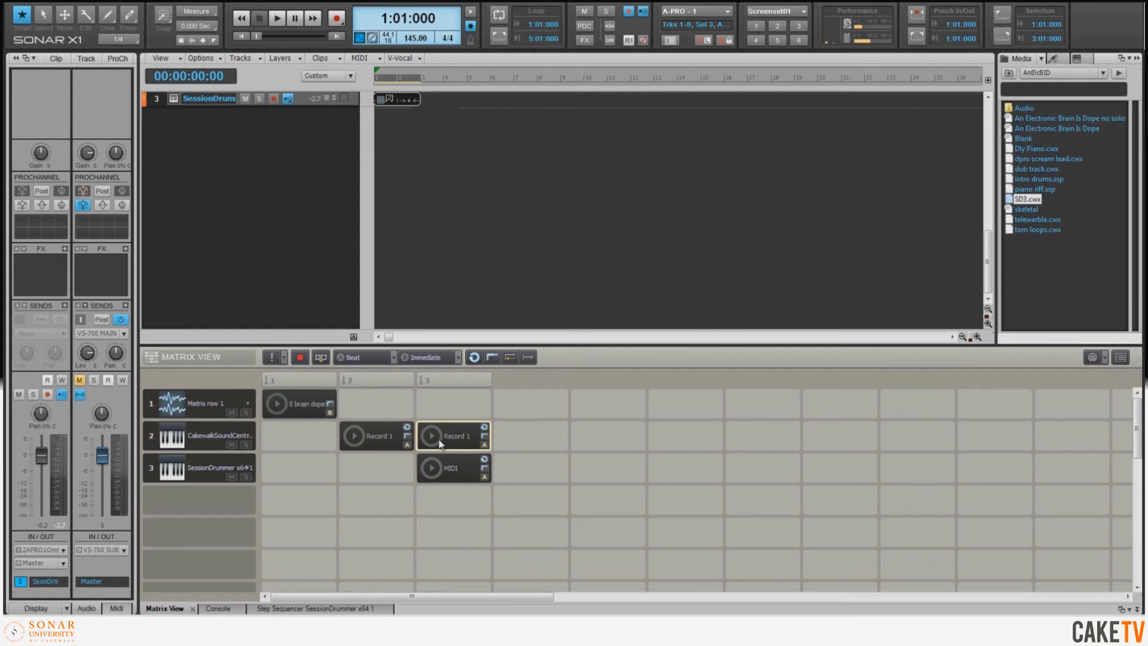
{"action": "mouse_move", "coordinate": [465, 382]}
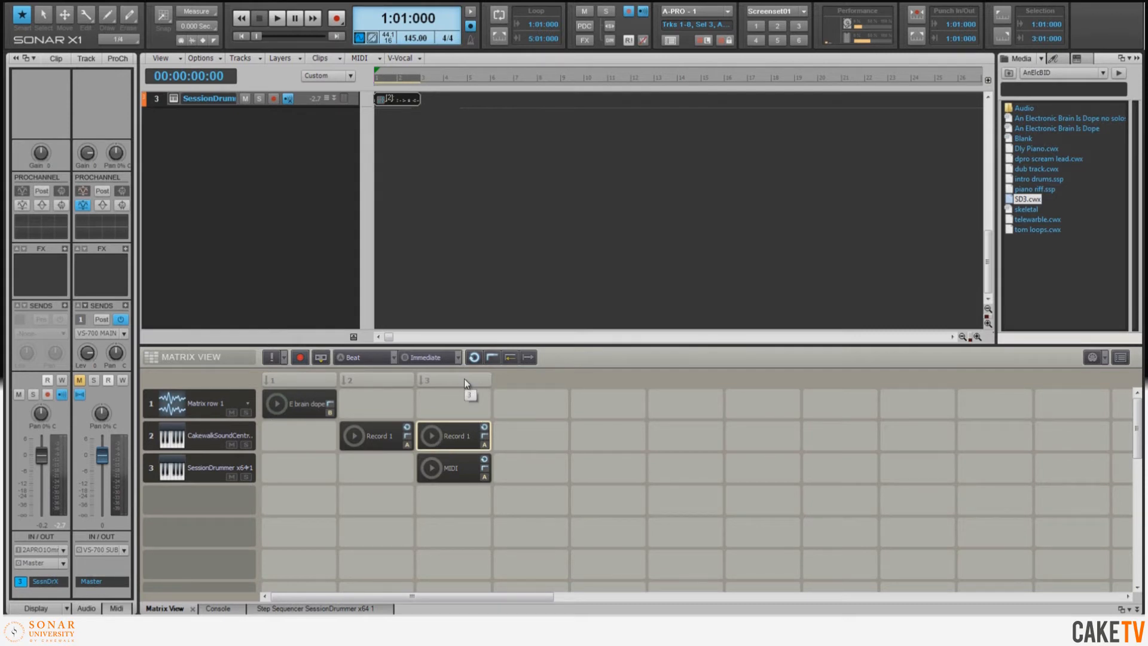
Launch the drum pattern and Record 1 copy together from the column 3 trigger.
{"action": "left_click", "coordinate": [454, 380]}
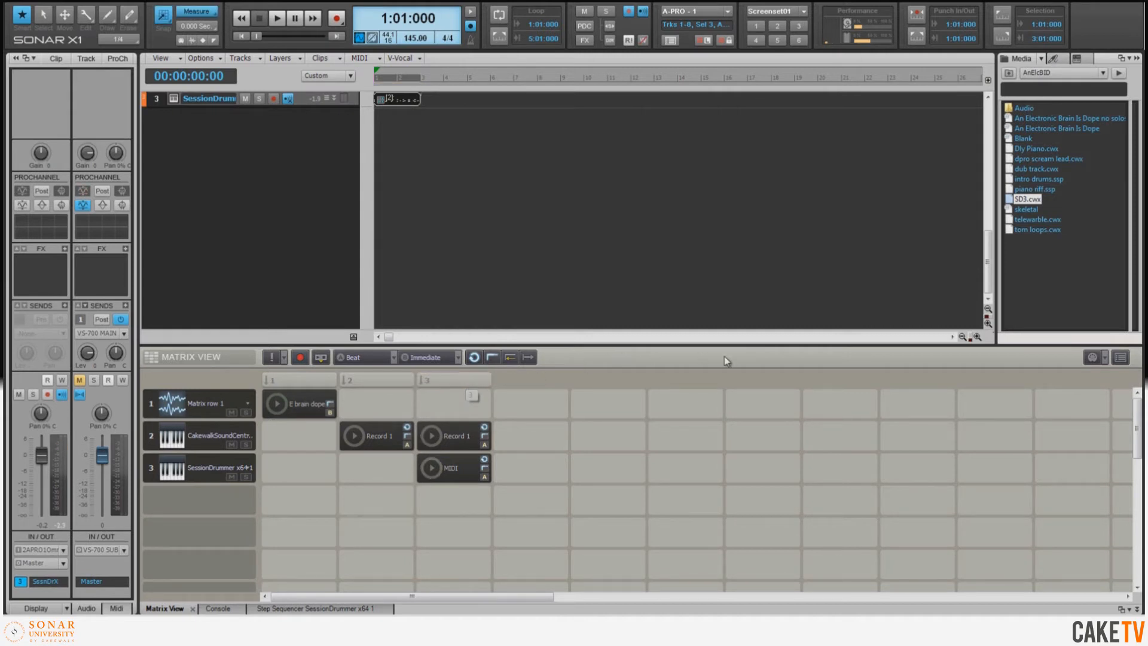
{"action": "mouse_move", "coordinate": [723, 366]}
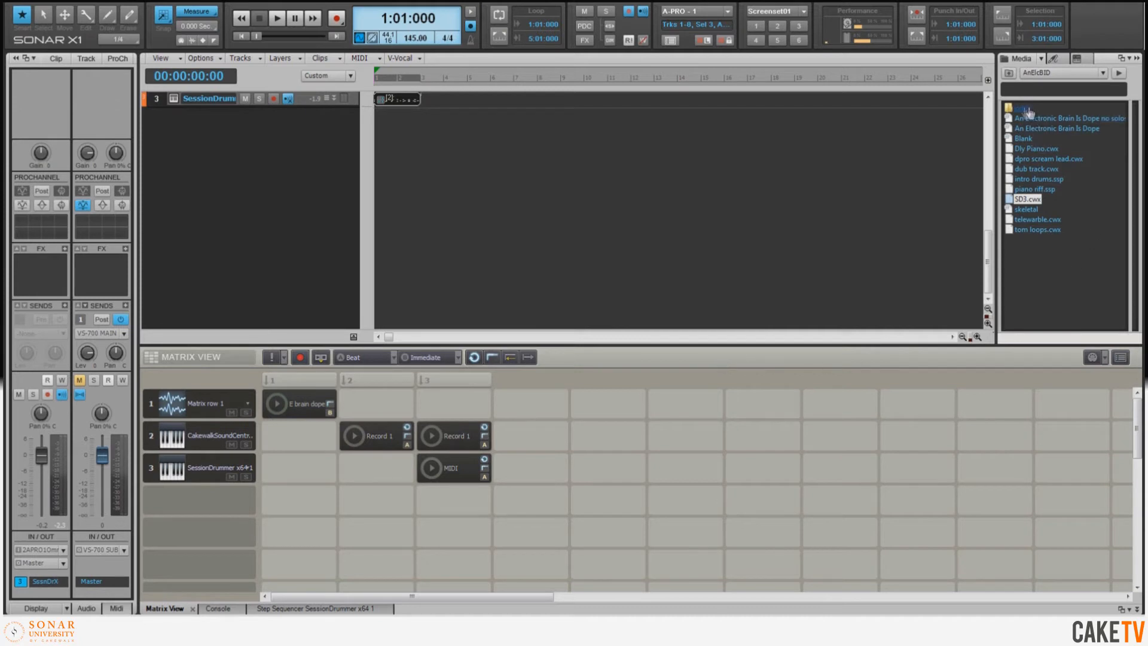
{"action": "mouse_move", "coordinate": [1025, 108]}
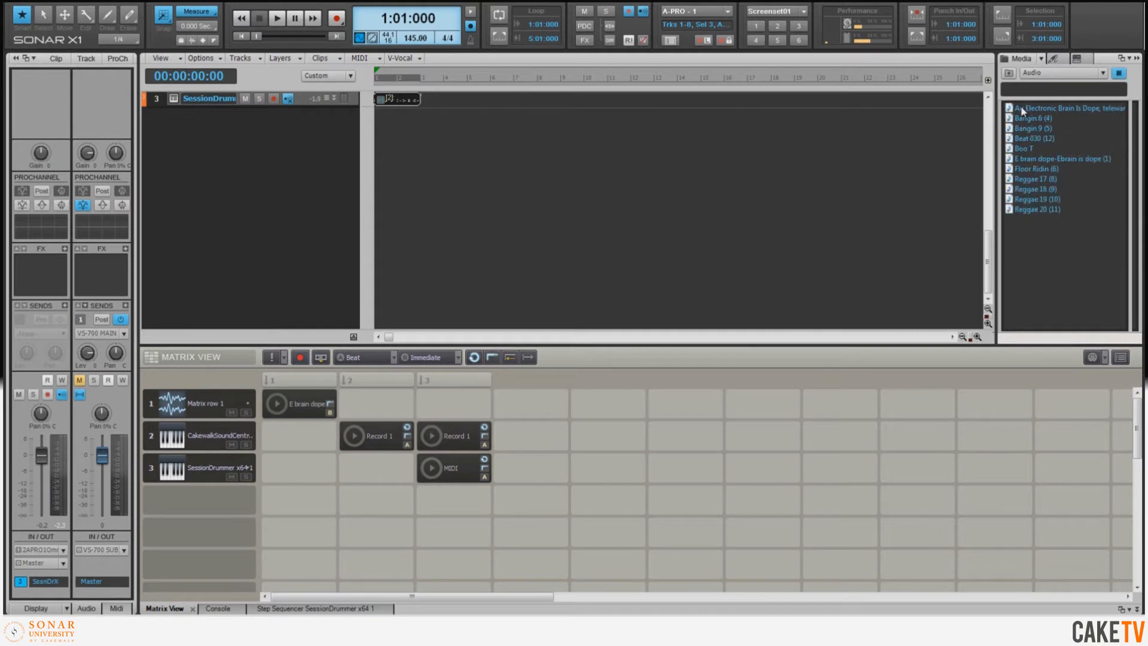
{"action": "mouse_move", "coordinate": [1085, 145]}
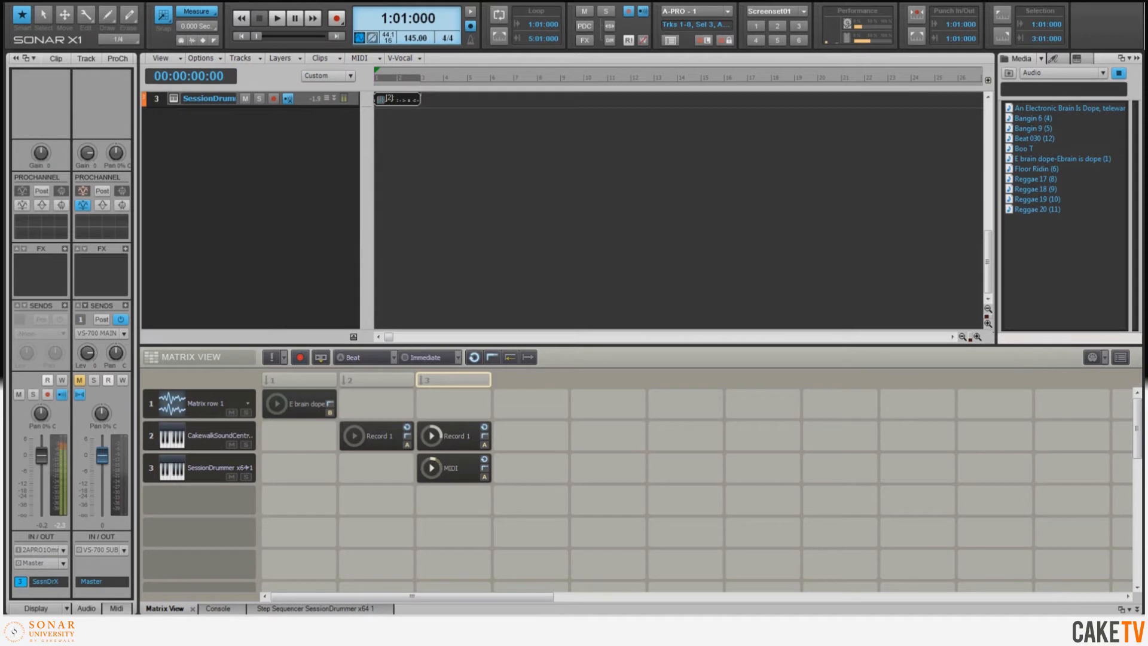
{"action": "left_click", "coordinate": [1036, 127]}
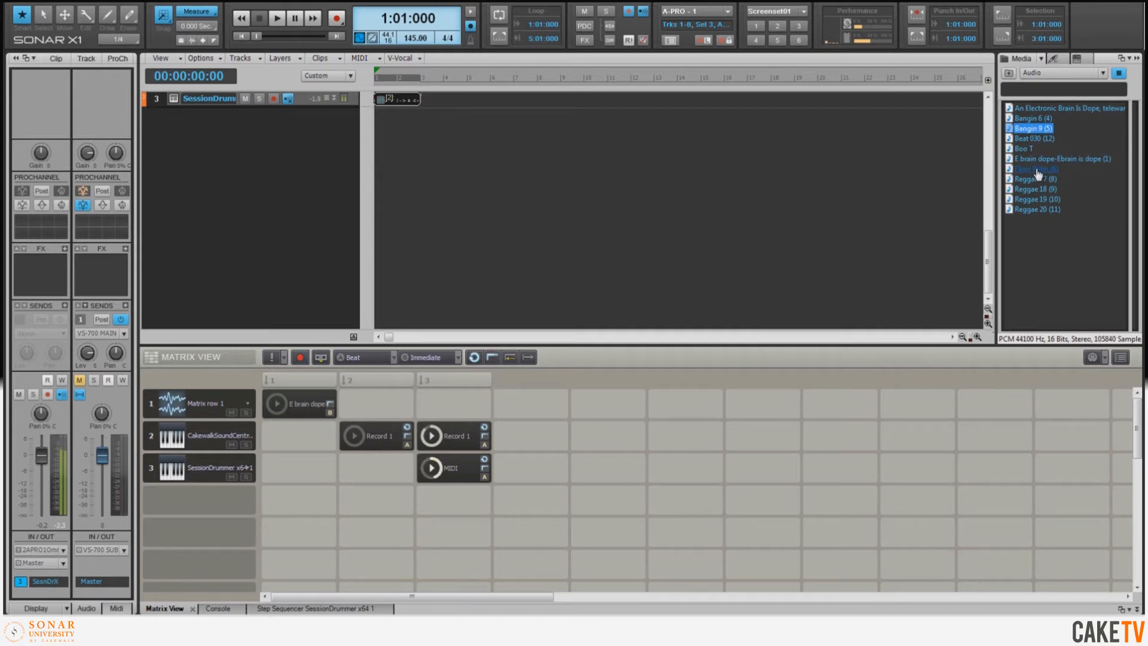
{"action": "left_click", "coordinate": [1042, 169]}
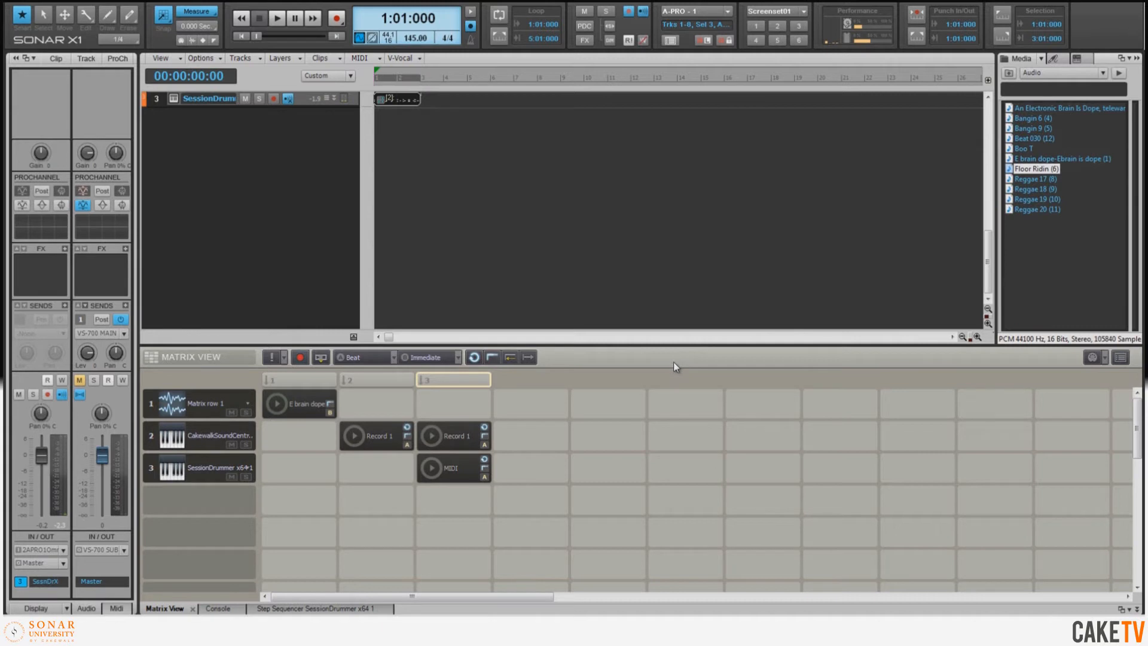
{"action": "mouse_move", "coordinate": [668, 360]}
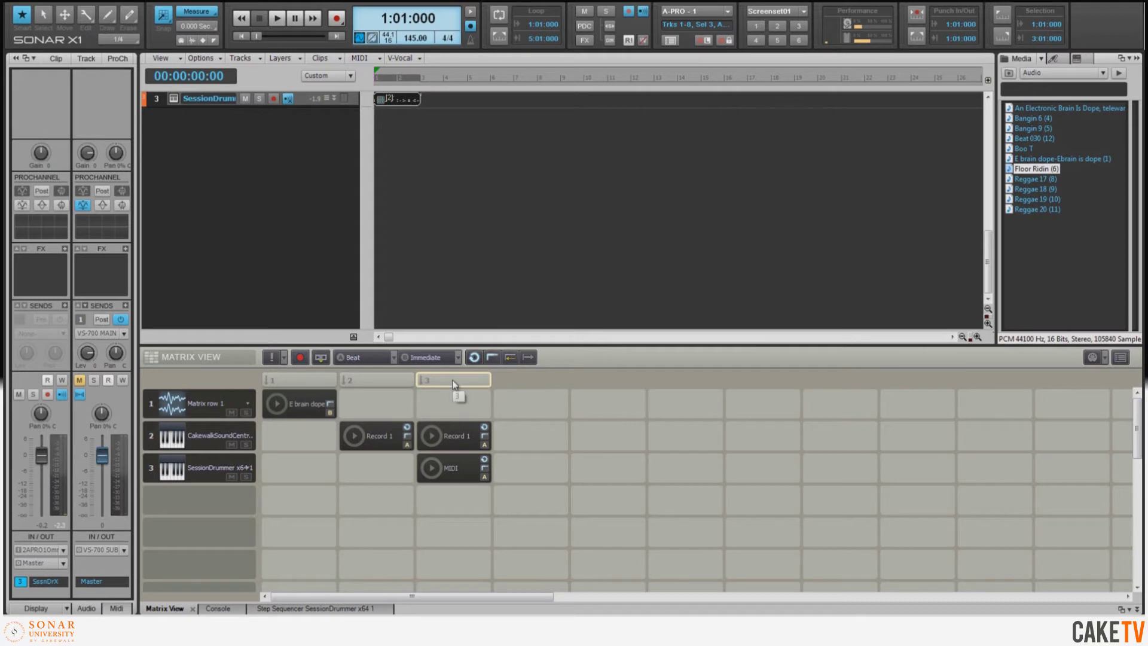
Duplicate Matrix column 3 three times, filling columns 4–6.
{"action": "right_click", "coordinate": [452, 379]}
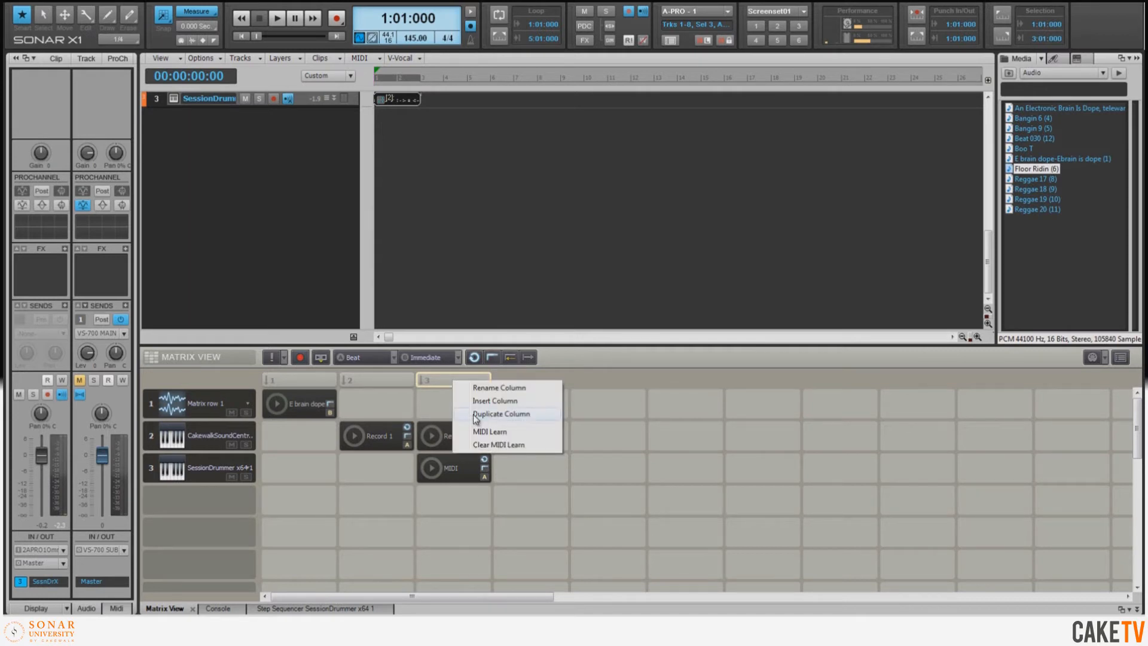
{"action": "left_click", "coordinate": [501, 414]}
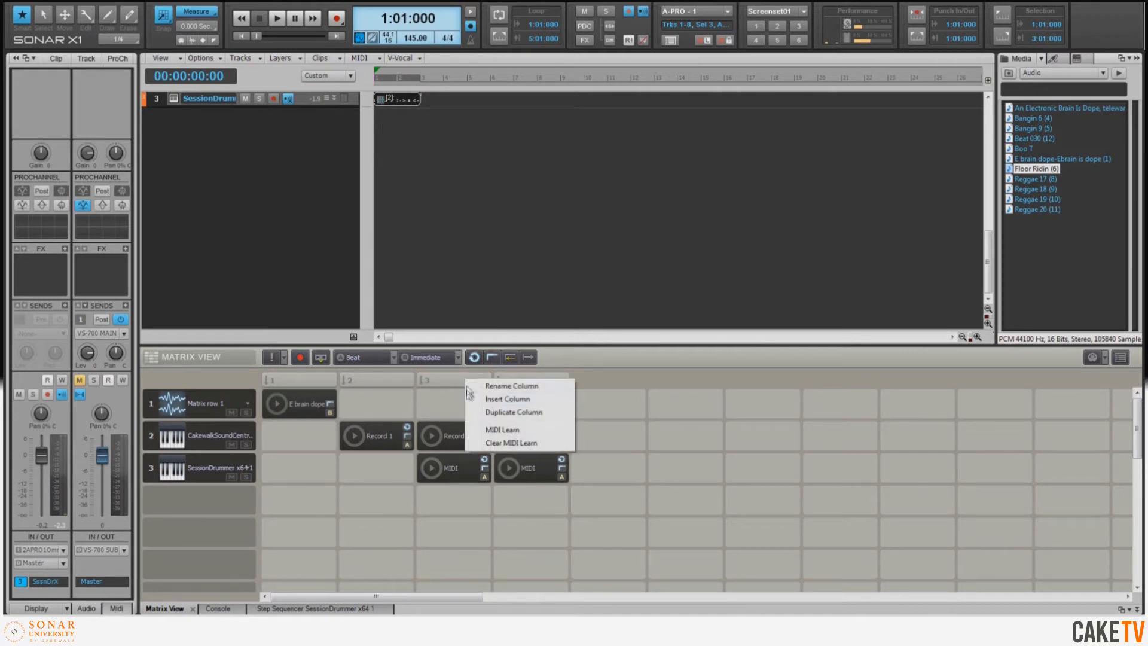
{"action": "left_click", "coordinate": [513, 412]}
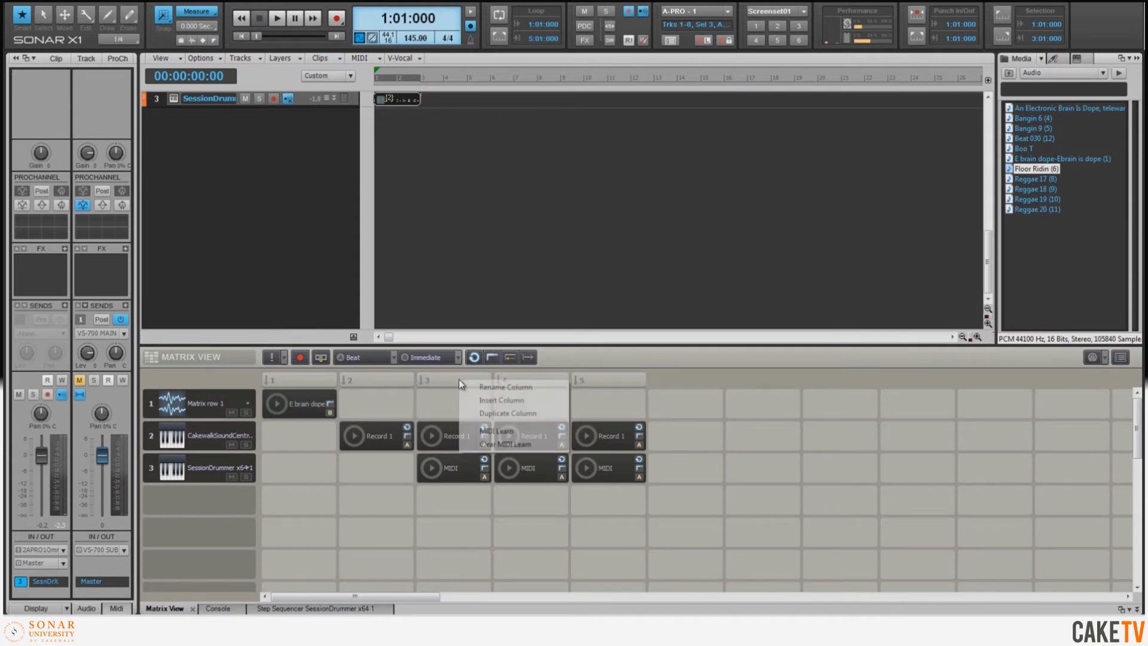
{"action": "left_click", "coordinate": [504, 414]}
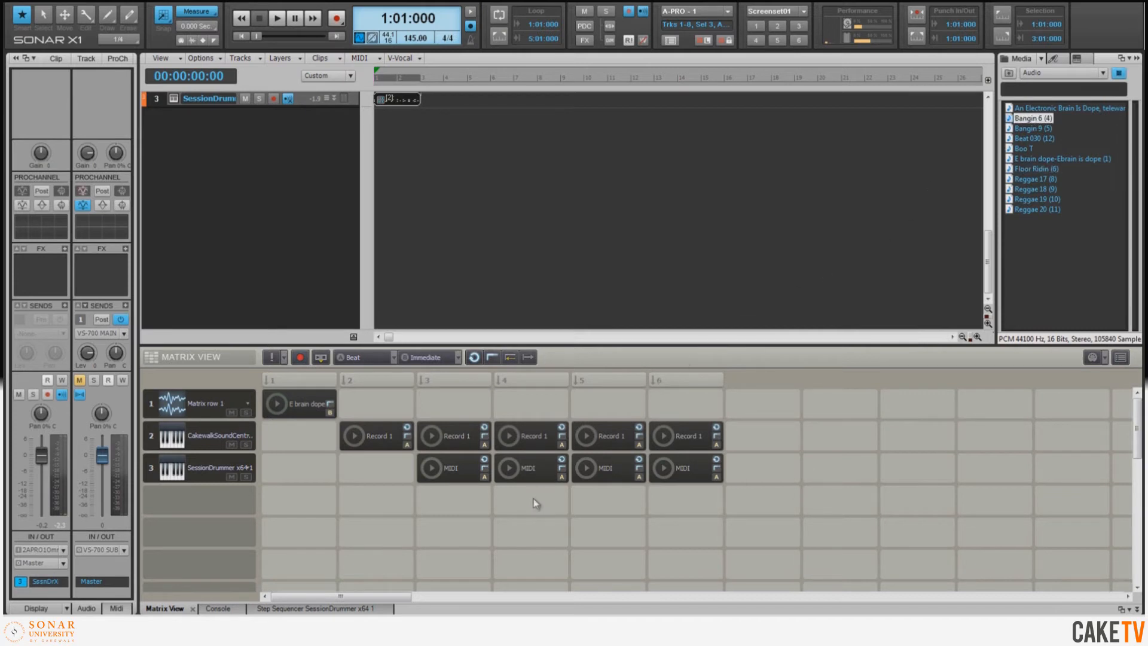
Drop the Bangin 6, Bangin 9 and Floor Ridin loops into a new row, then queue column 6.
{"action": "left_click_drag", "start_coordinate": [1033, 118], "coordinate": [531, 500]}
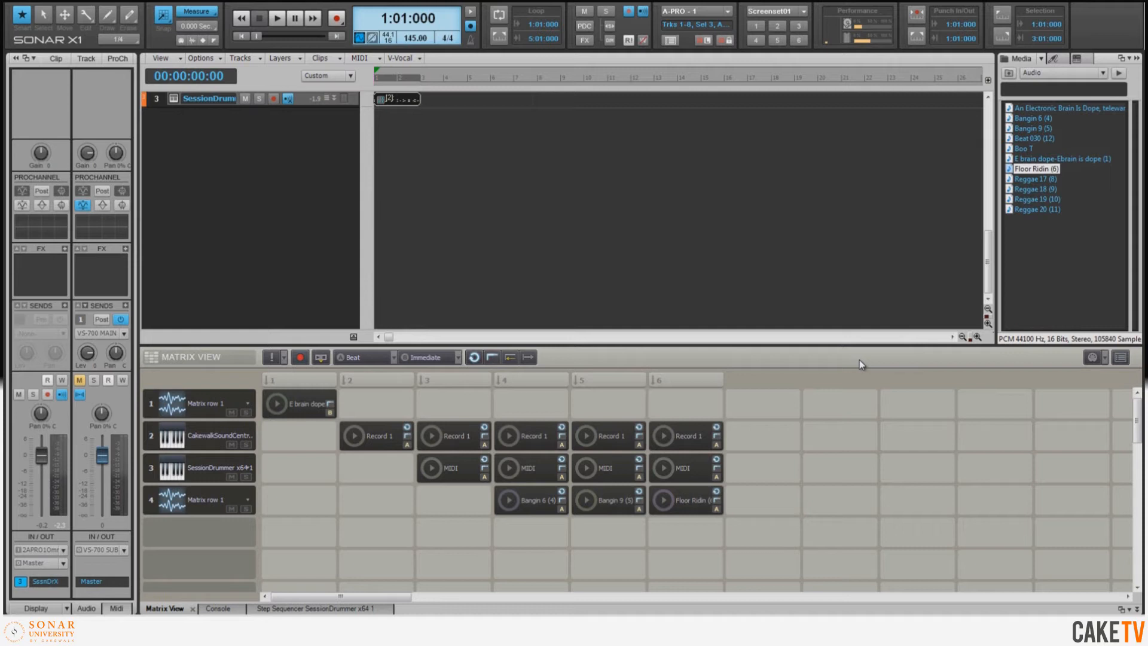
{"action": "mouse_move", "coordinate": [564, 380]}
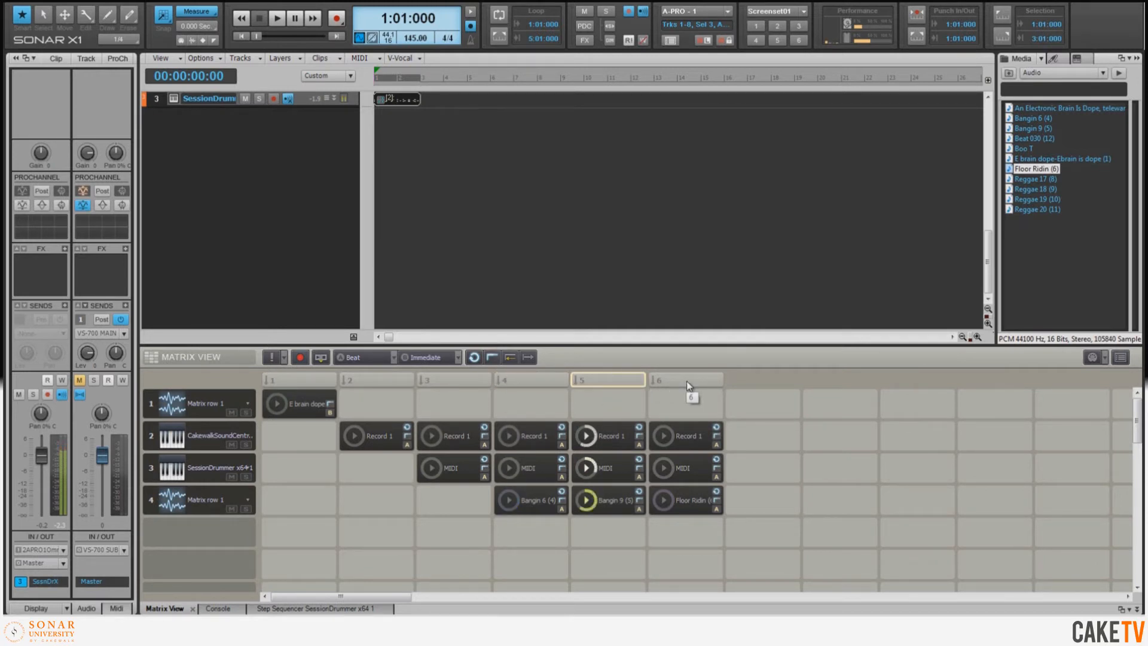
{"action": "left_click", "coordinate": [685, 379]}
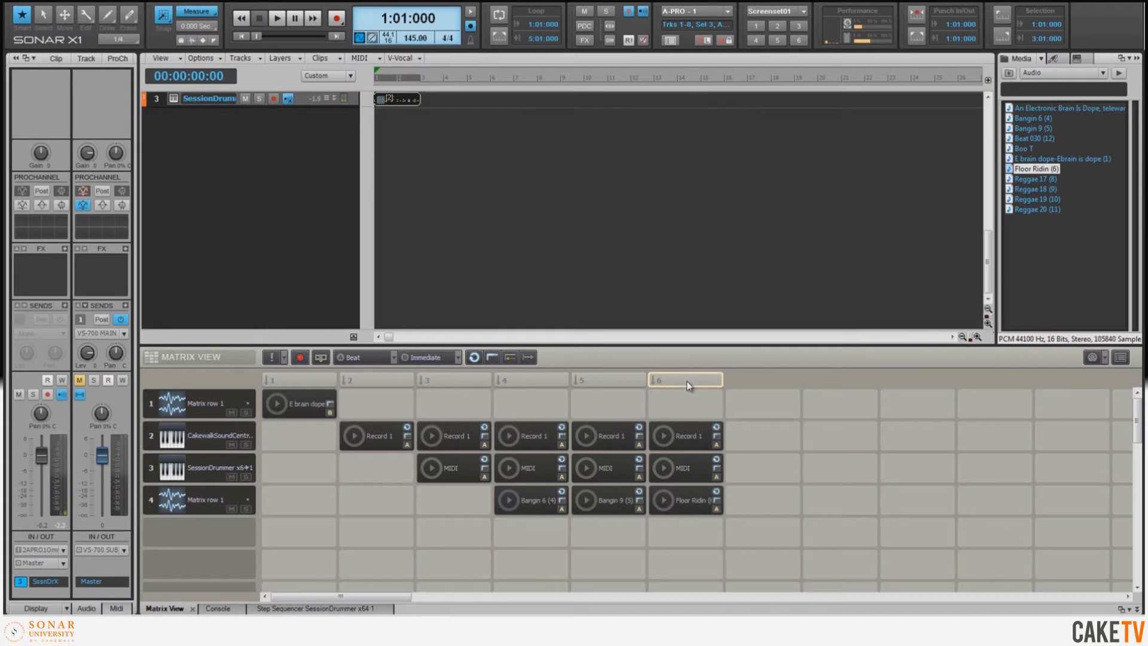
{"action": "mouse_move", "coordinate": [825, 379]}
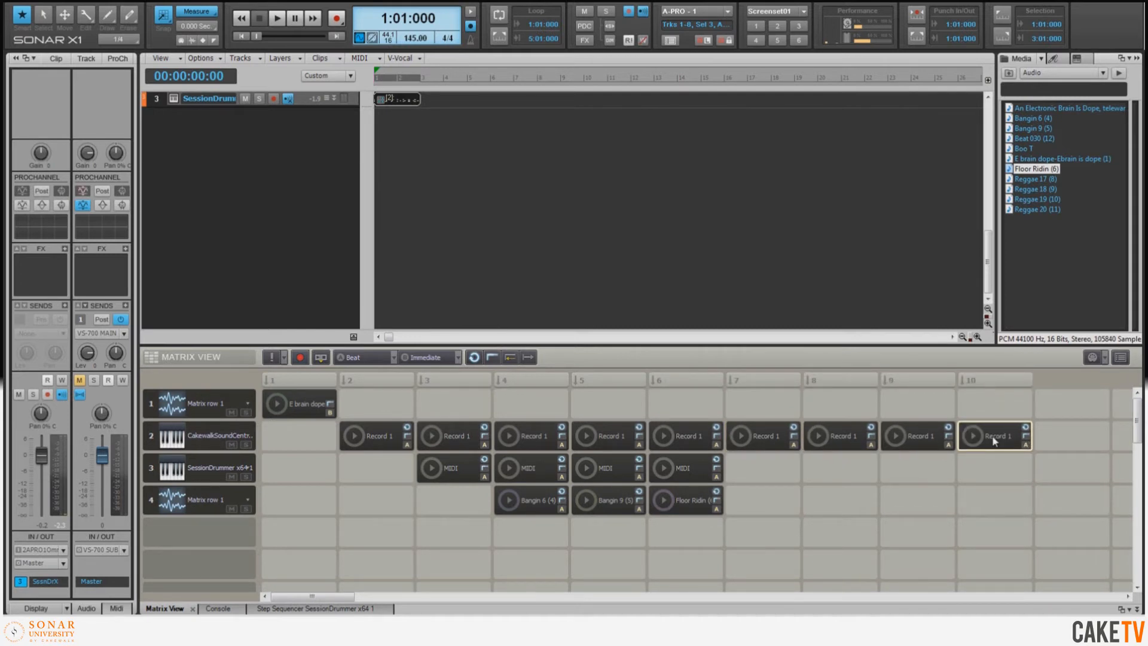
Select the Record 1 clip in column 10.
{"action": "left_click", "coordinate": [1041, 178]}
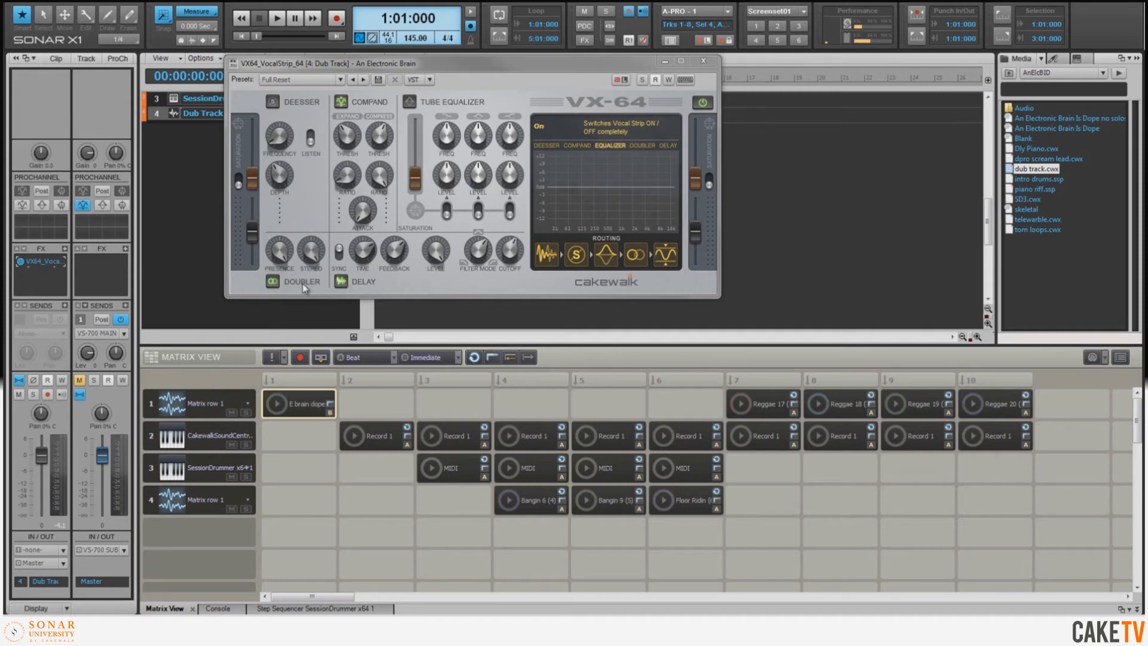
{"action": "mouse_move", "coordinate": [408, 287]}
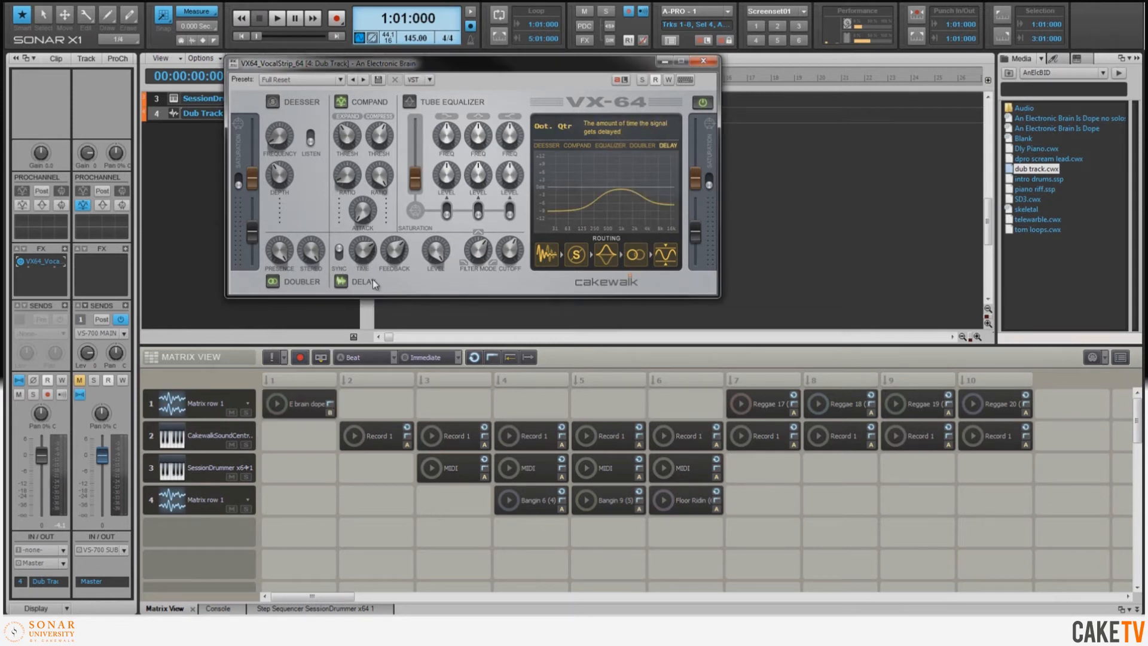
{"action": "mouse_move", "coordinate": [249, 402]}
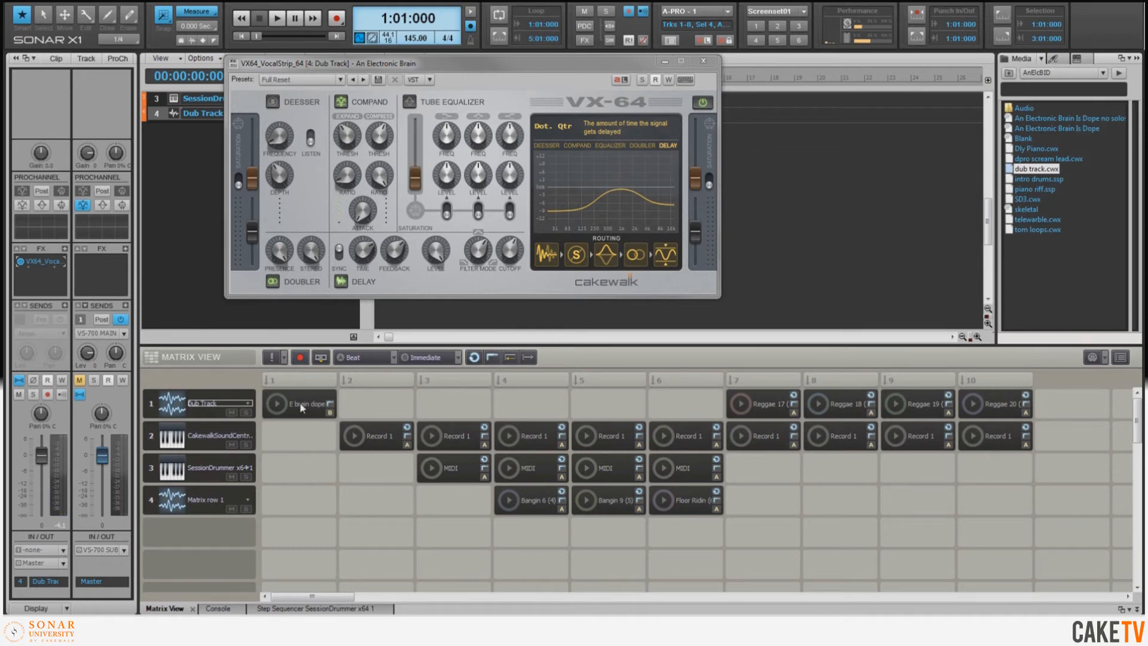
Route Matrix row 1 to Dub Track, trigger column 7, and close the VX-64 window.
{"action": "left_click", "coordinate": [276, 405]}
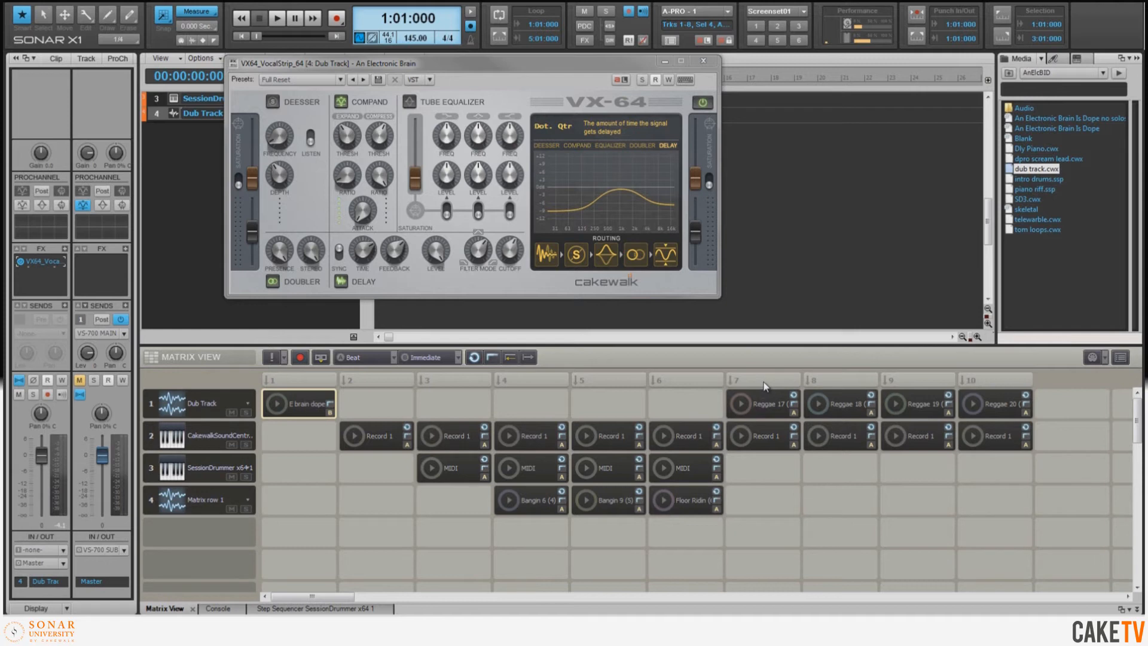
{"action": "left_click", "coordinate": [739, 403]}
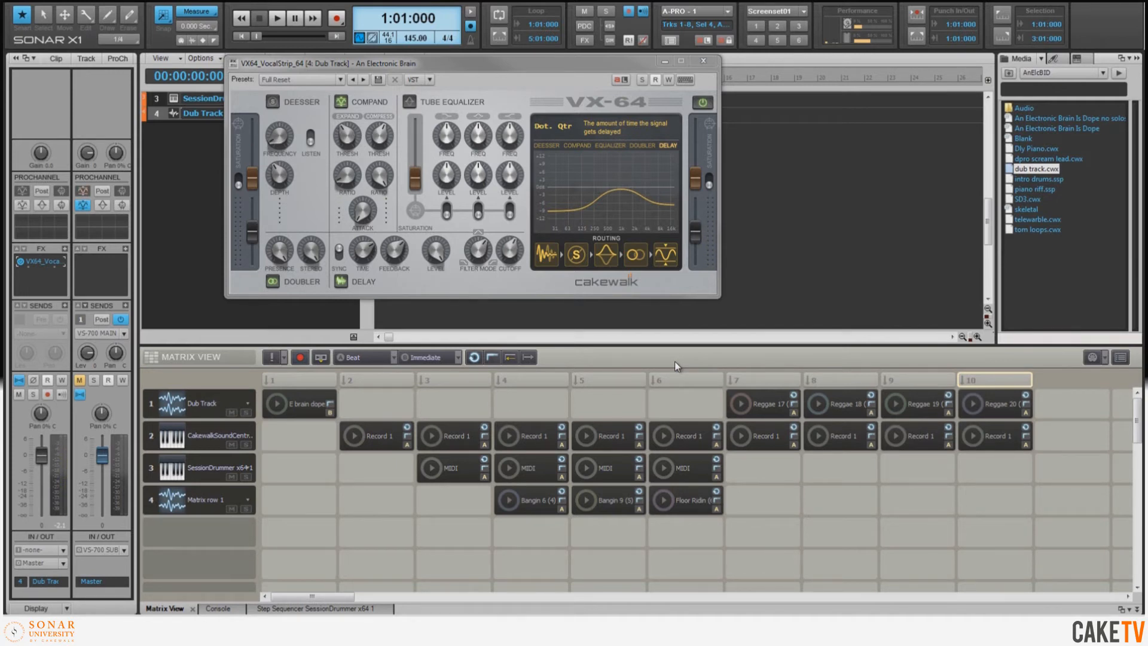
{"action": "mouse_move", "coordinate": [707, 72]}
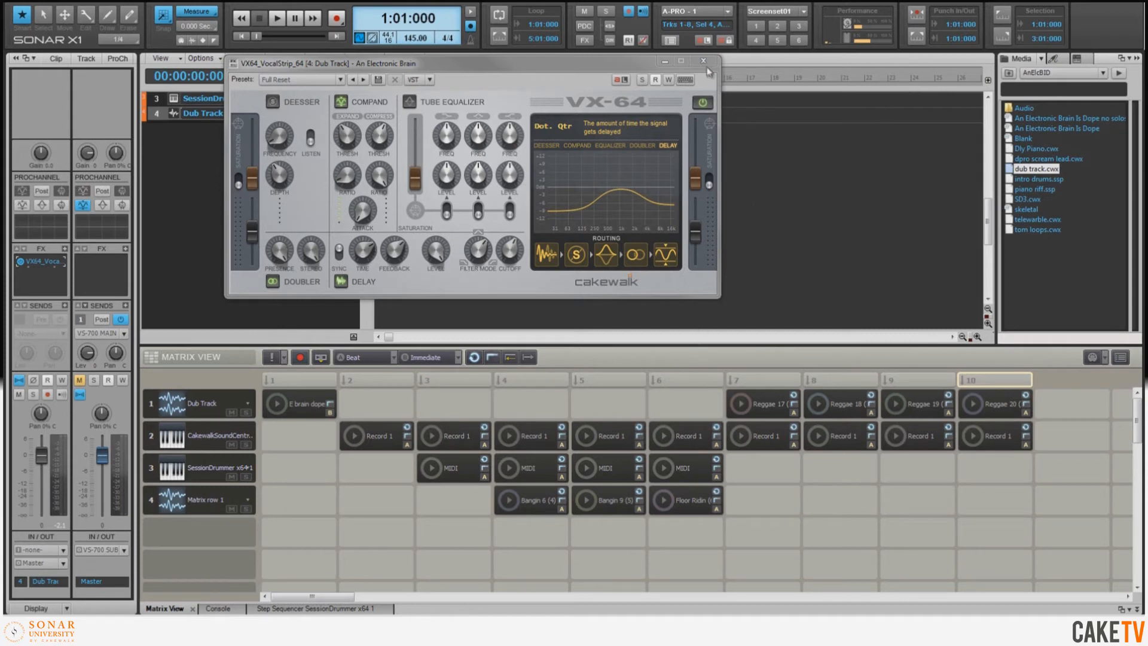
{"action": "left_click", "coordinate": [703, 60]}
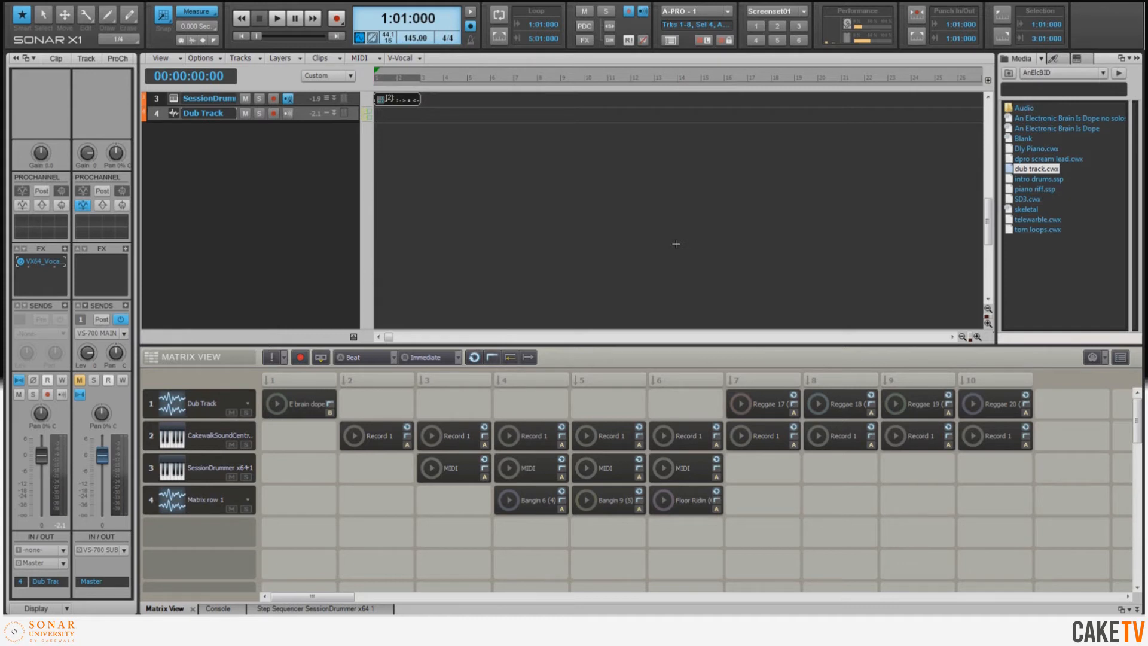
{"action": "mouse_move", "coordinate": [999, 438]}
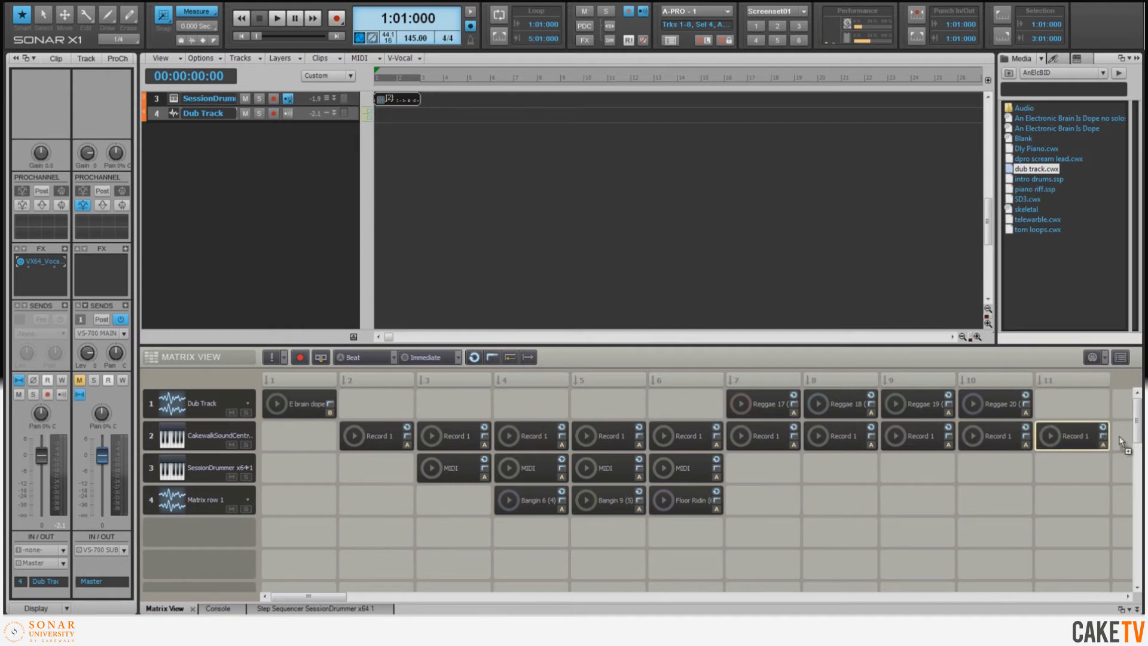
Scroll the Matrix right and pick the Beat 030 loop in the Media Browser.
{"action": "scroll", "scroll_direction": "right", "scroll_amount": 3}
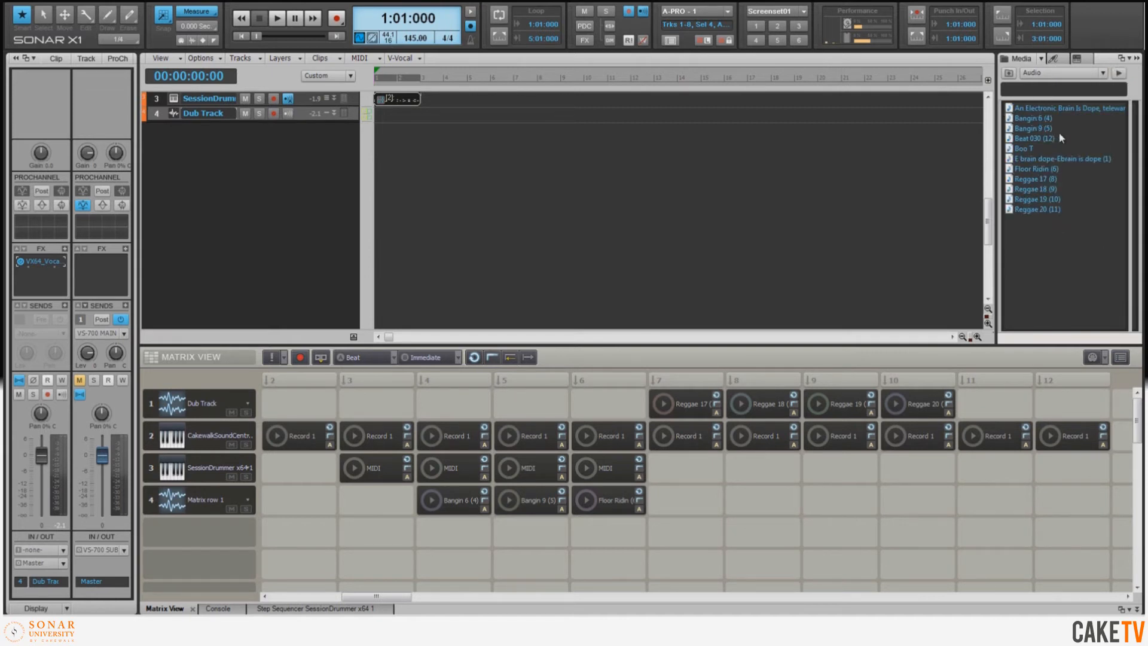
{"action": "left_click", "coordinate": [1034, 138]}
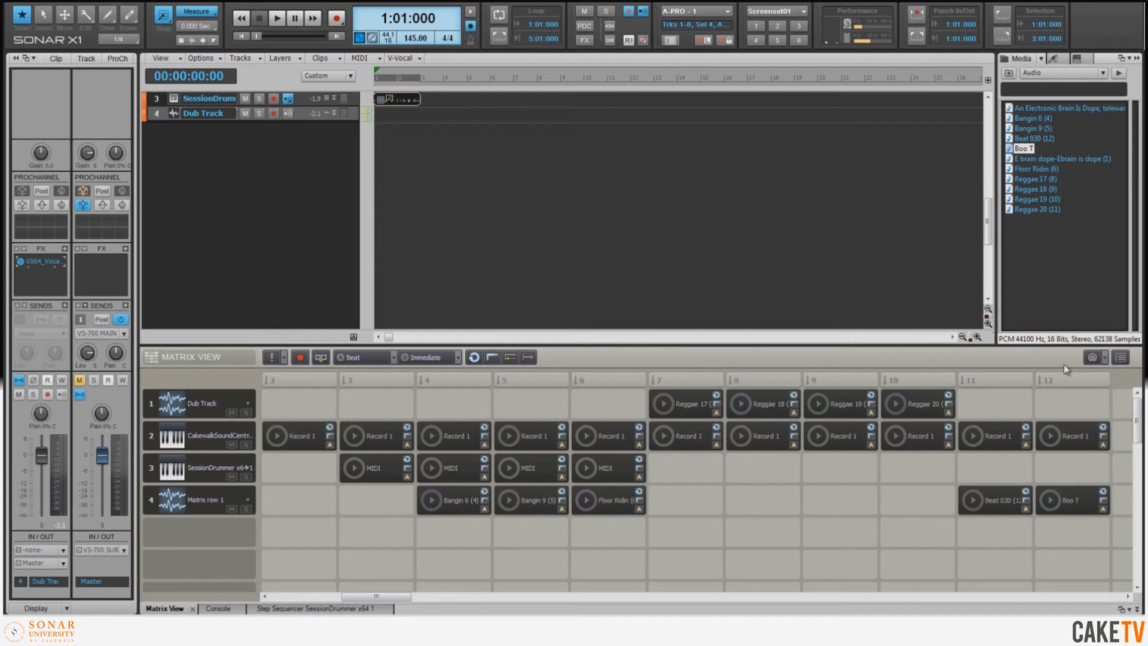
{"action": "mouse_move", "coordinate": [275, 513]}
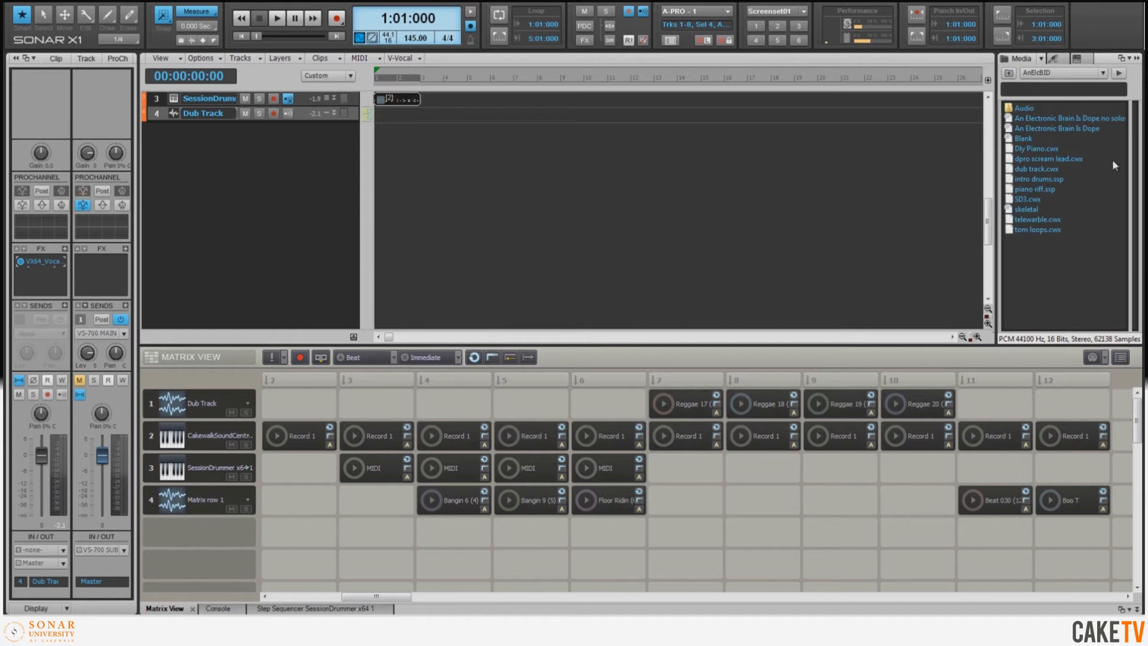
Add the tom loops.cwx track template and assign Matrix row 4 to Tom Loops.
{"action": "left_click", "coordinate": [1036, 229]}
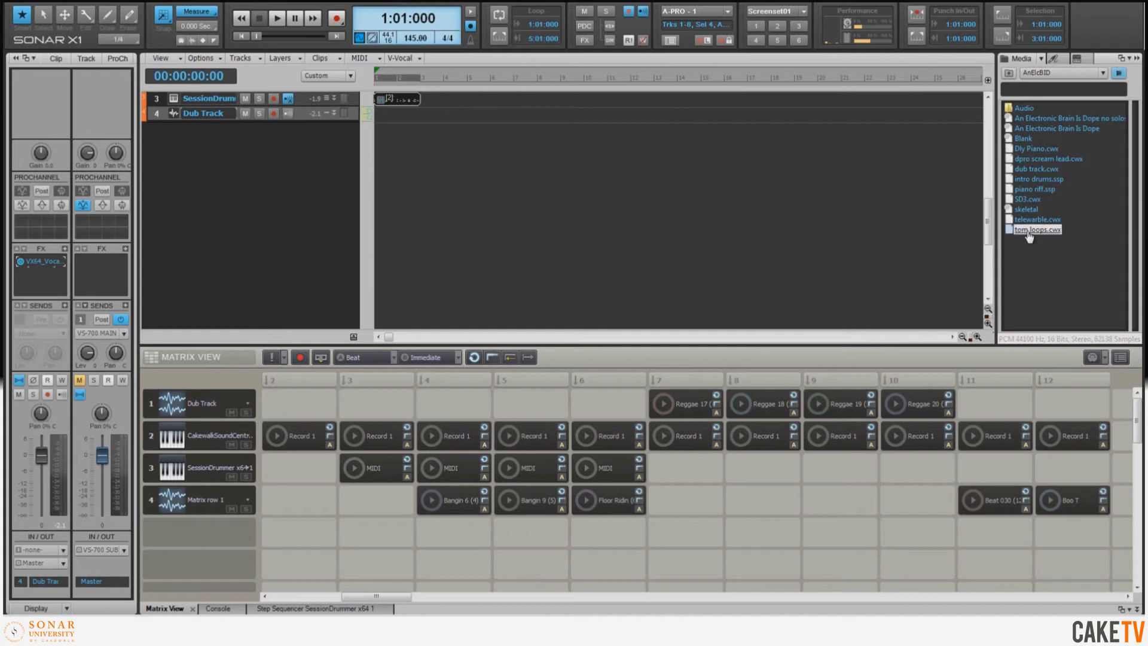
{"action": "left_click_drag", "start_coordinate": [1035, 229], "coordinate": [249, 127]}
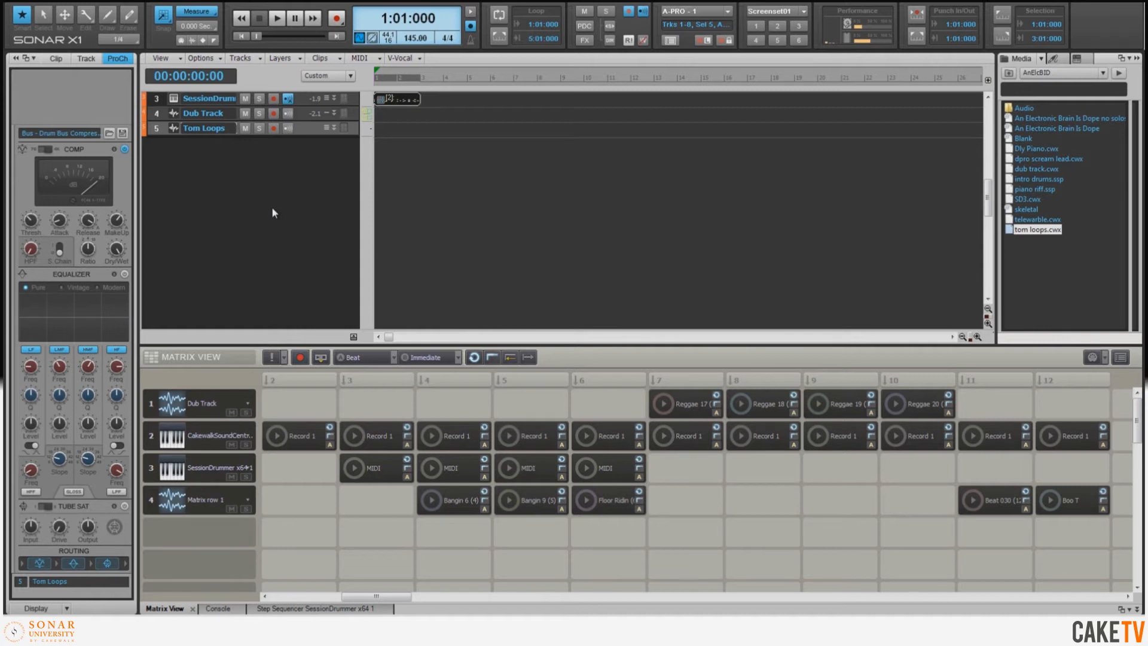
{"action": "mouse_move", "coordinate": [279, 475]}
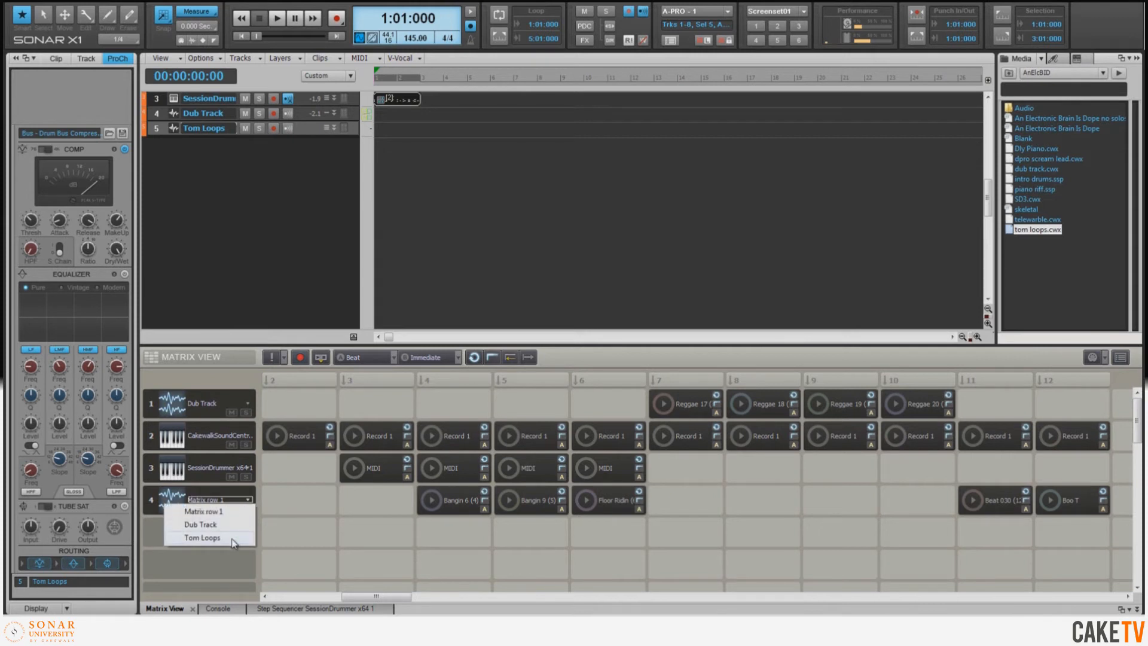
{"action": "left_click", "coordinate": [196, 537]}
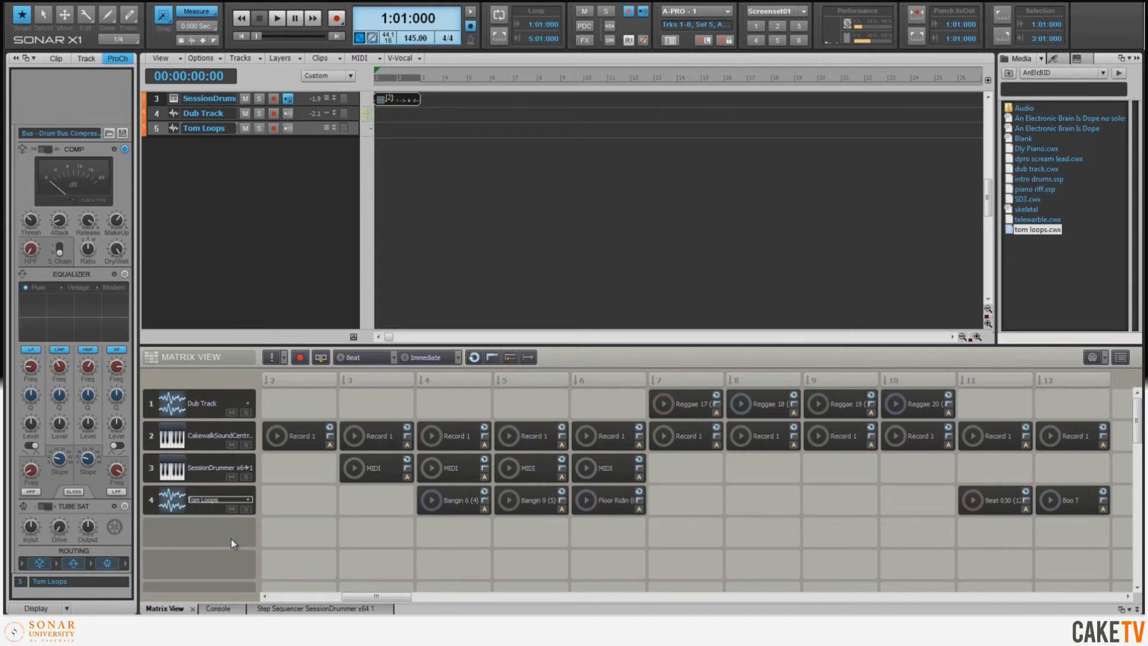
{"action": "mouse_move", "coordinate": [789, 543]}
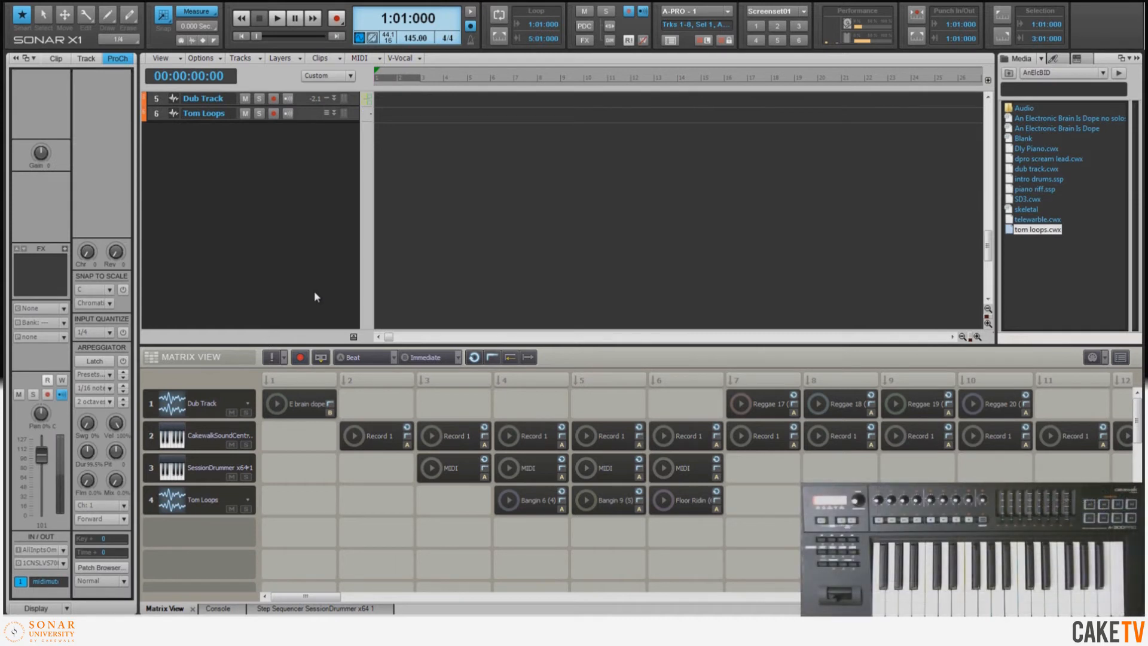
{"action": "right_click", "coordinate": [299, 404]}
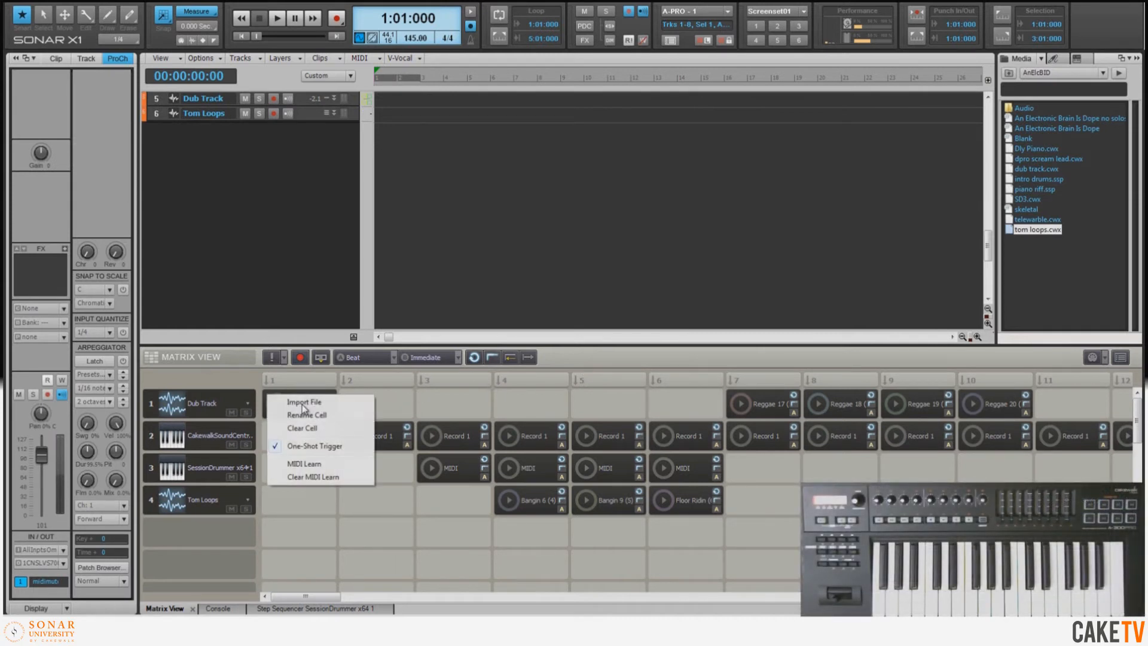
{"action": "mouse_move", "coordinate": [318, 428]}
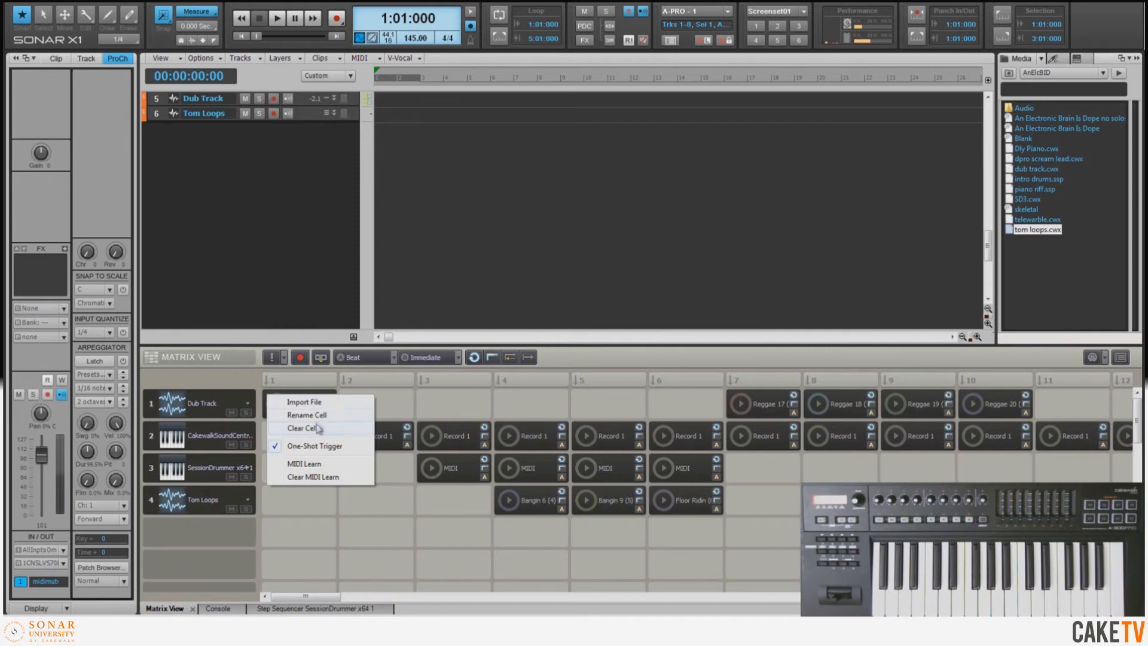
{"action": "left_click", "coordinate": [304, 402]}
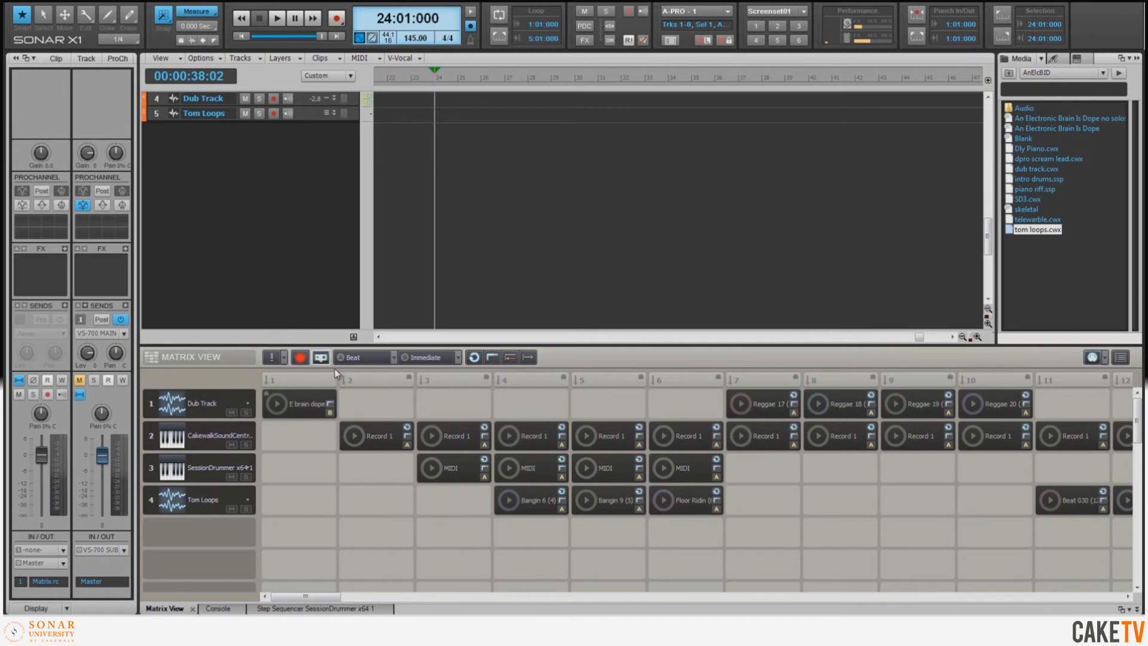
{"action": "mouse_move", "coordinate": [321, 357]}
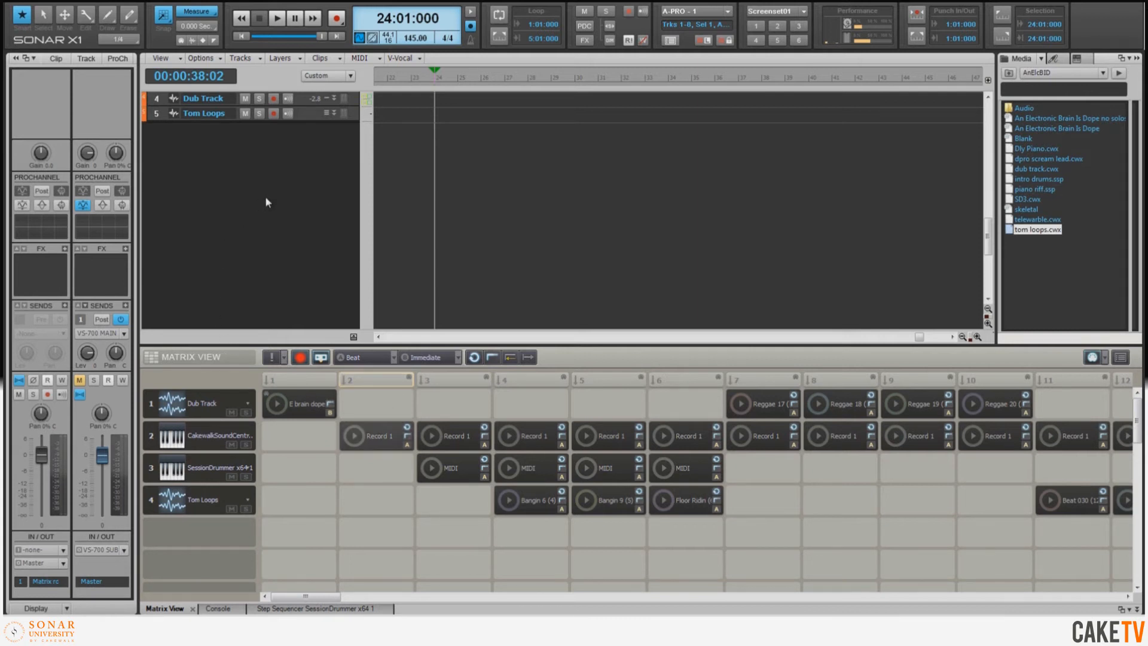
Insert a new MIDI track and rename it 'midimute'.
{"action": "right_click", "coordinate": [267, 202]}
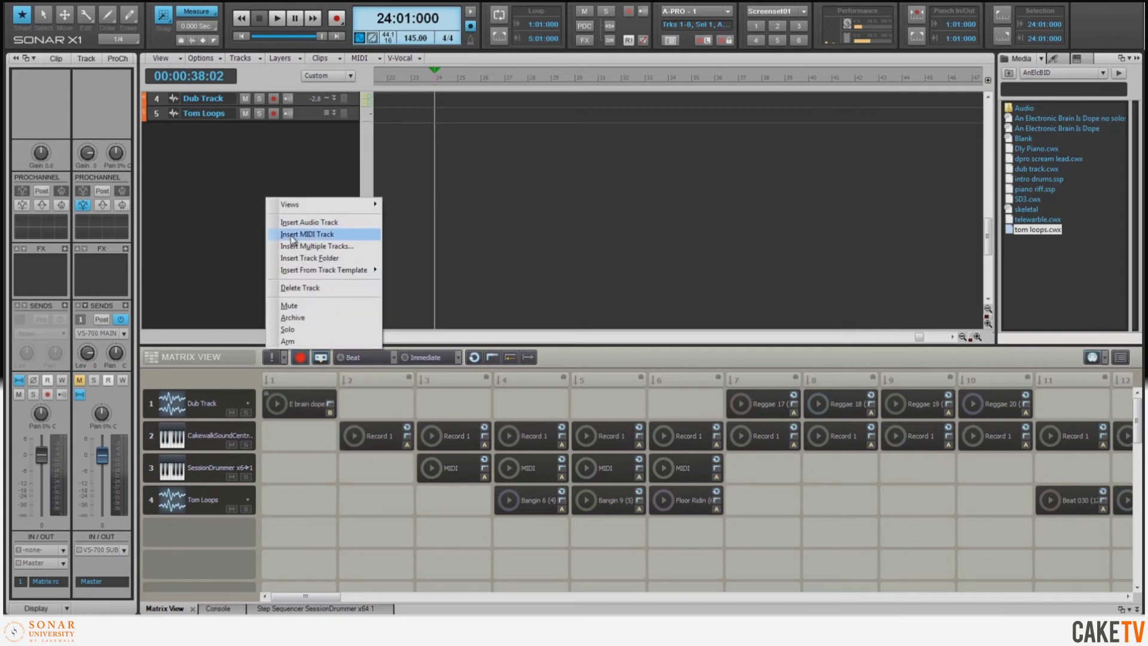
{"action": "left_click", "coordinate": [307, 233]}
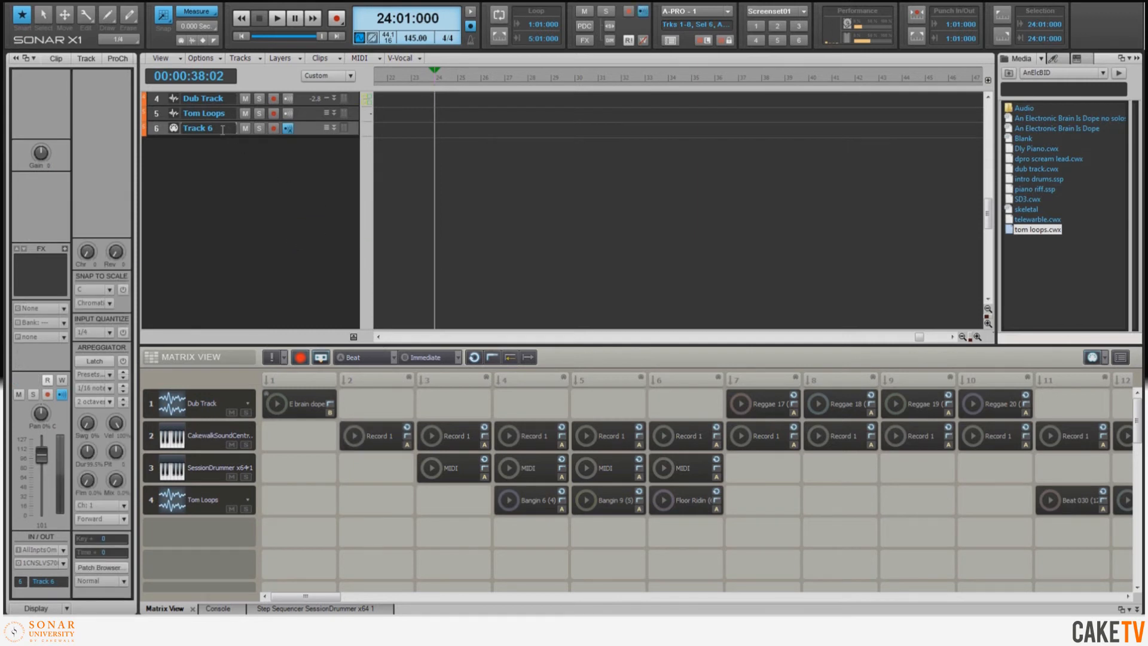
{"action": "double_click", "coordinate": [199, 128]}
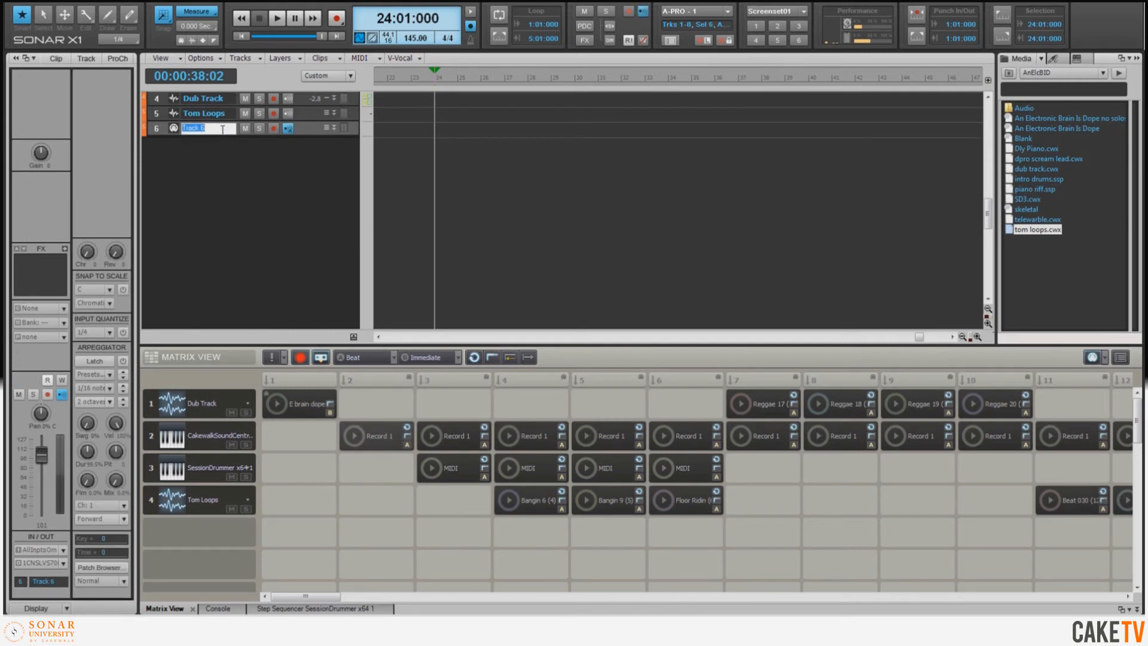
{"action": "type", "text": "midin"}
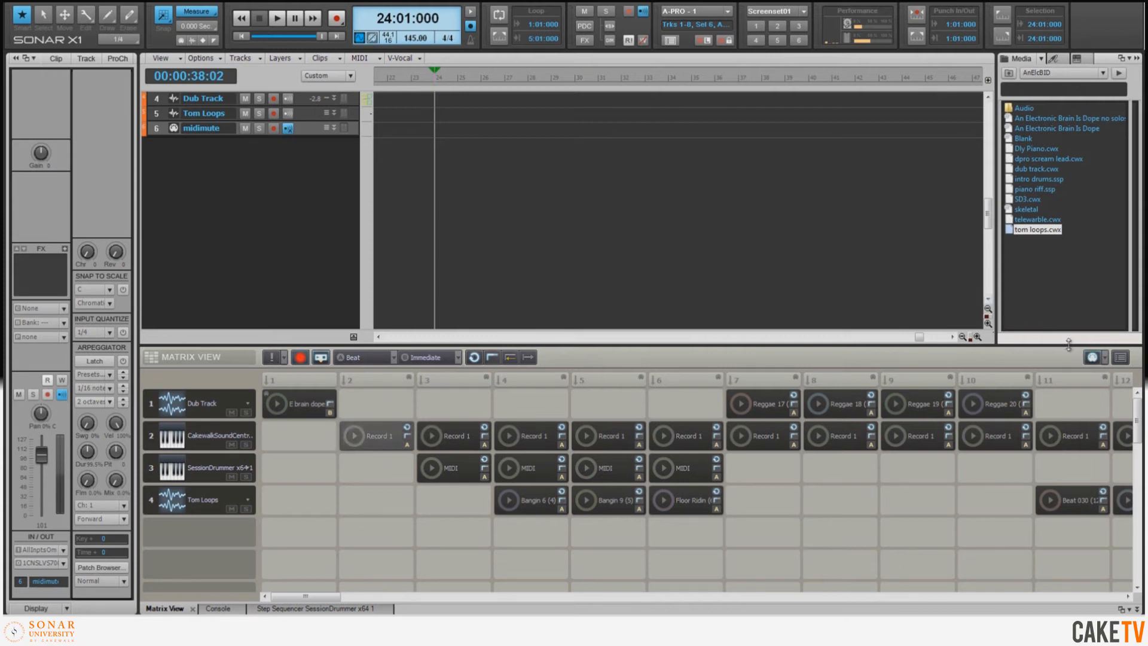
{"action": "mouse_move", "coordinate": [1094, 357]}
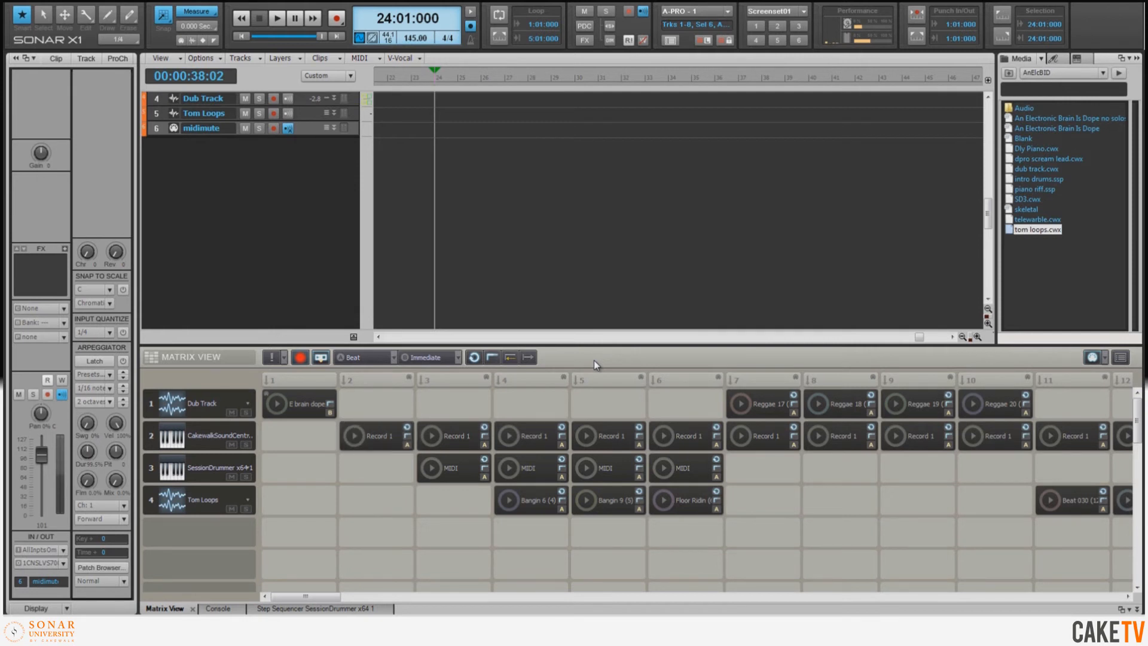
{"action": "mouse_move", "coordinate": [597, 353]}
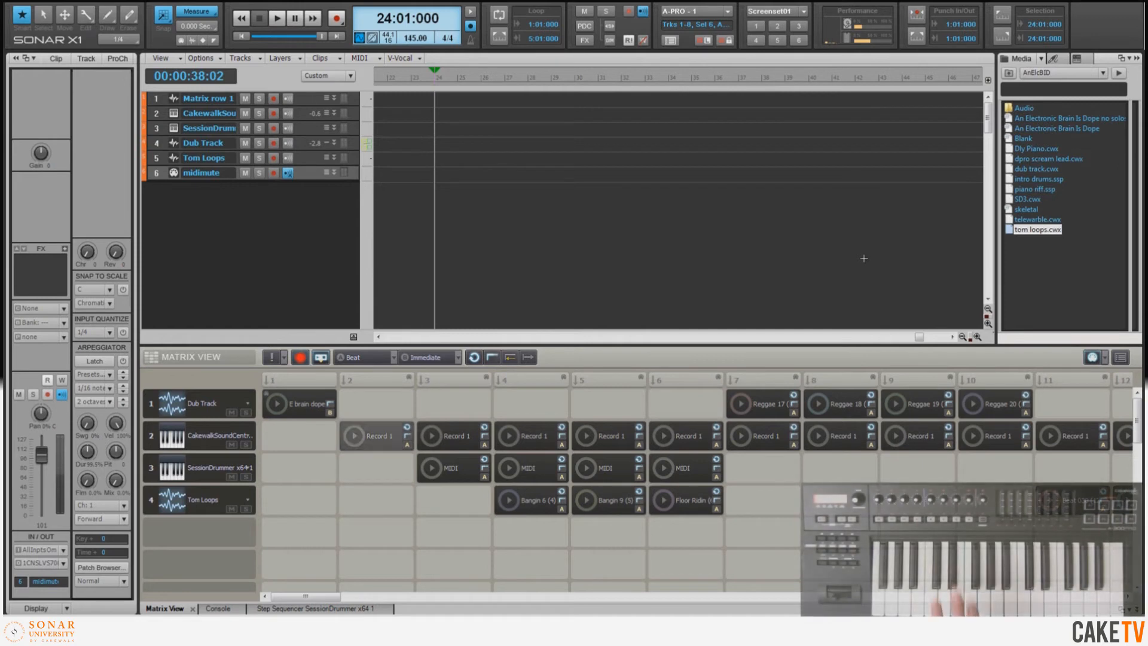
Start playback to record the Matrix performance onto the tracks.
{"action": "left_click", "coordinate": [278, 18]}
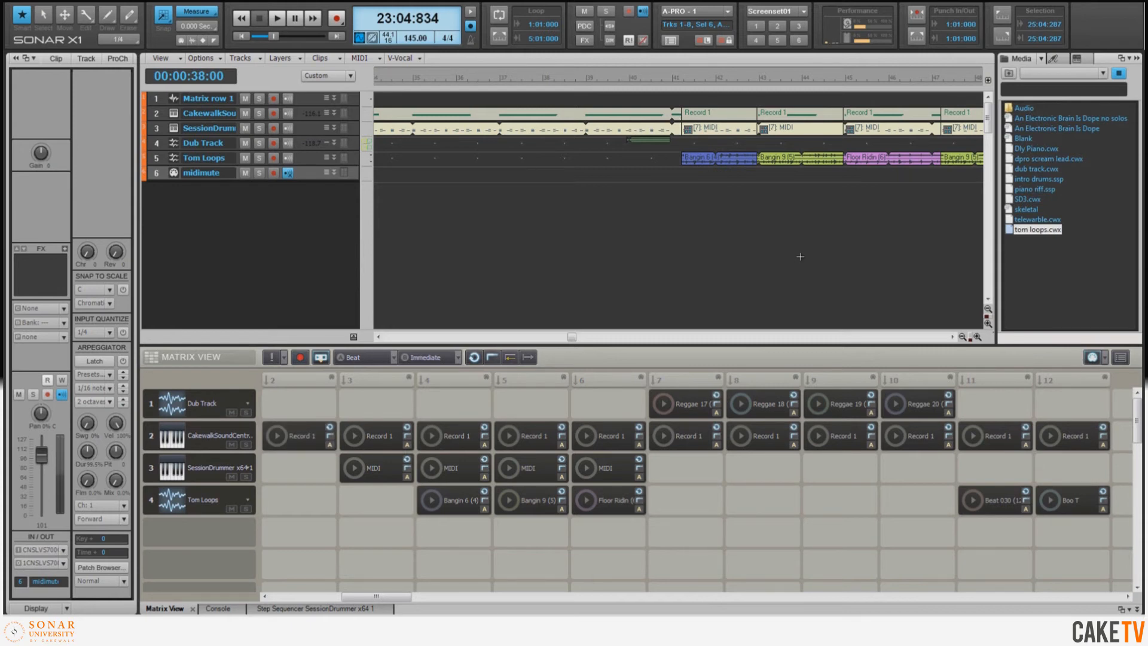
{"action": "mouse_move", "coordinate": [872, 263]}
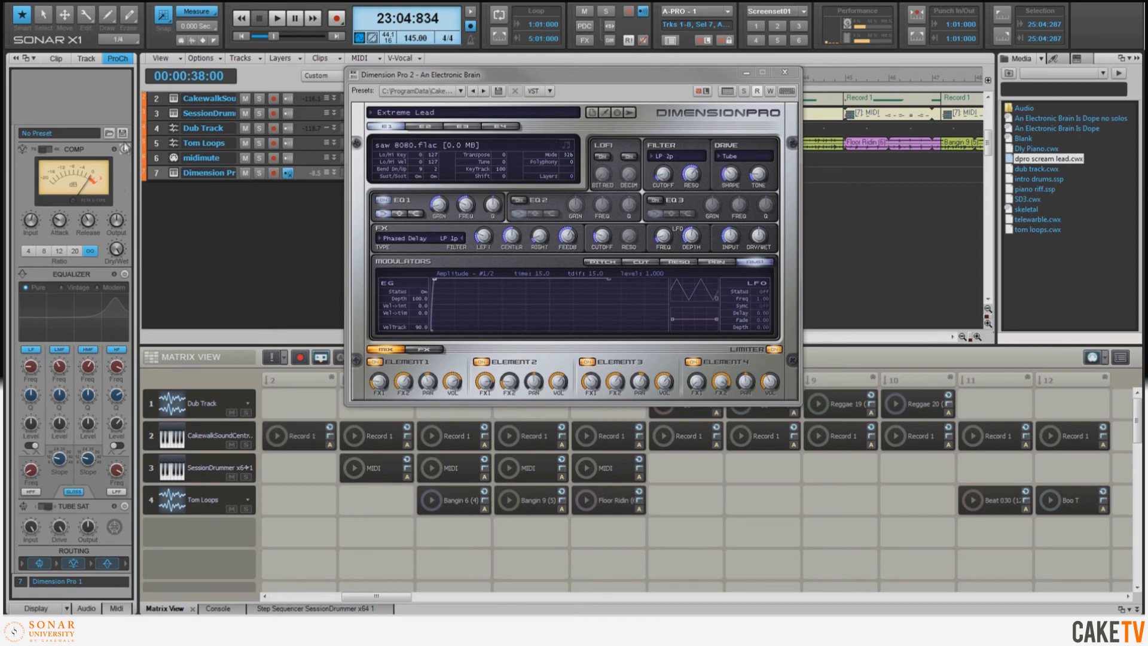
{"action": "mouse_move", "coordinate": [125, 275]}
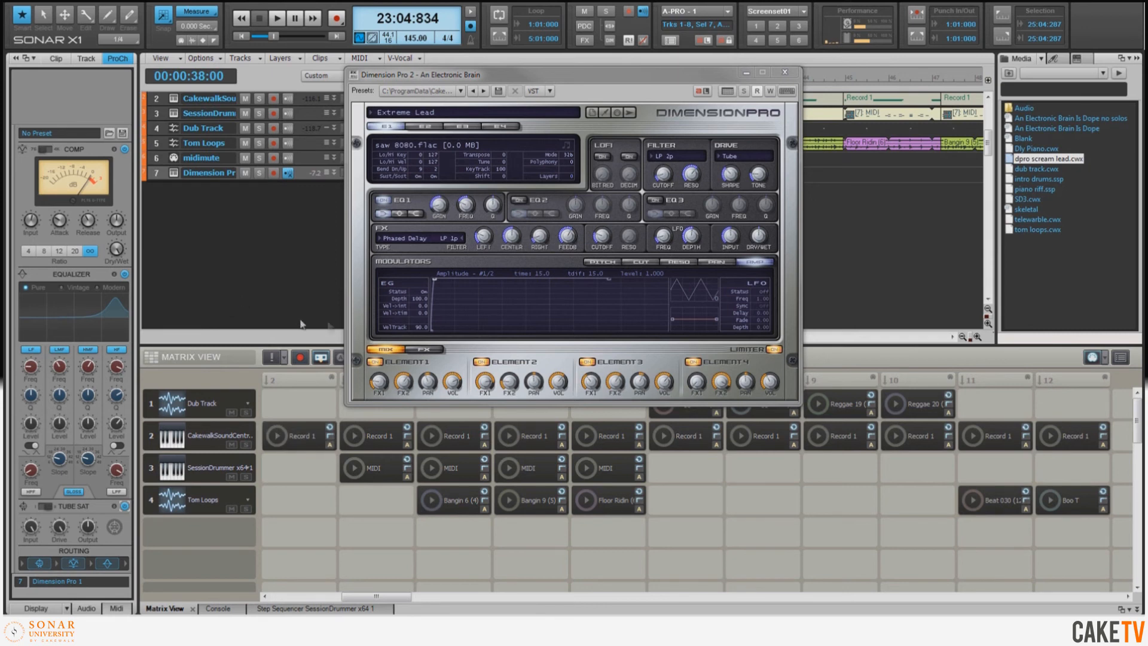
Close the Dimension Pro synth window after loading the Extreme Lead preset.
{"action": "left_click", "coordinate": [783, 70]}
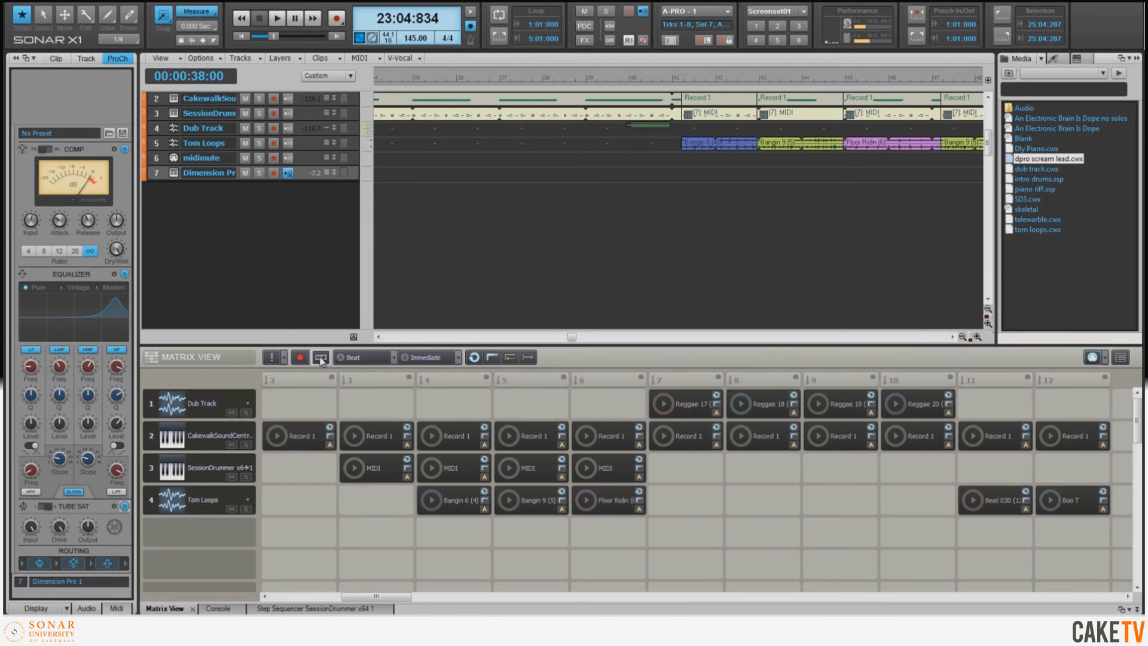
{"action": "mouse_move", "coordinate": [1093, 357]}
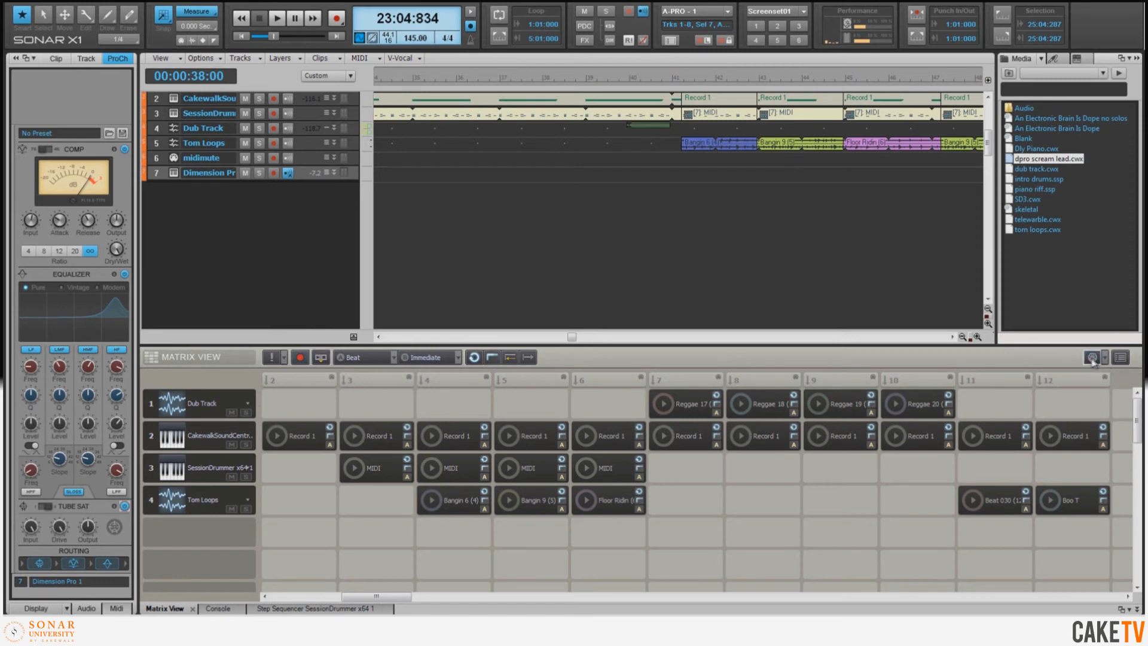
{"action": "mouse_move", "coordinate": [915, 364]}
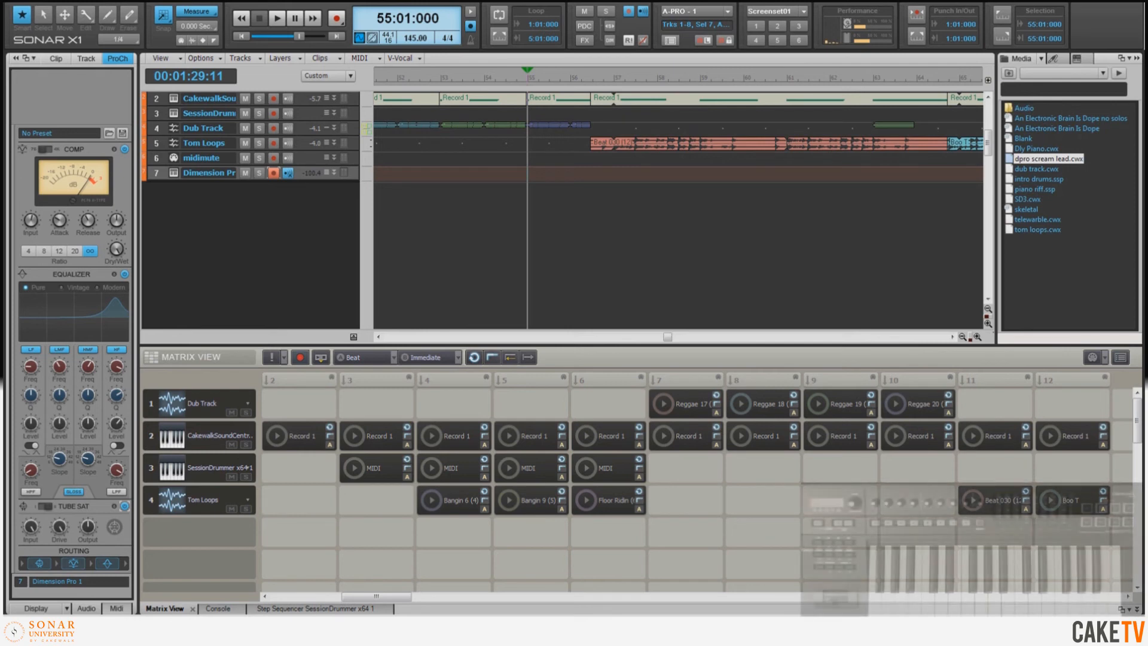
Start recording the synth solo on the armed Dimension Pro track.
{"action": "left_click", "coordinate": [277, 18]}
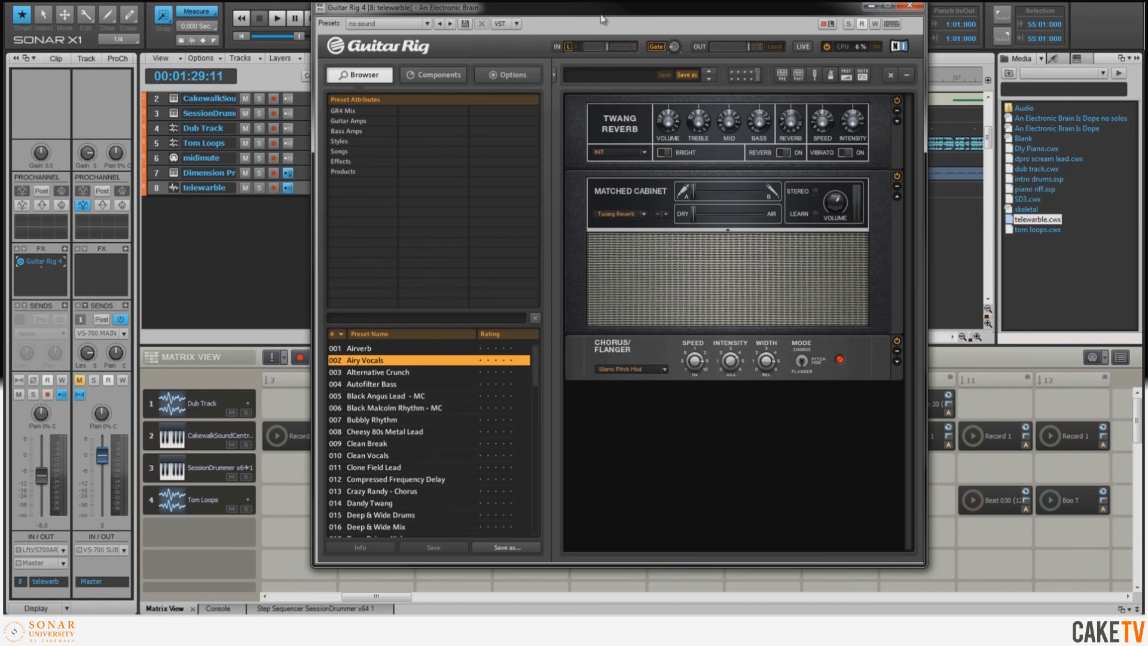
{"action": "mouse_move", "coordinate": [576, 101]}
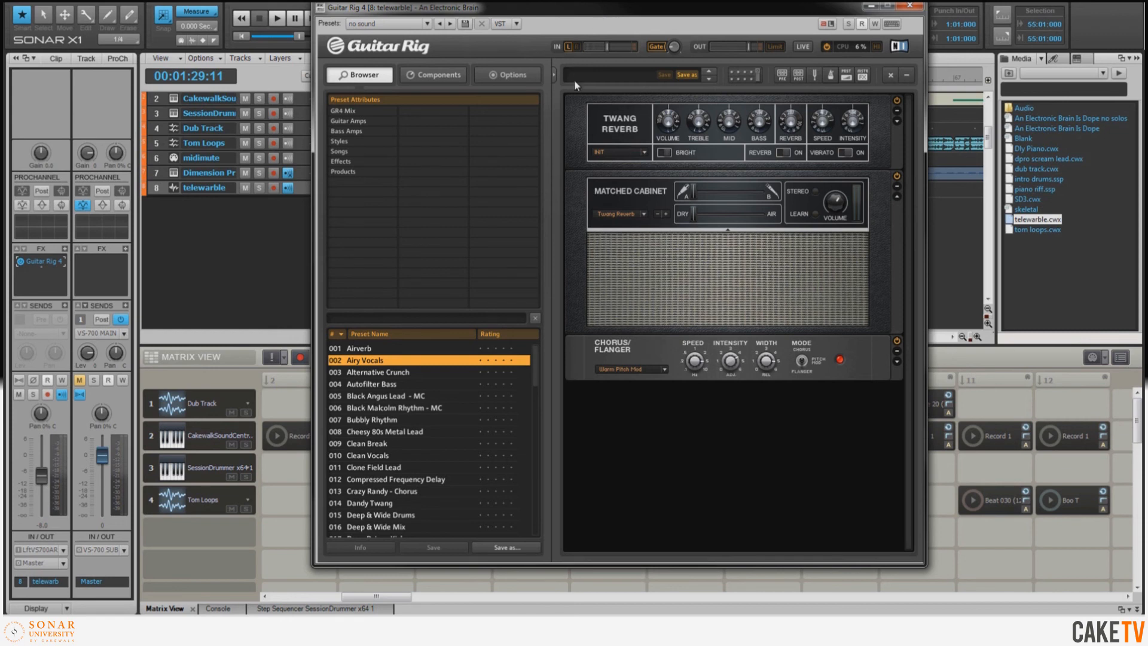
{"action": "mouse_move", "coordinate": [582, 136]}
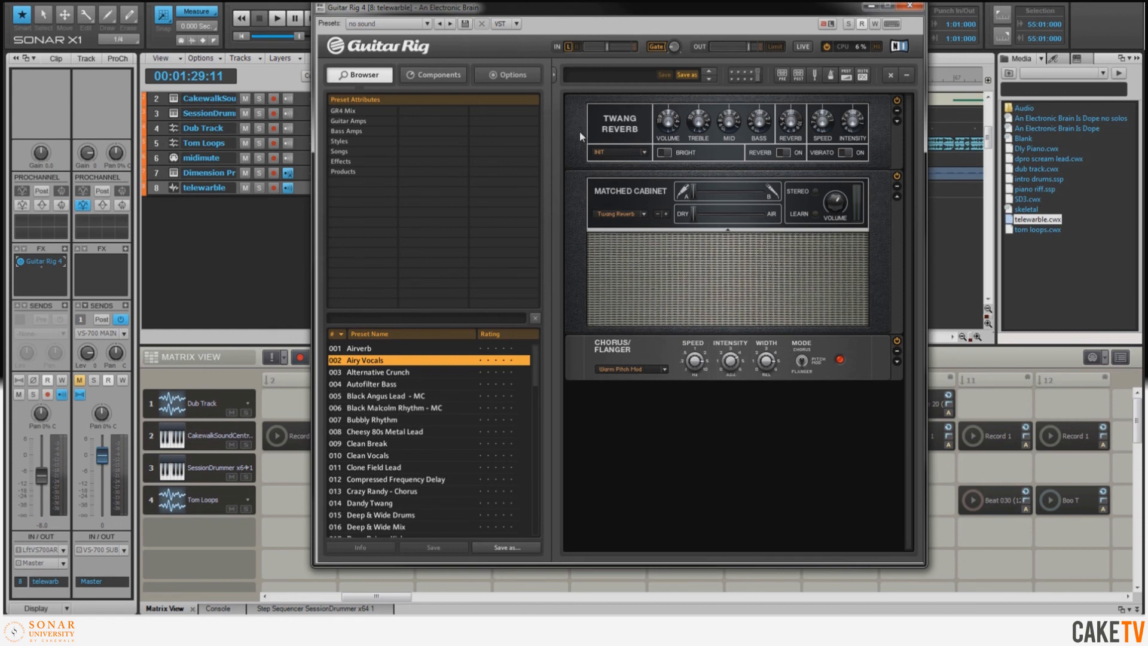
{"action": "mouse_move", "coordinate": [598, 319]}
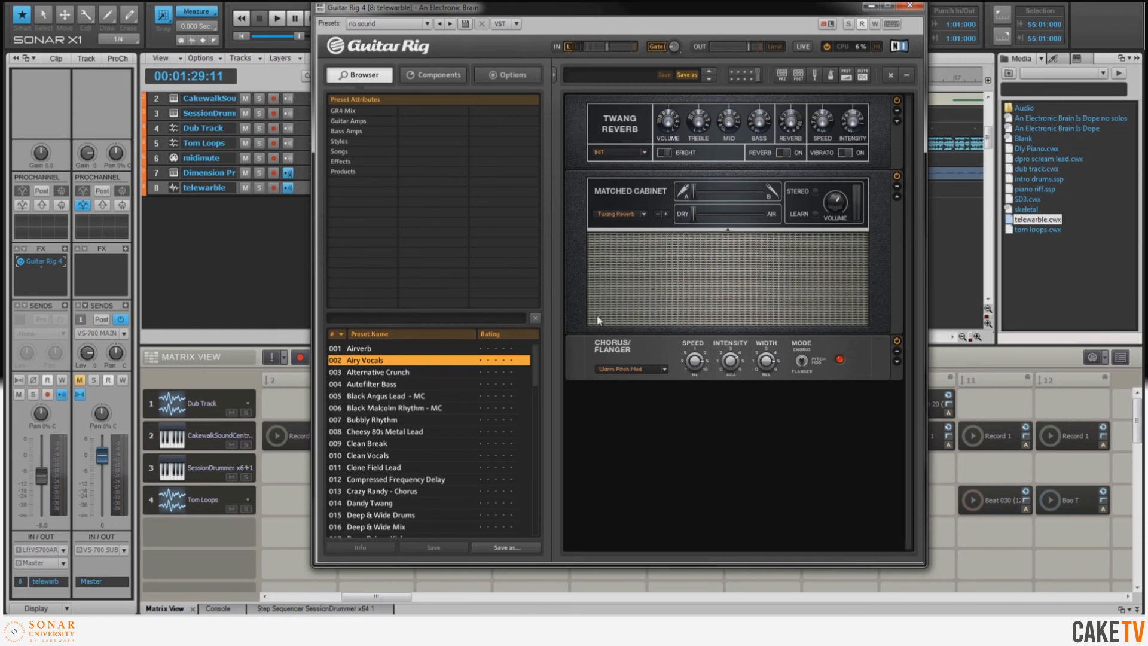
{"action": "mouse_move", "coordinate": [584, 368]}
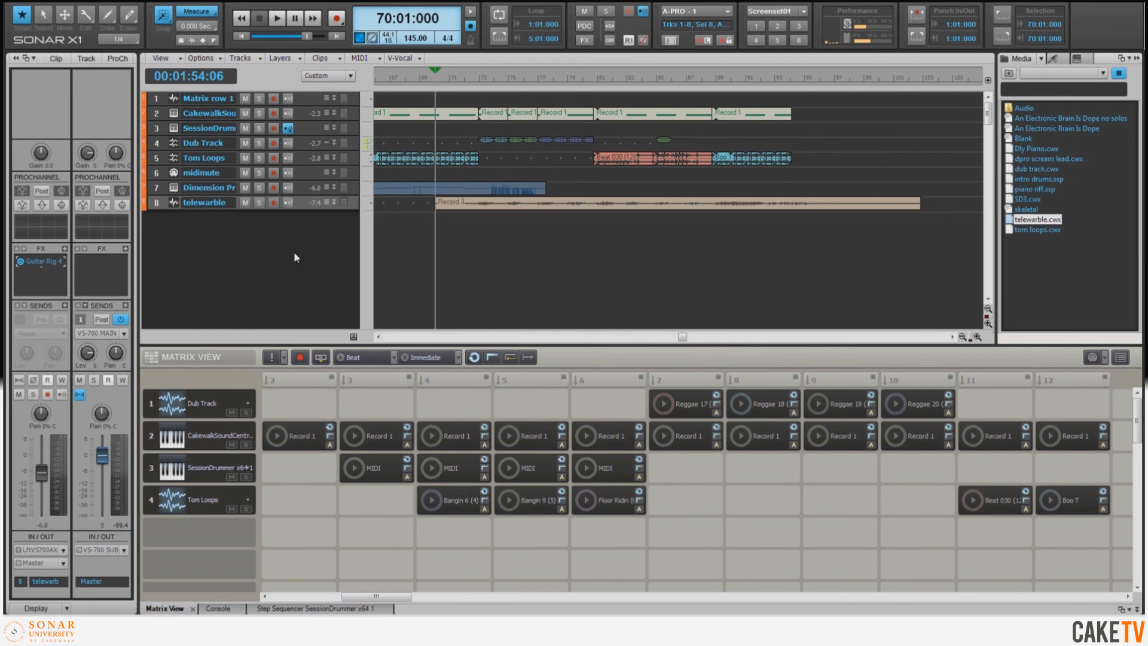
{"action": "mouse_move", "coordinate": [279, 250]}
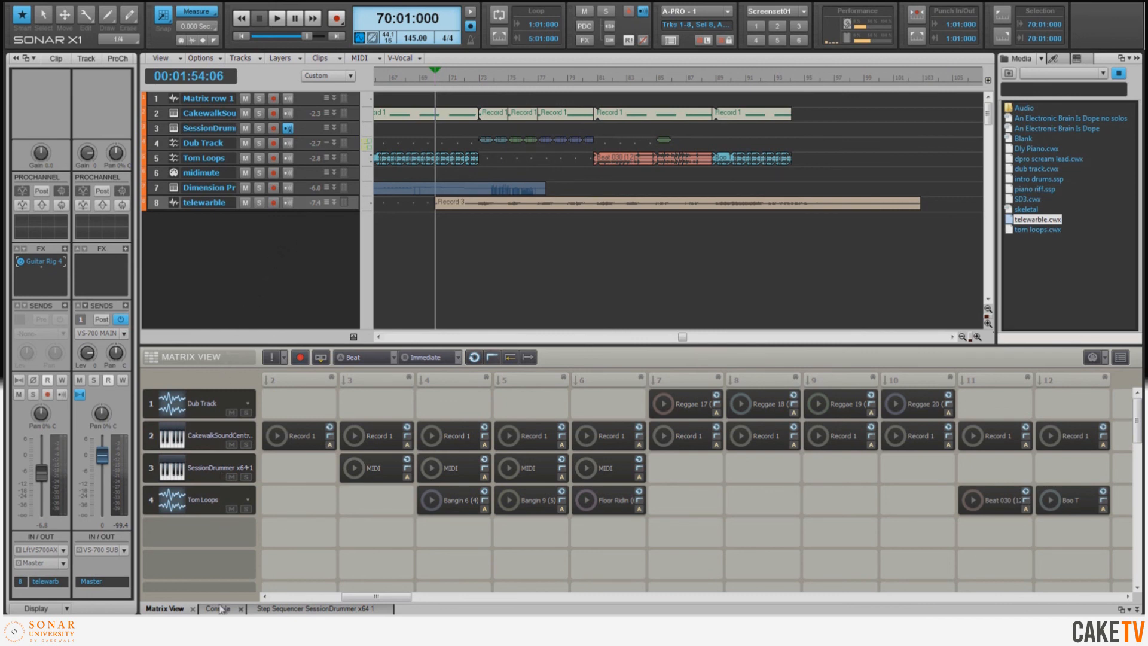
Switch to the Console view to show all eight tracks' mixer strips.
{"action": "left_click", "coordinate": [217, 608]}
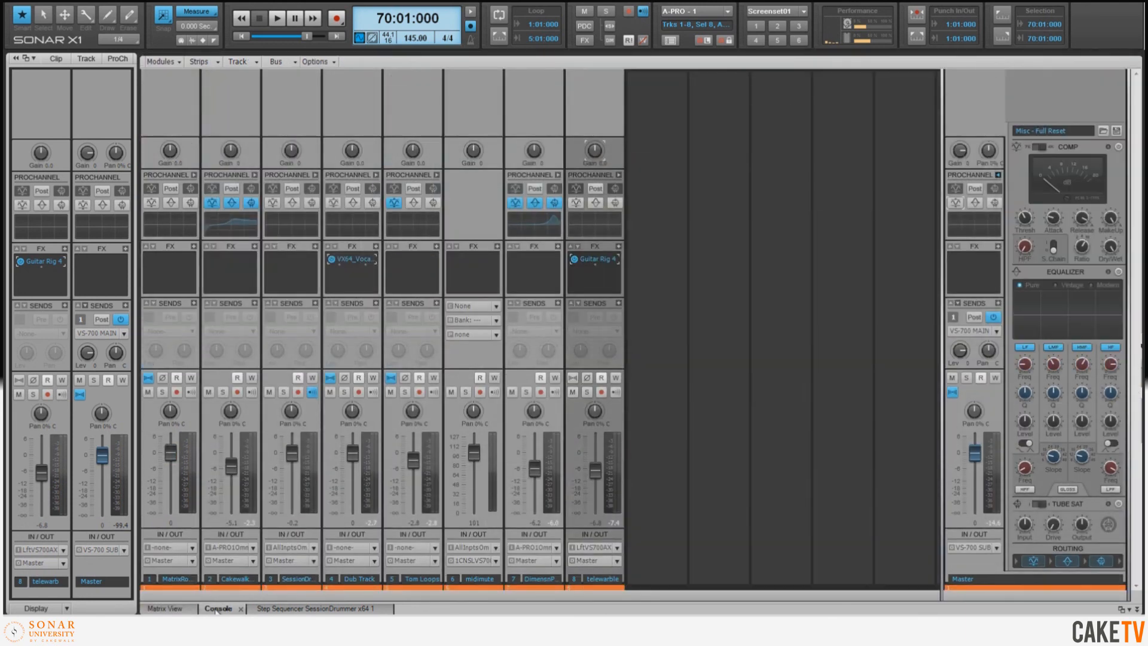
{"action": "mouse_move", "coordinate": [947, 103]}
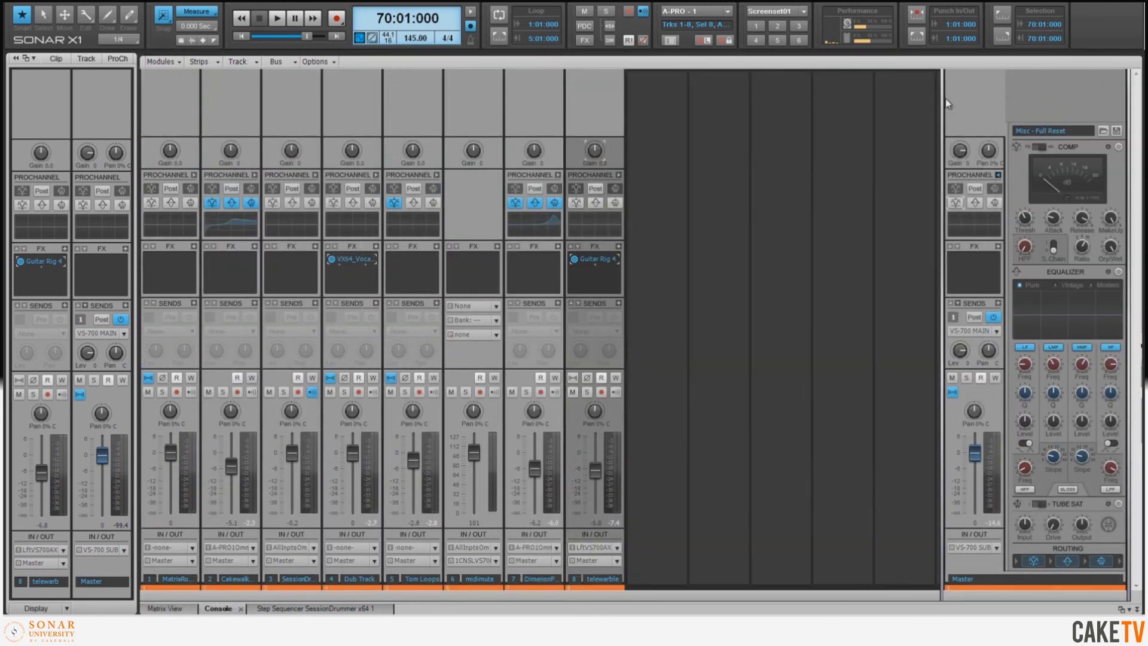